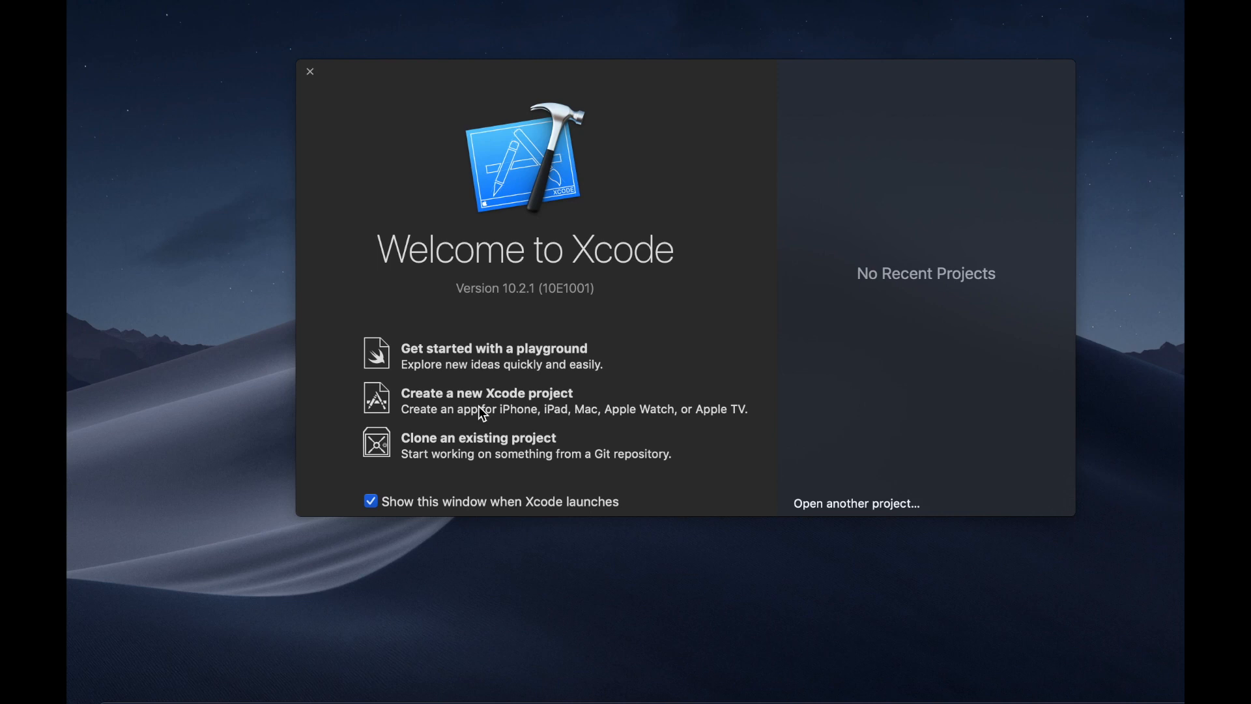
# Begin a new Xcode project from the Welcome window, reaching the iOS template chooser.
pyautogui.click(486, 392)
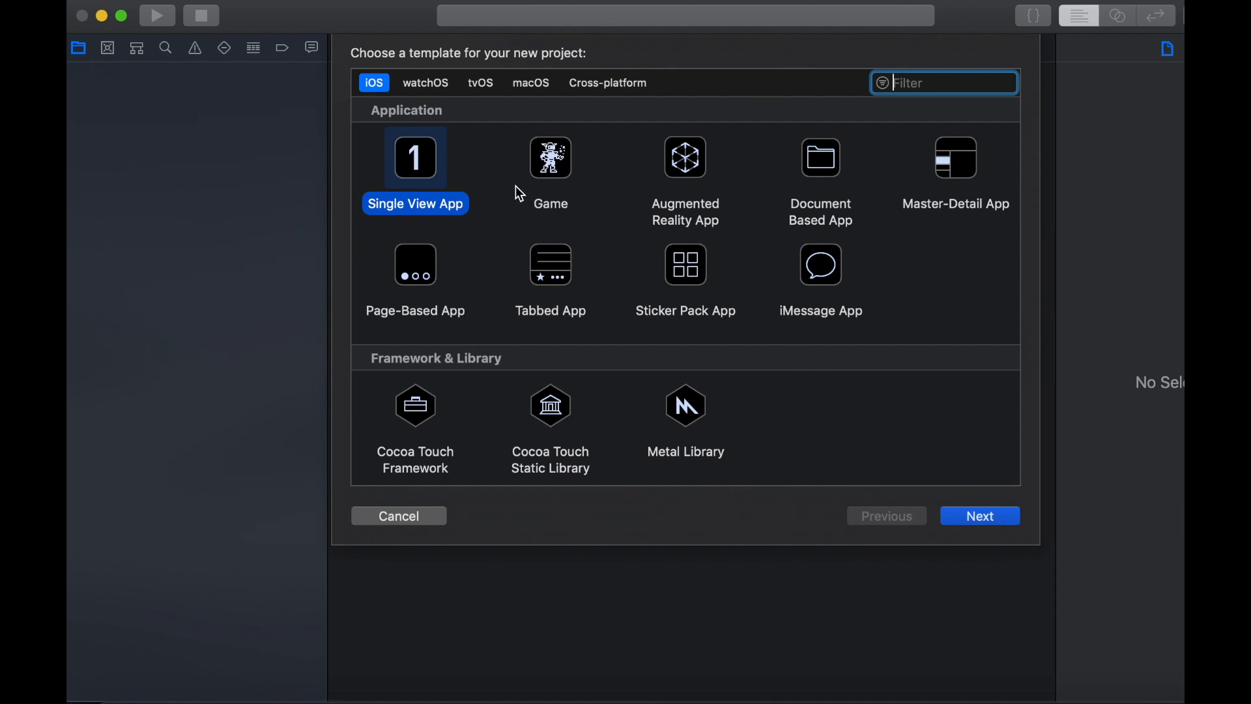
pyautogui.moveTo(1001, 469)
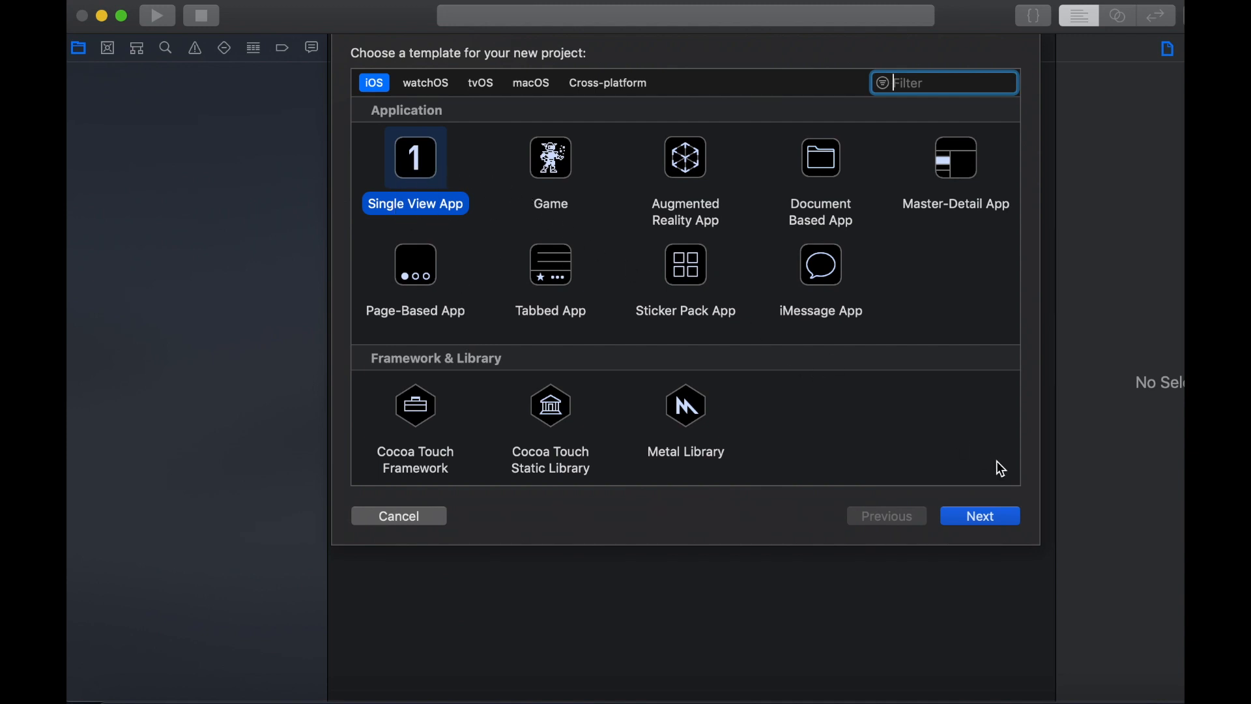
# Accept Single View App, name the product Mytableview in Swift, and proceed to the save-location sheet.
pyautogui.click(978, 516)
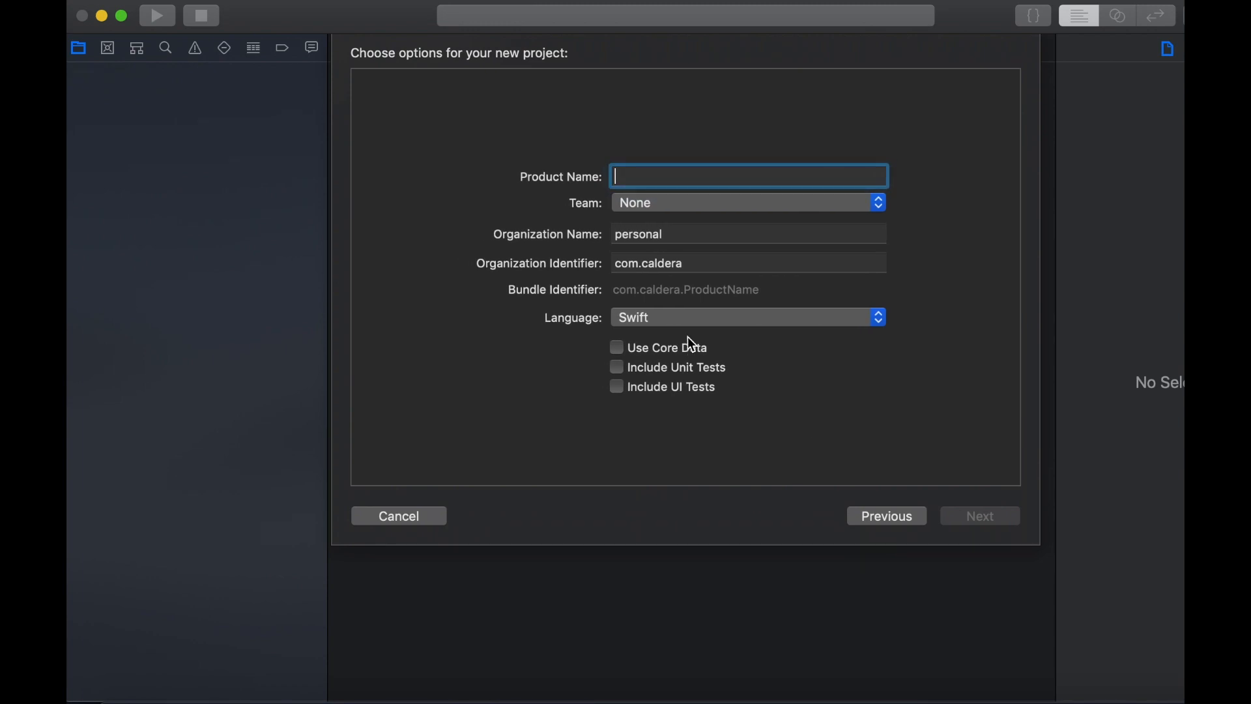
pyautogui.write('M')
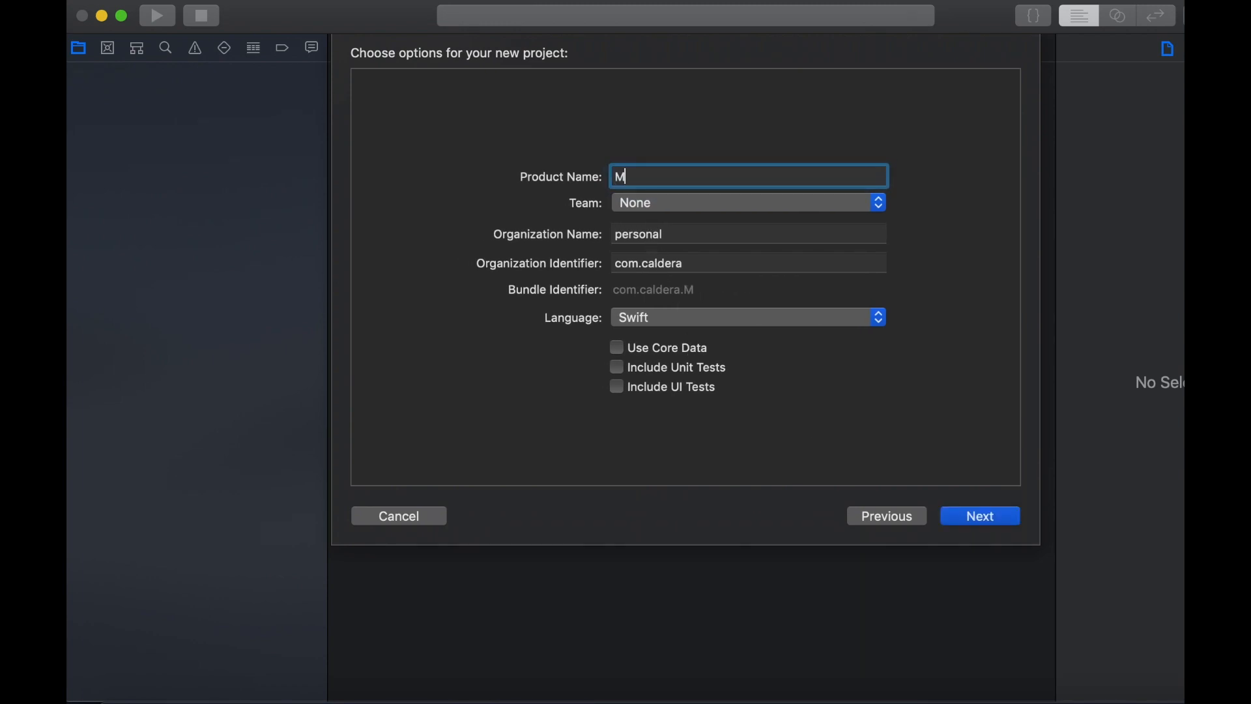
pyautogui.write('yt')
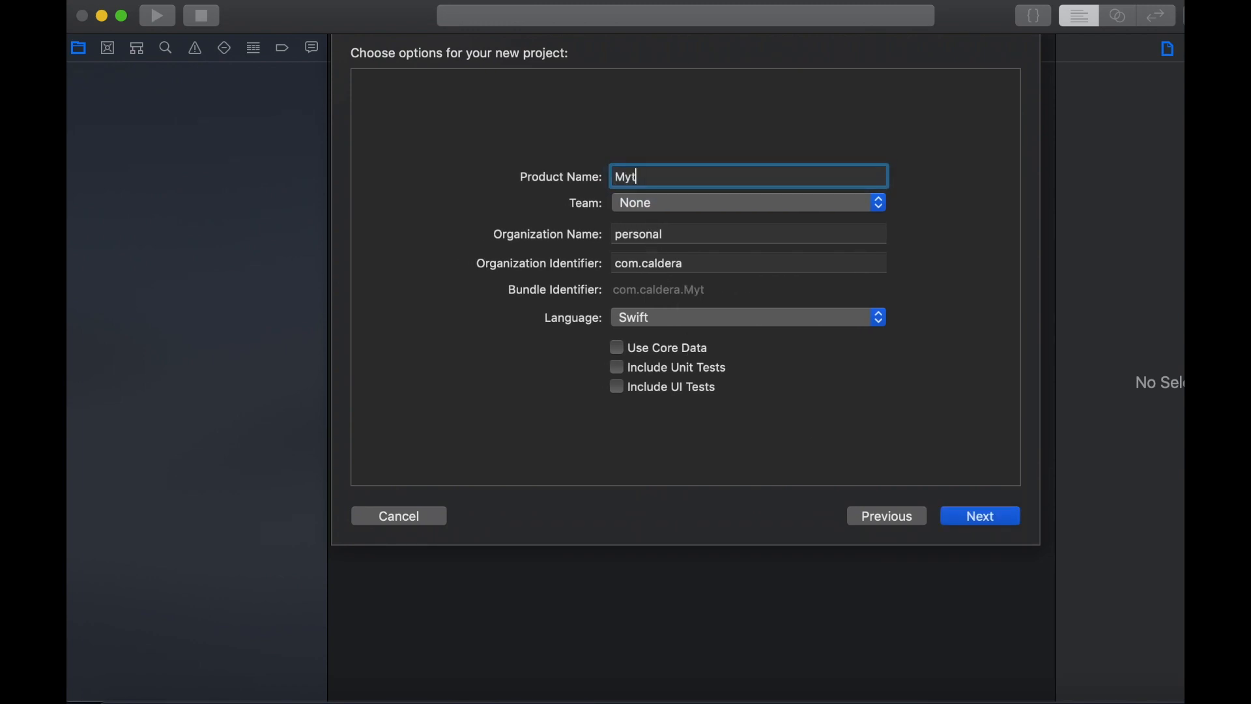
pyautogui.write('ableview')
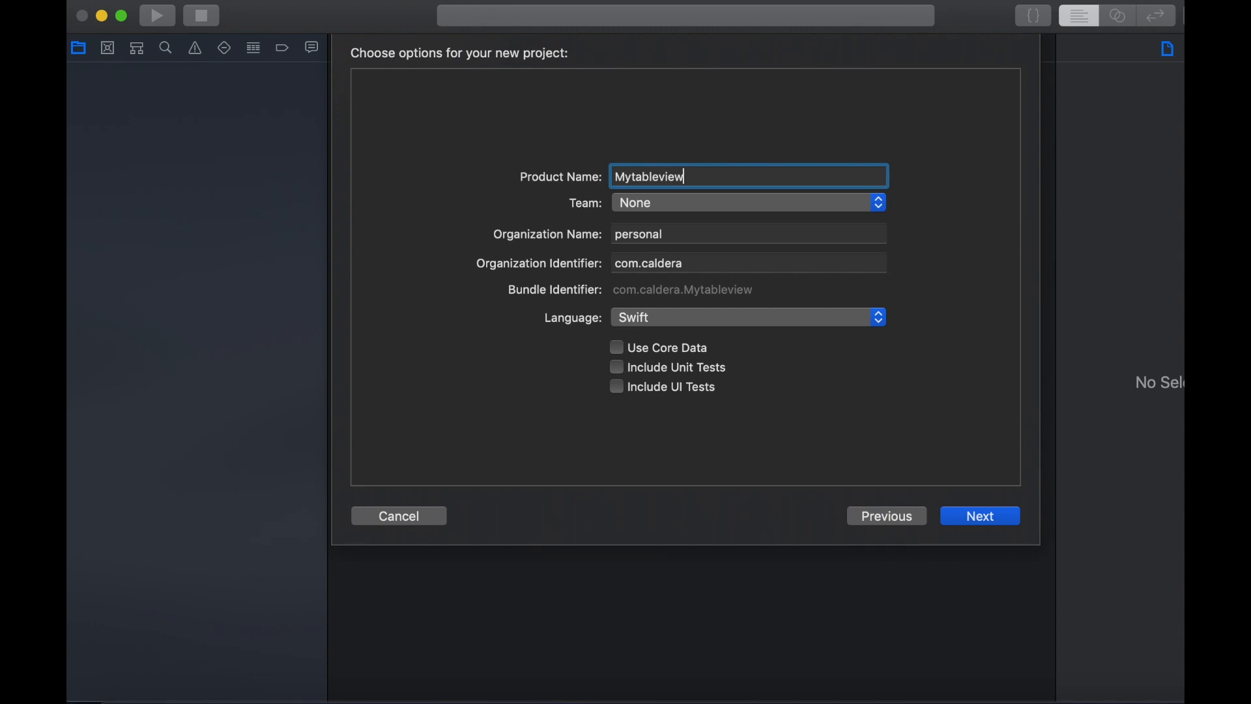
pyautogui.click(980, 516)
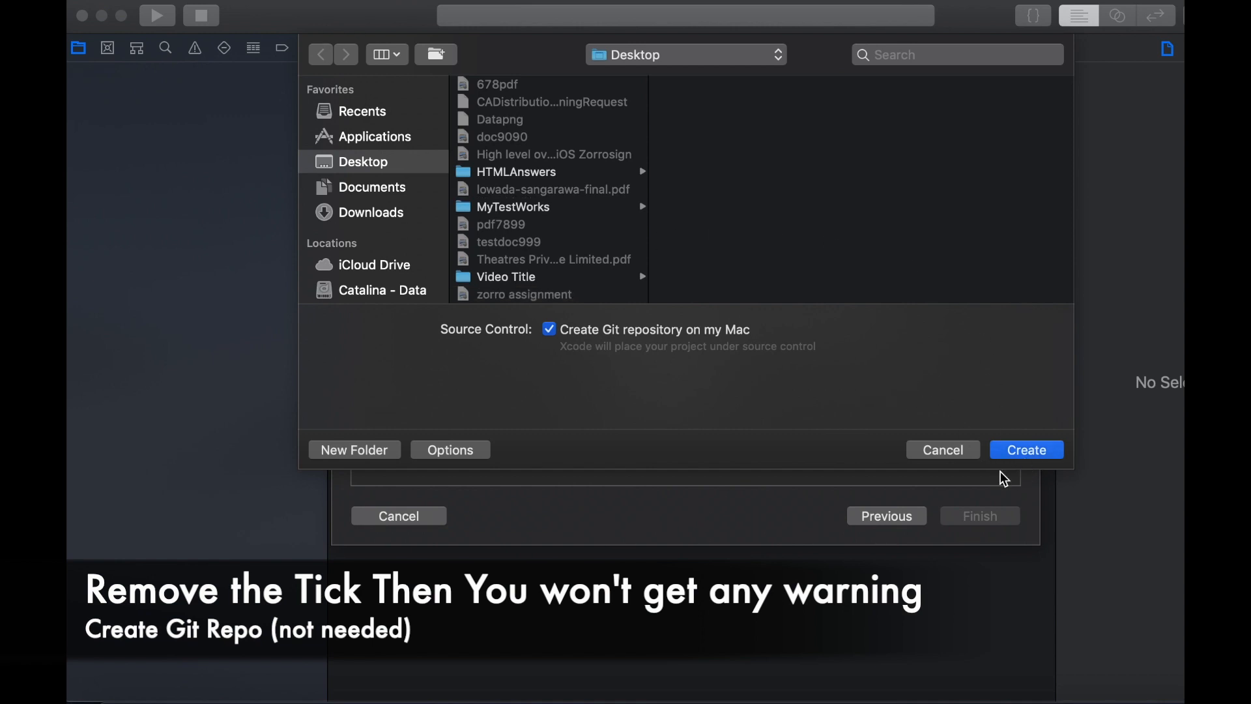
# Create Mytableview on the Desktop and cancel the missing author information alert.
pyautogui.click(1025, 450)
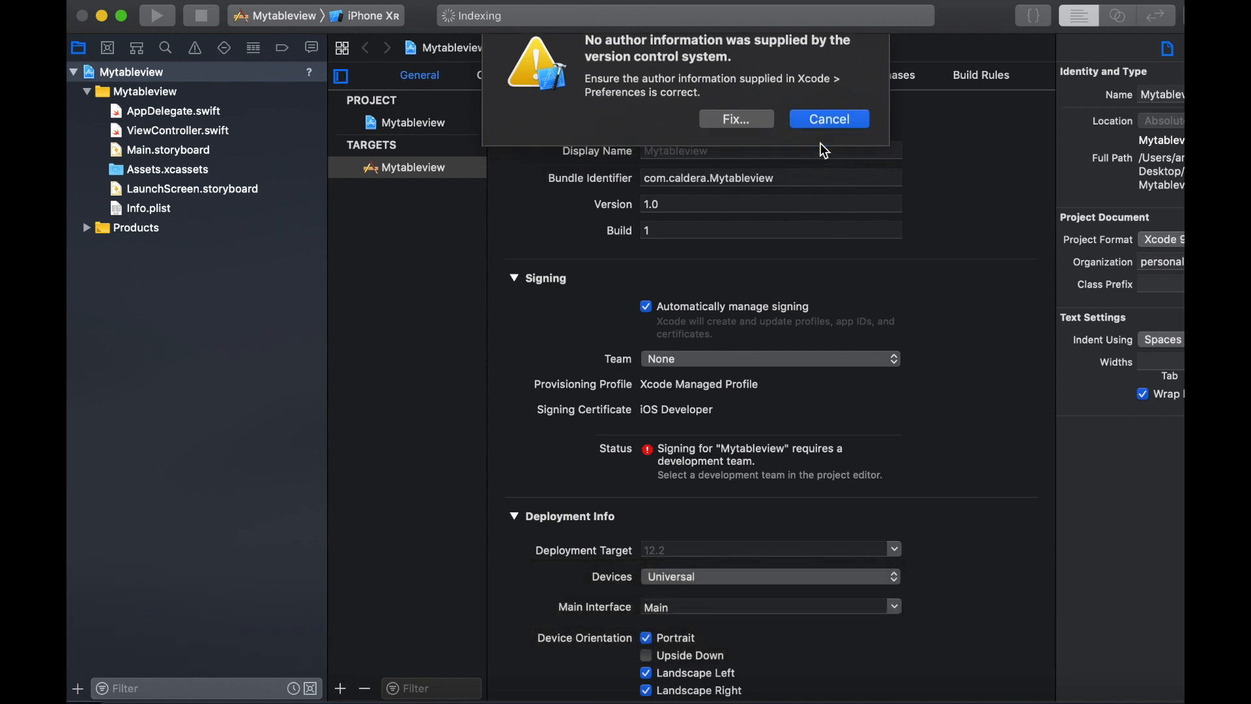
pyautogui.click(827, 119)
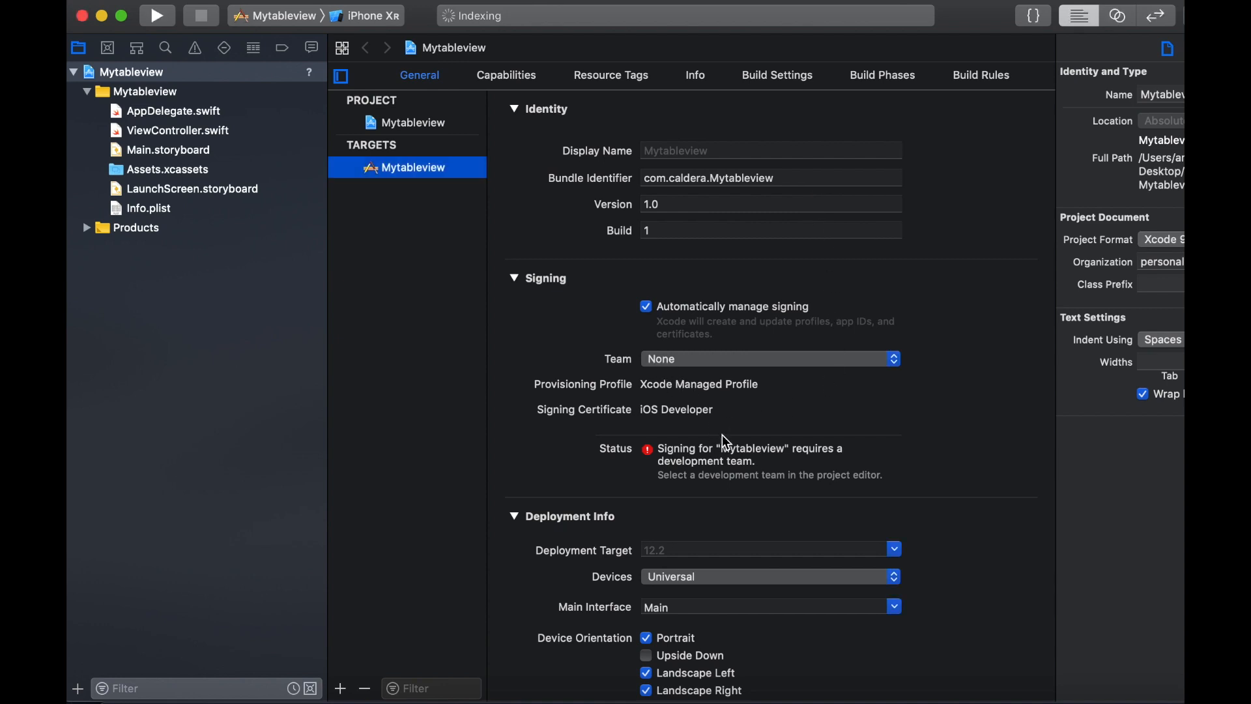
pyautogui.moveTo(614, 499)
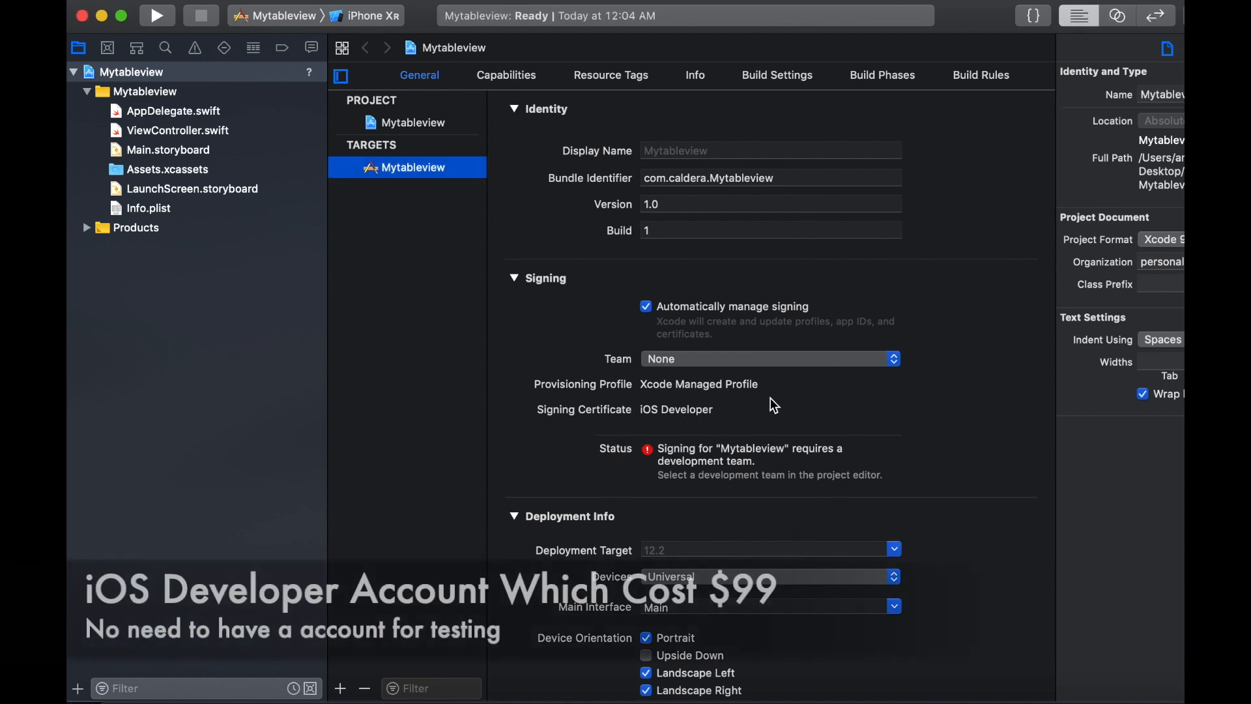
pyautogui.moveTo(708, 440)
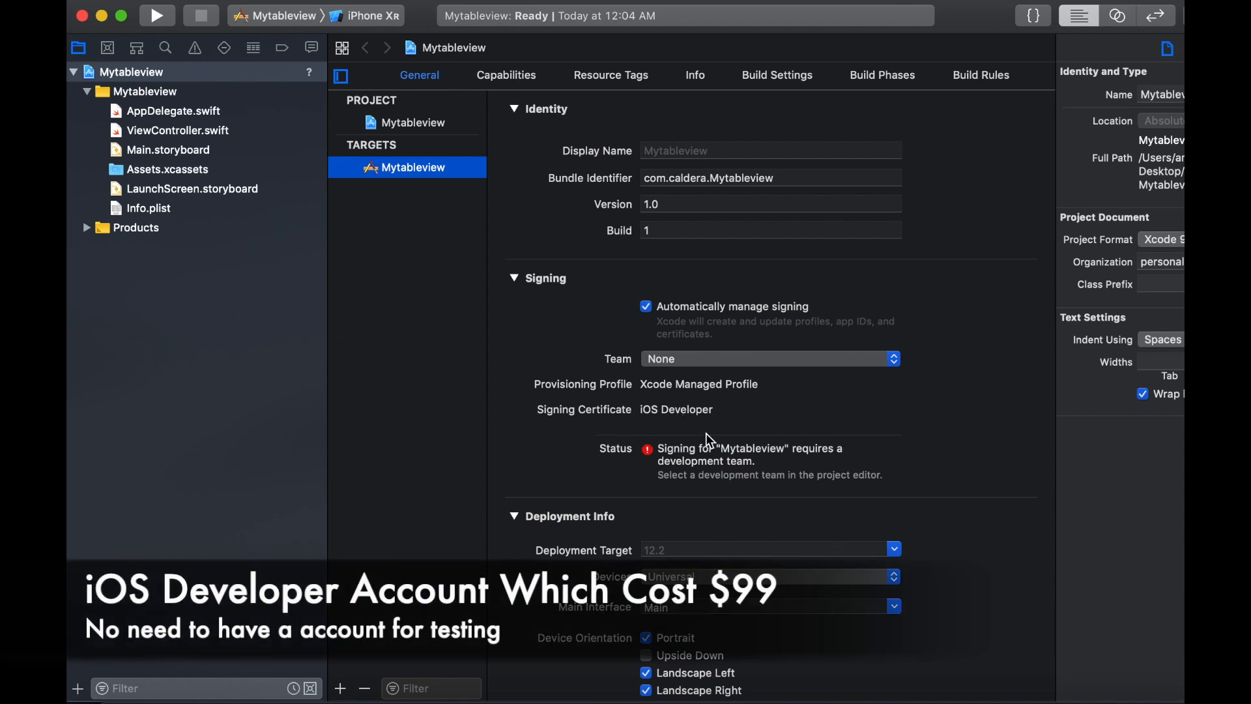
# Change the target's Deployment Target to iOS 9.0 under Deployment Info.
pyautogui.scroll(-3)
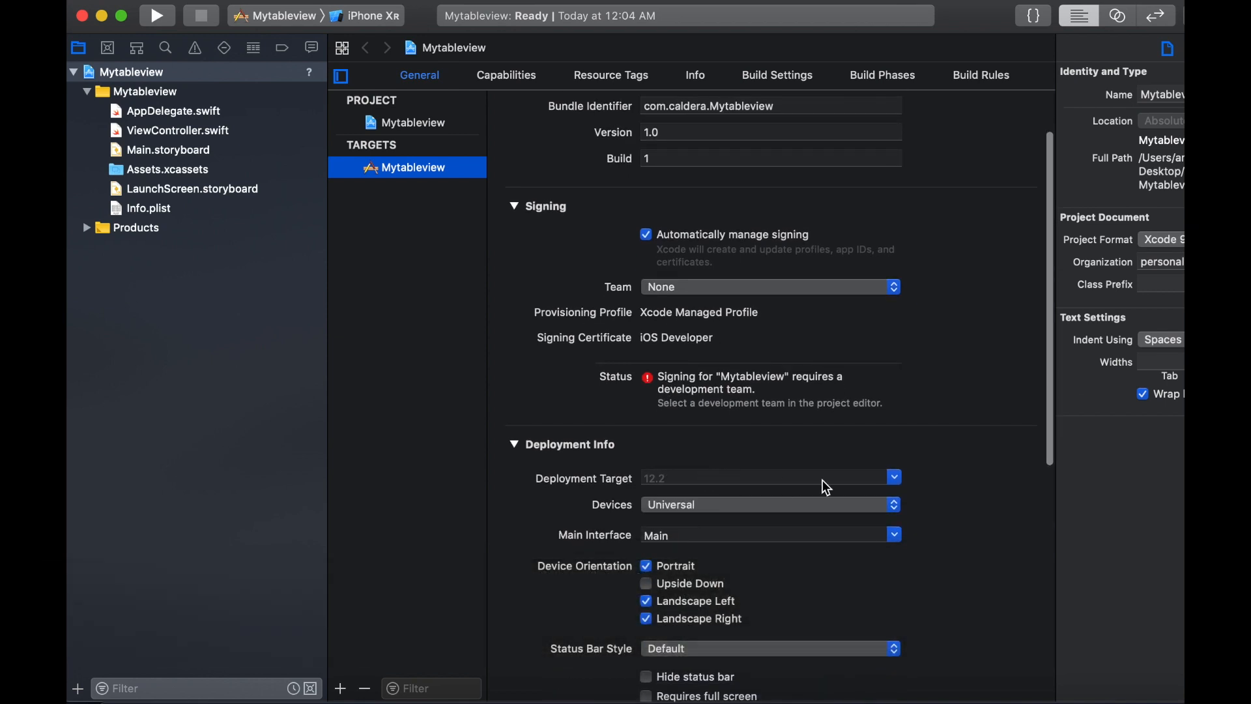
pyautogui.click(892, 477)
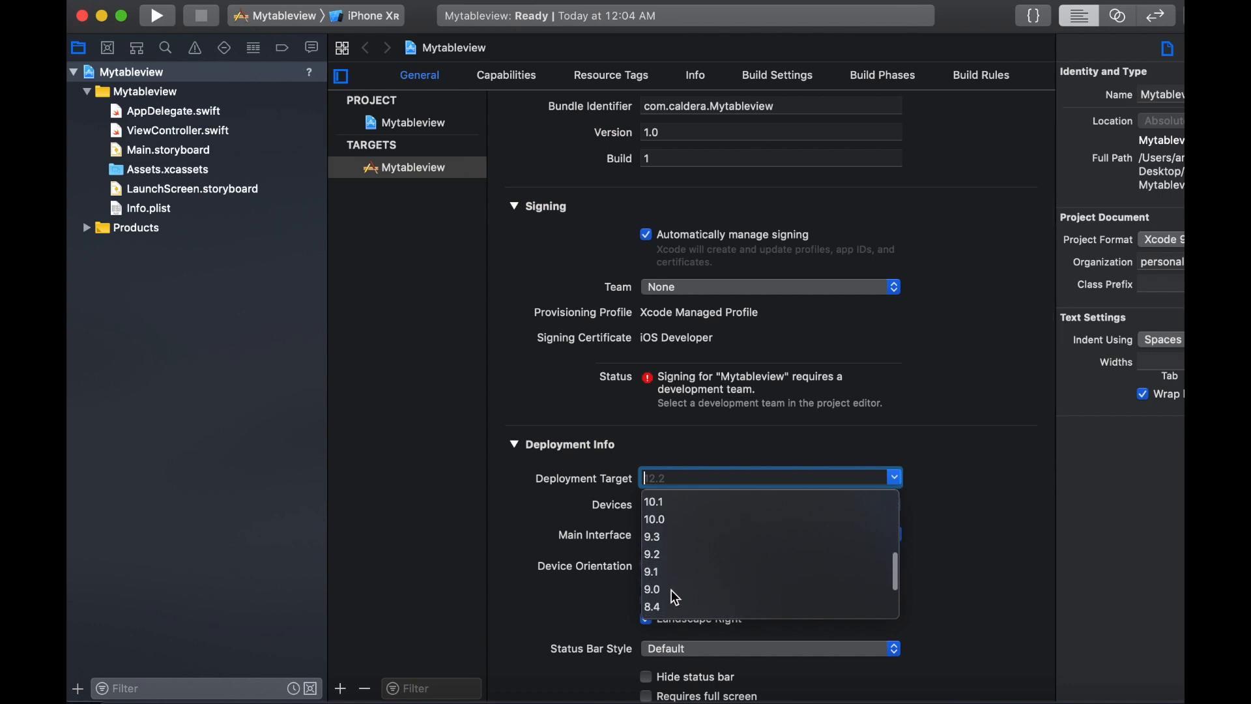
pyautogui.click(652, 589)
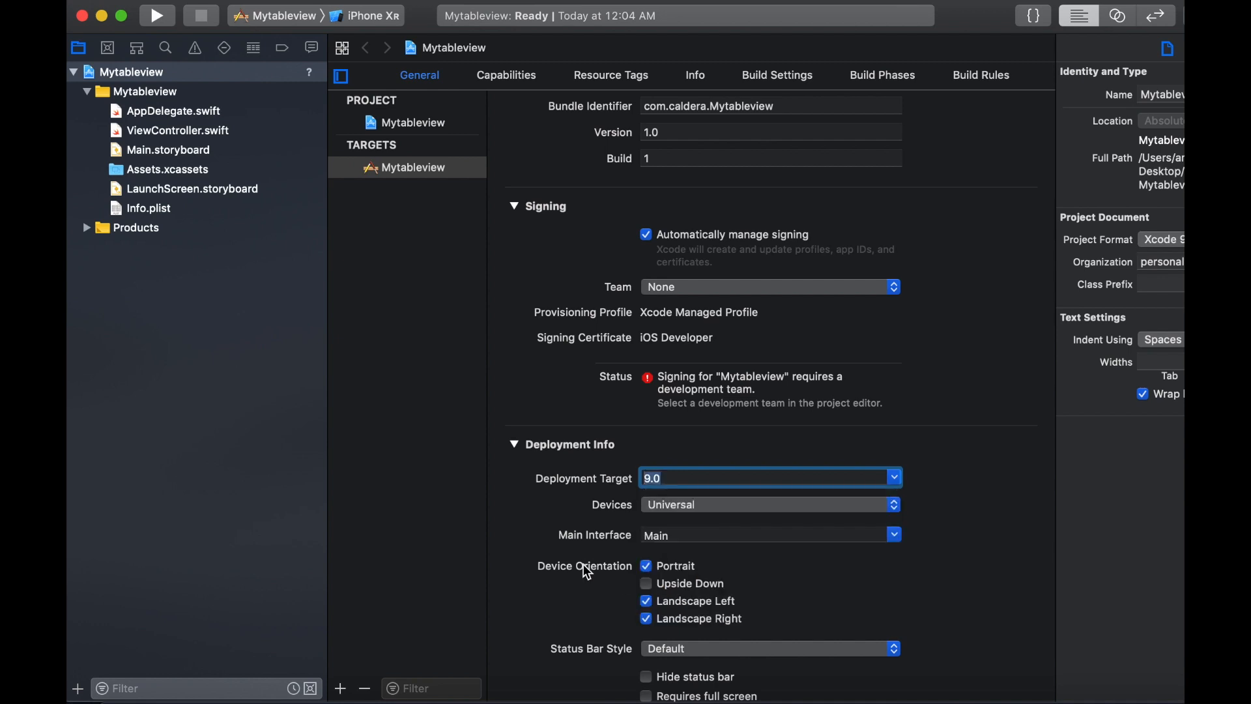
pyautogui.scroll(-3)
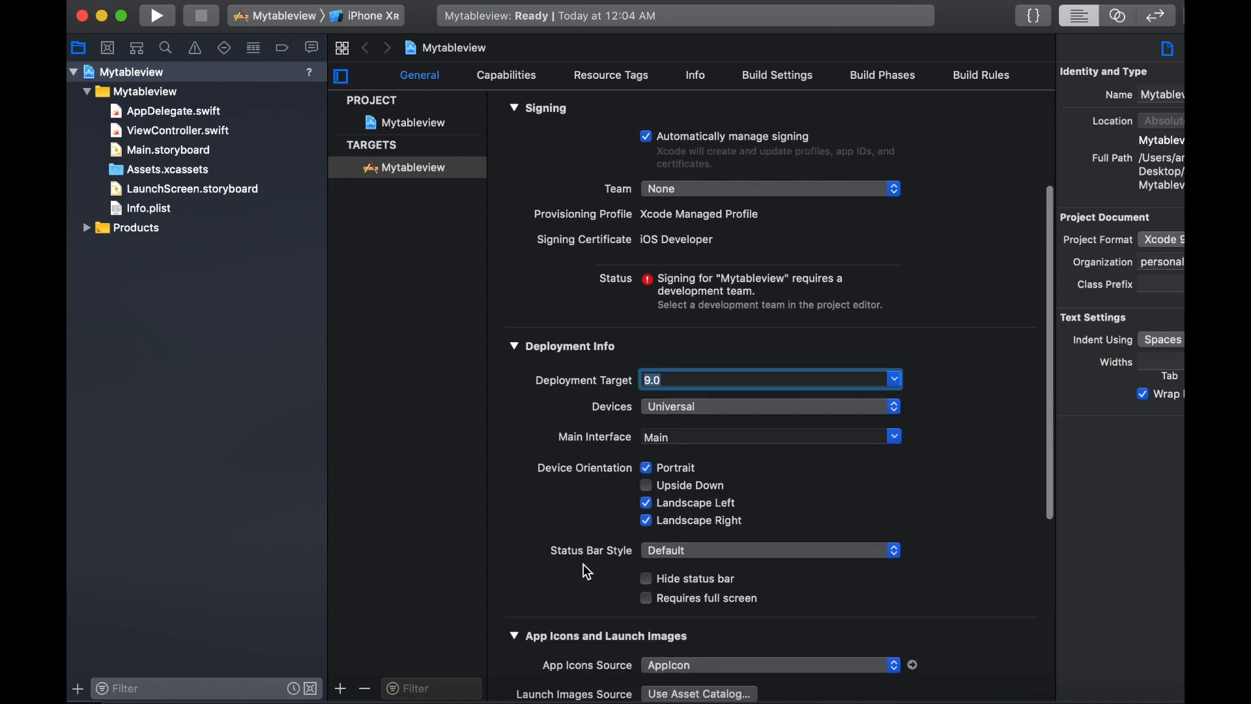
pyautogui.scroll(-3)
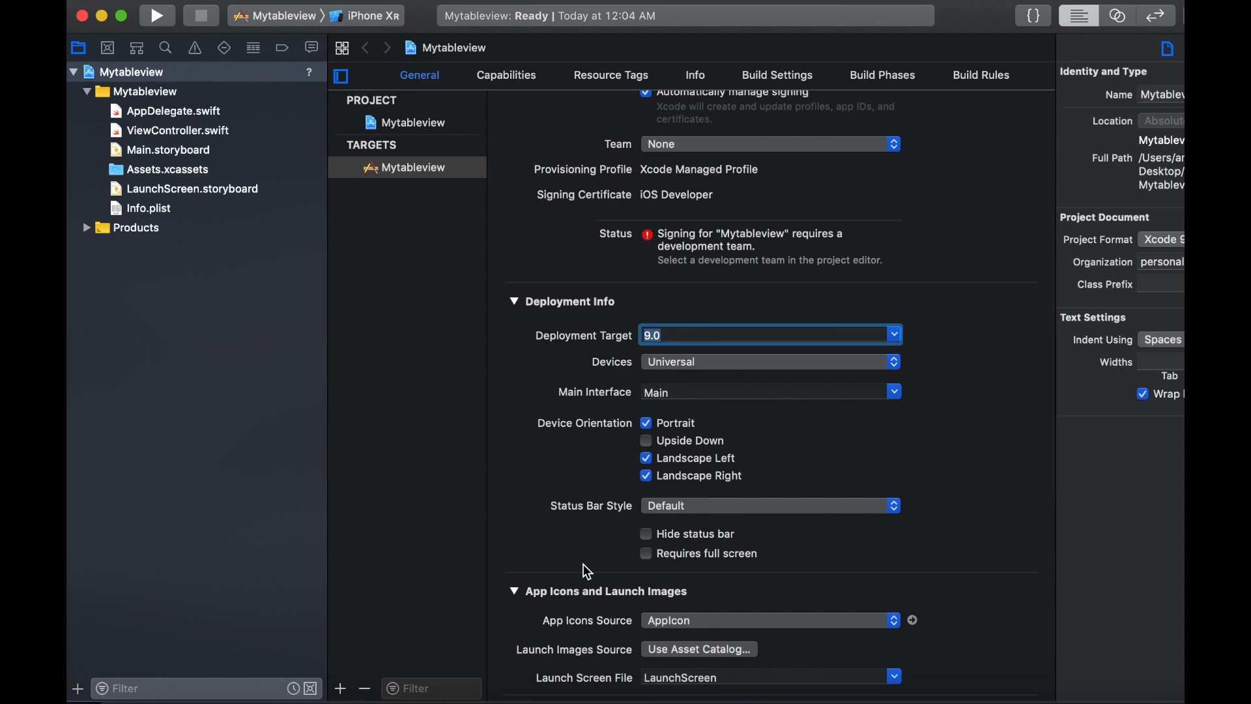
pyautogui.scroll(-3)
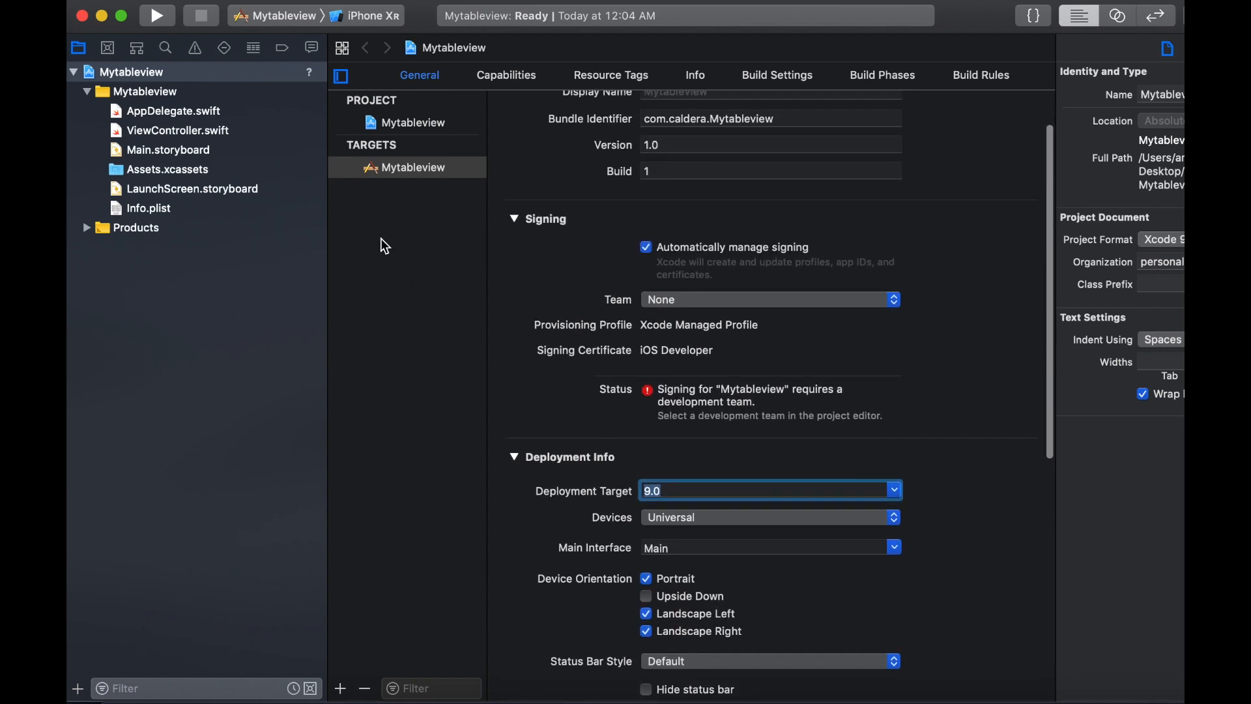
pyautogui.moveTo(473, 308)
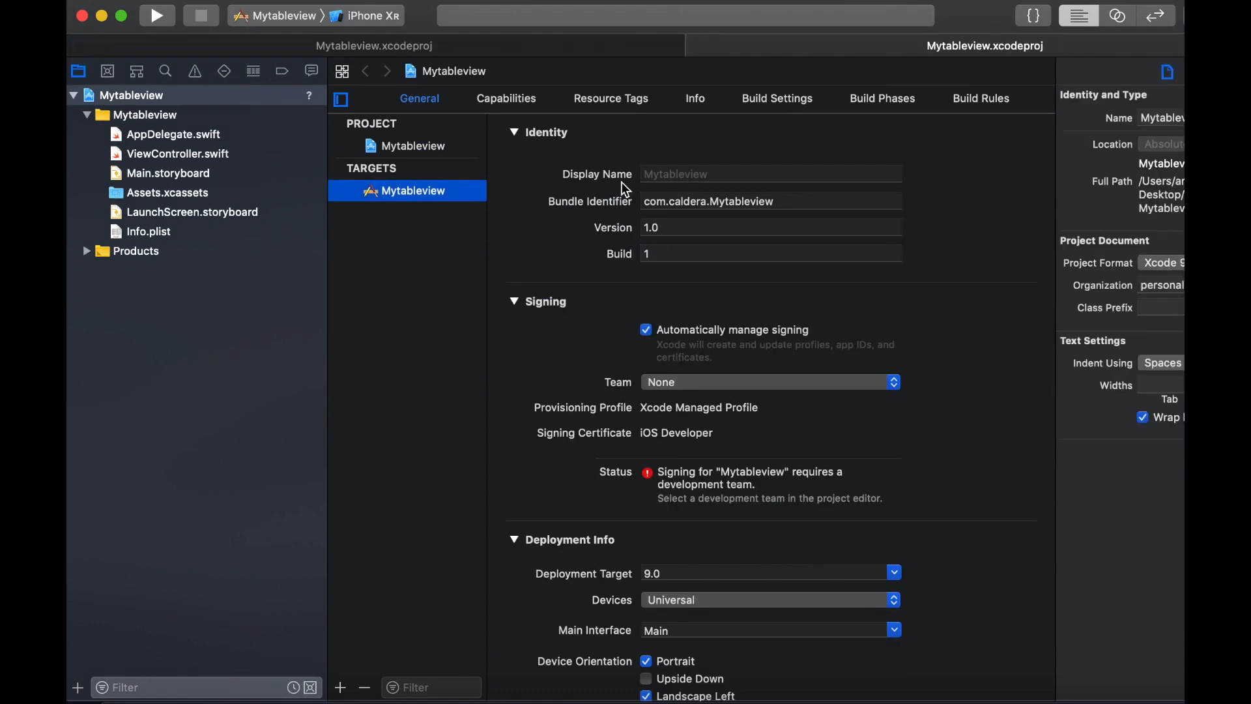
pyautogui.moveTo(1142, 97)
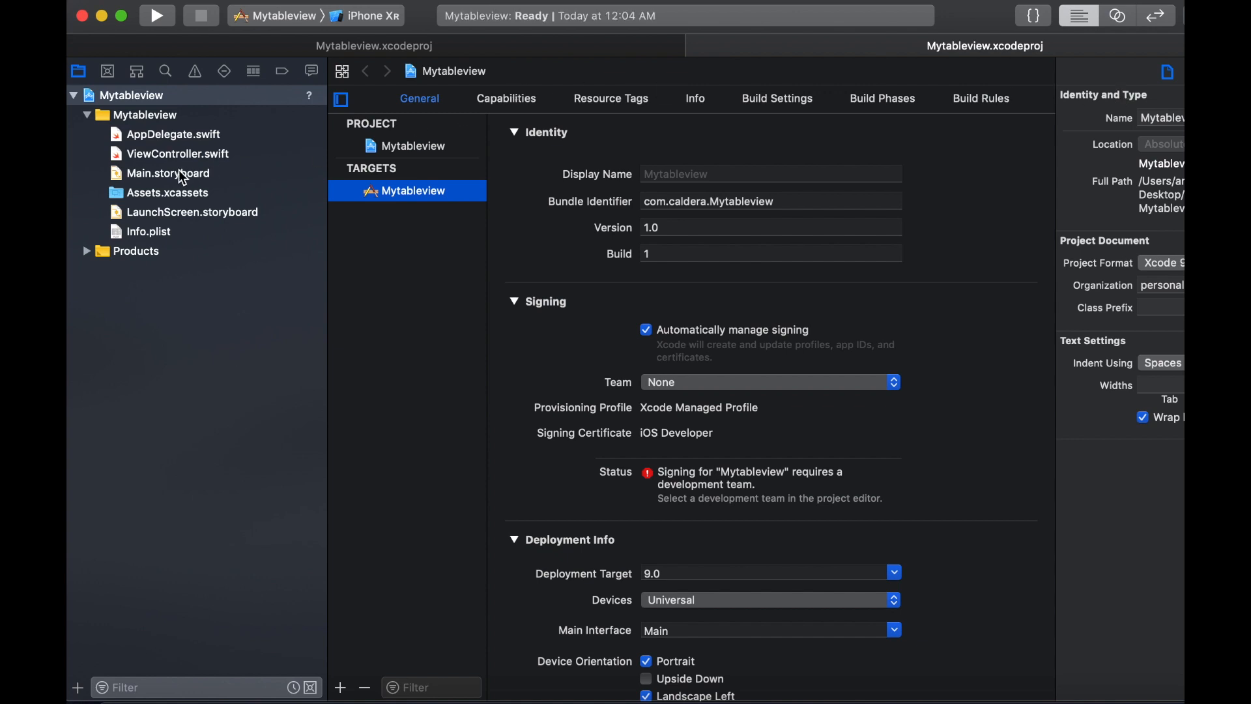
# Show Main.storyboard and search the Object Library for a UITableView.
pyautogui.click(168, 173)
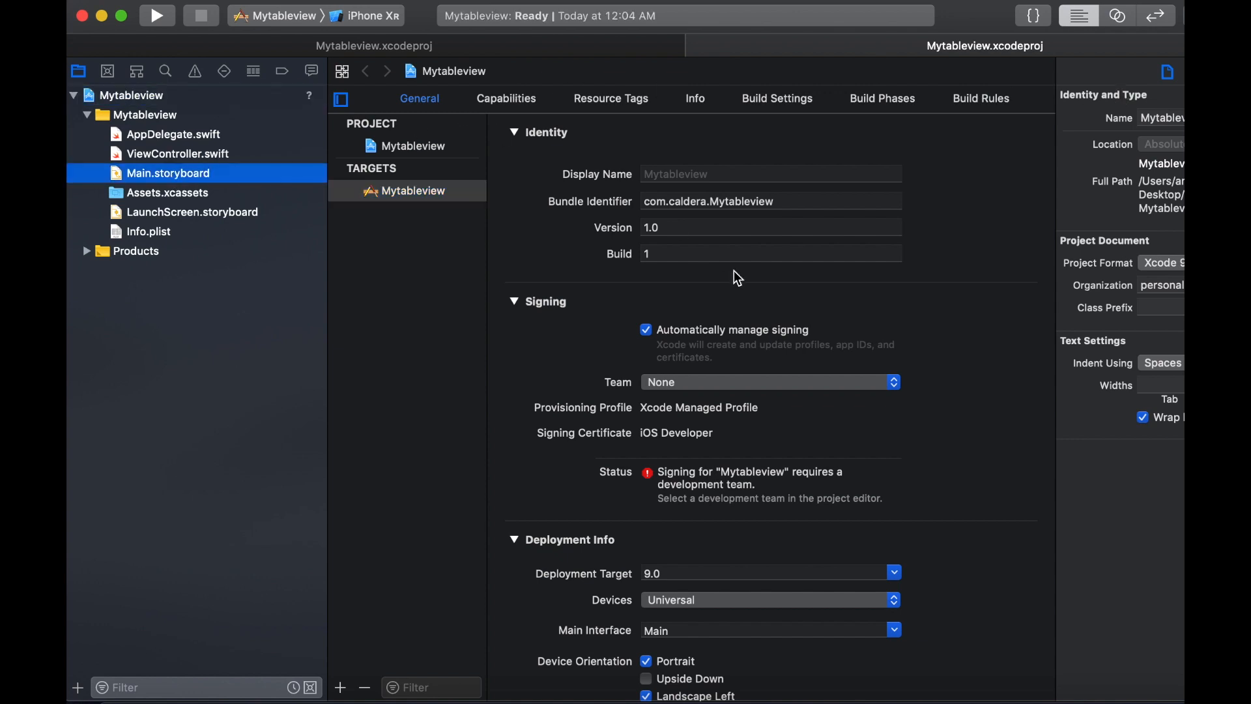
pyautogui.click(168, 173)
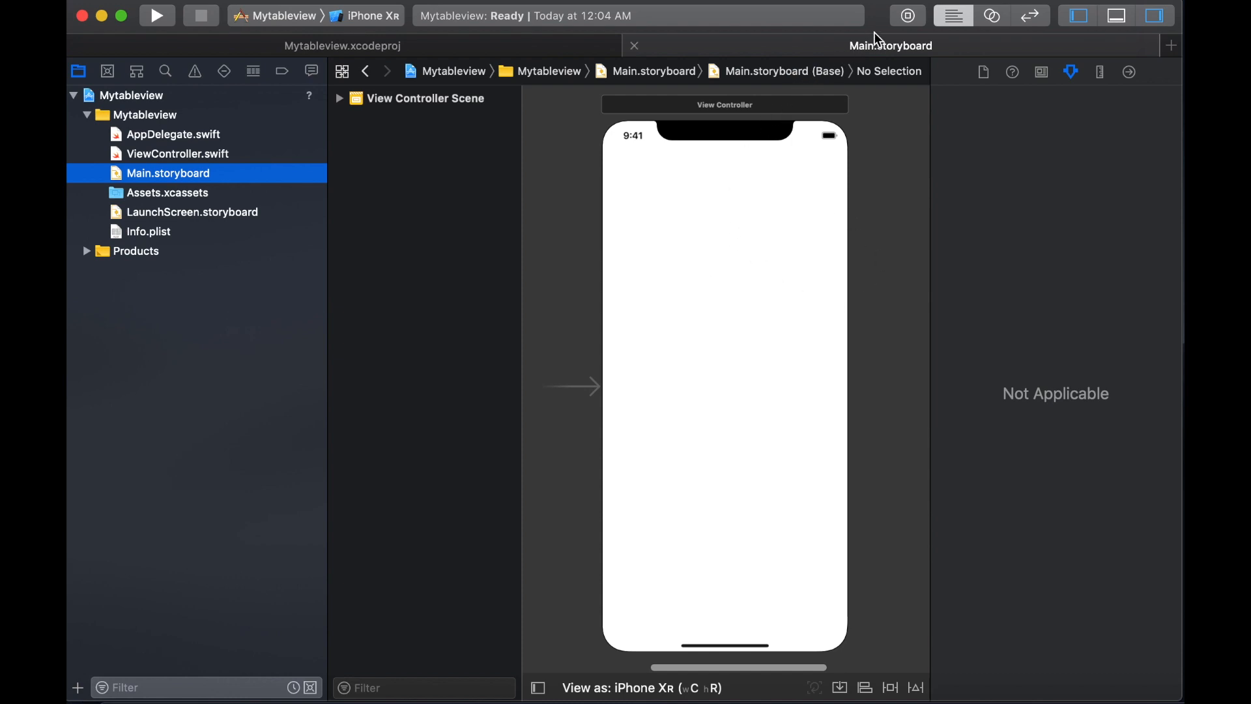
pyautogui.click(907, 16)
pyautogui.write('uitablevie')
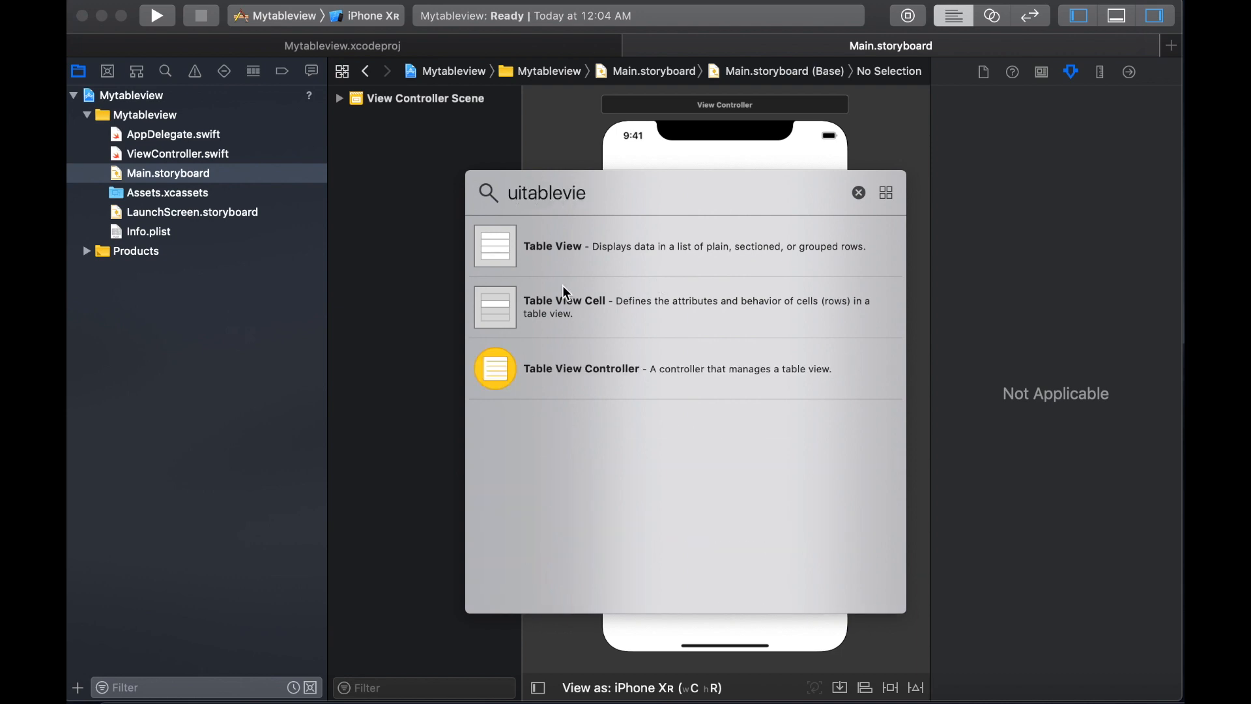
# Drop a Table View into the View Controller's view at the top of the screen.
pyautogui.moveTo(495, 245); pyautogui.dragTo(677, 245)
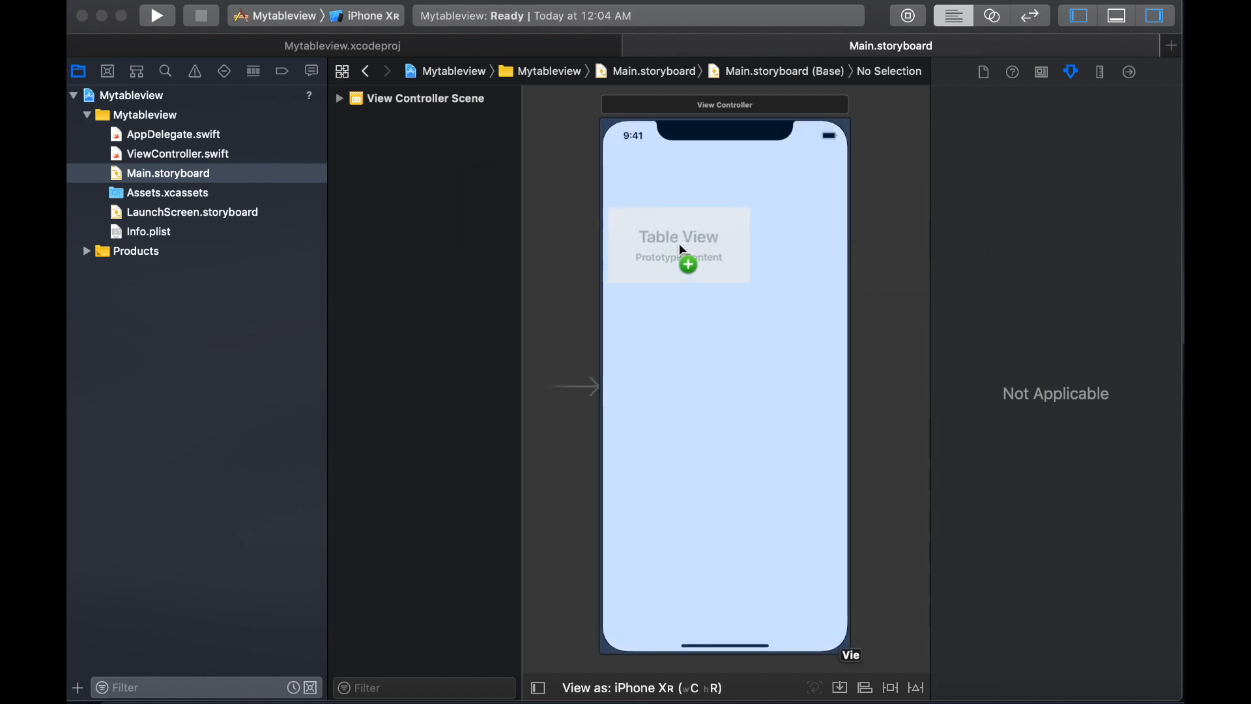
pyautogui.moveTo(677, 245); pyautogui.dragTo(730, 177)
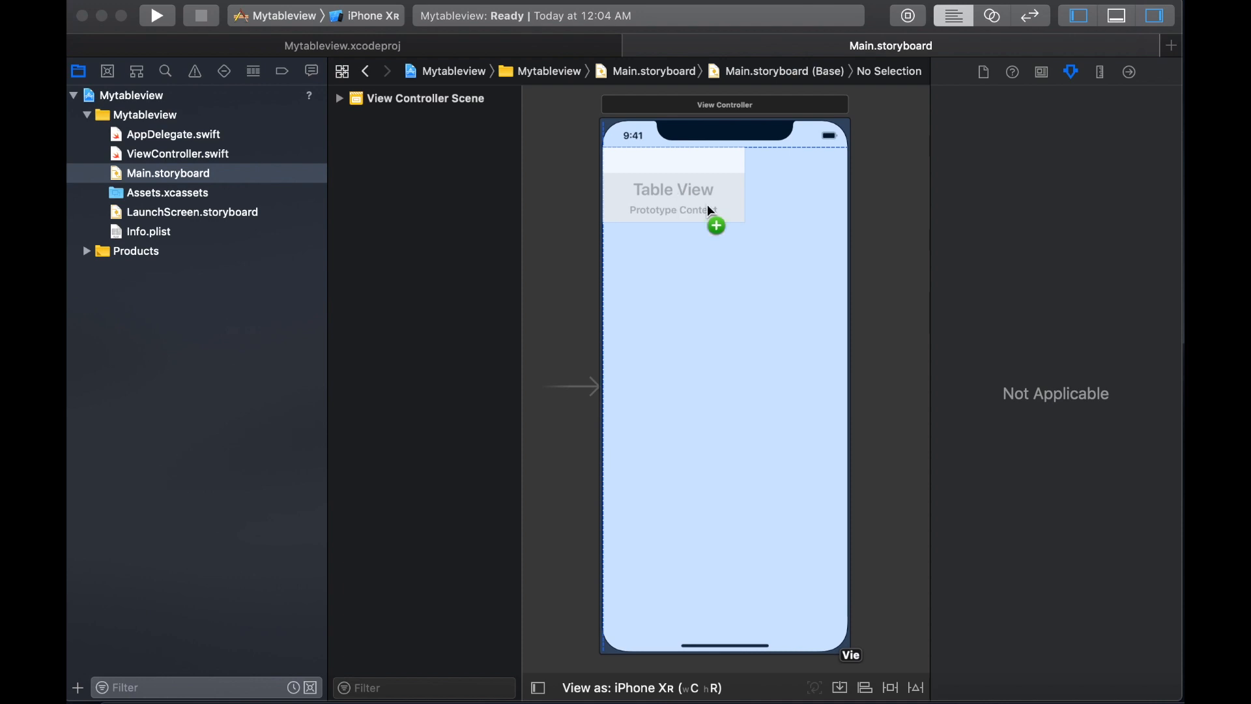
pyautogui.click(673, 189)
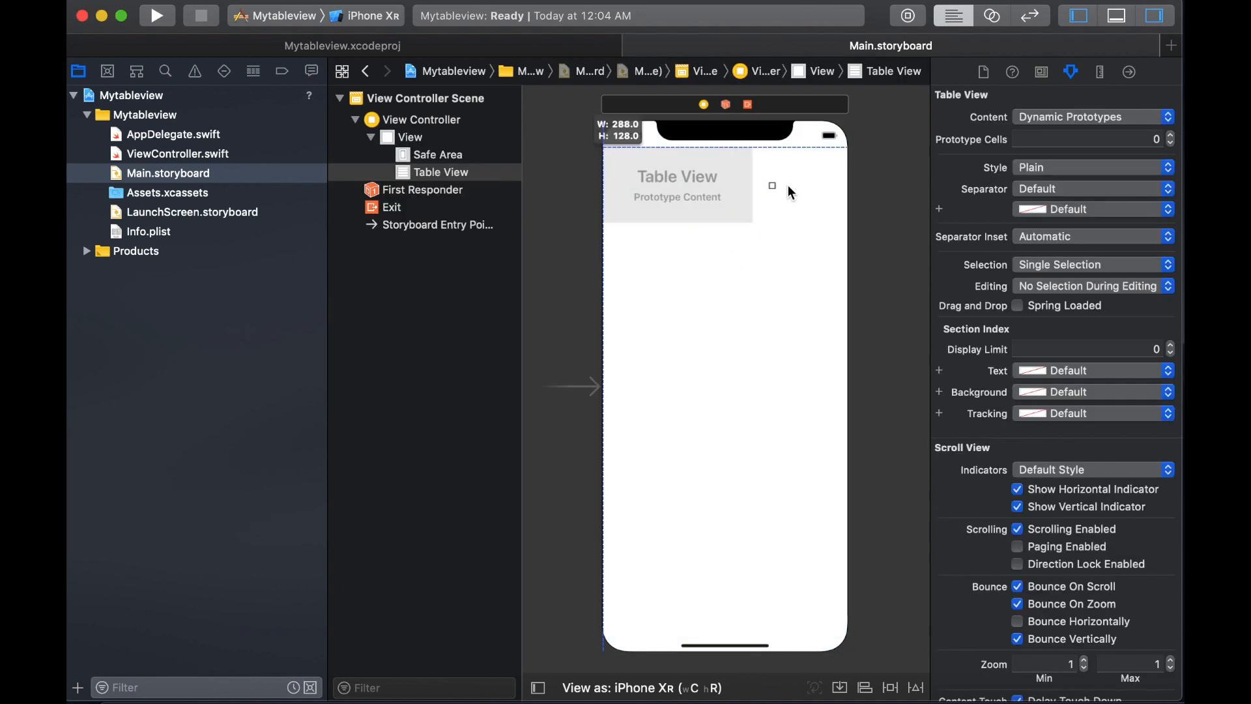
# Resize the table view by its handles until it fills the whole iPhone screen.
pyautogui.moveTo(771, 185); pyautogui.dragTo(848, 185)
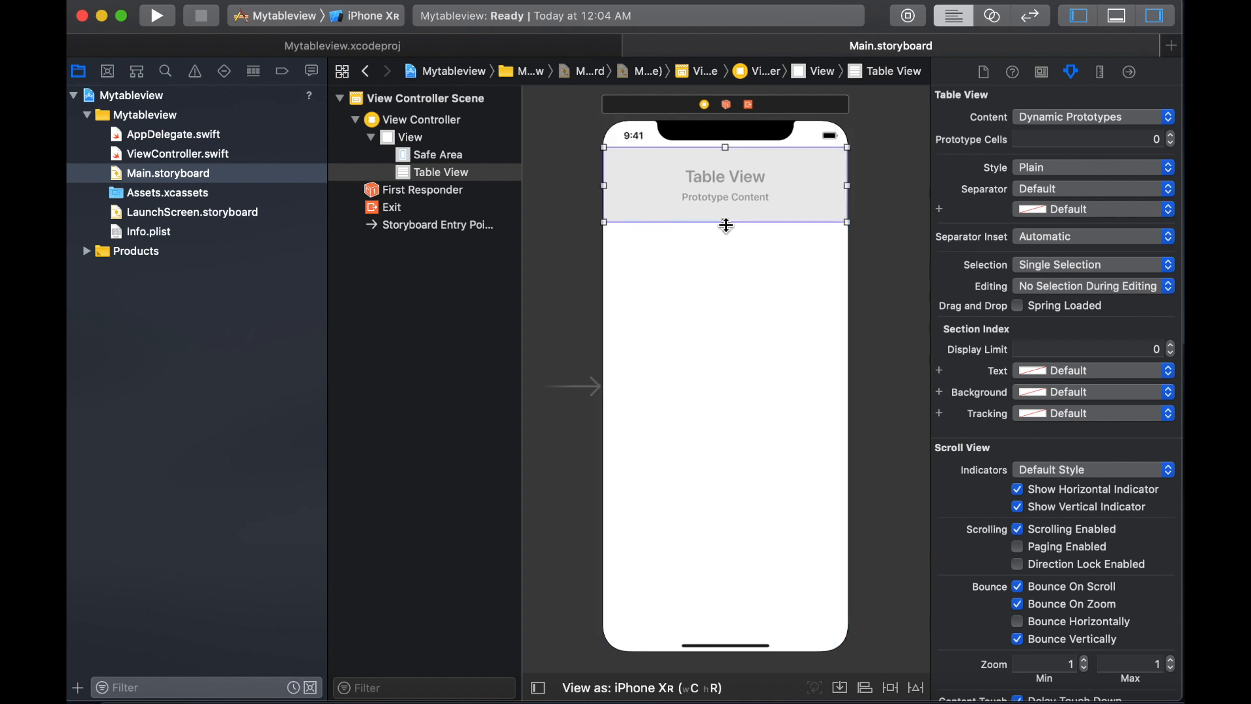
pyautogui.moveTo(725, 222); pyautogui.dragTo(726, 531)
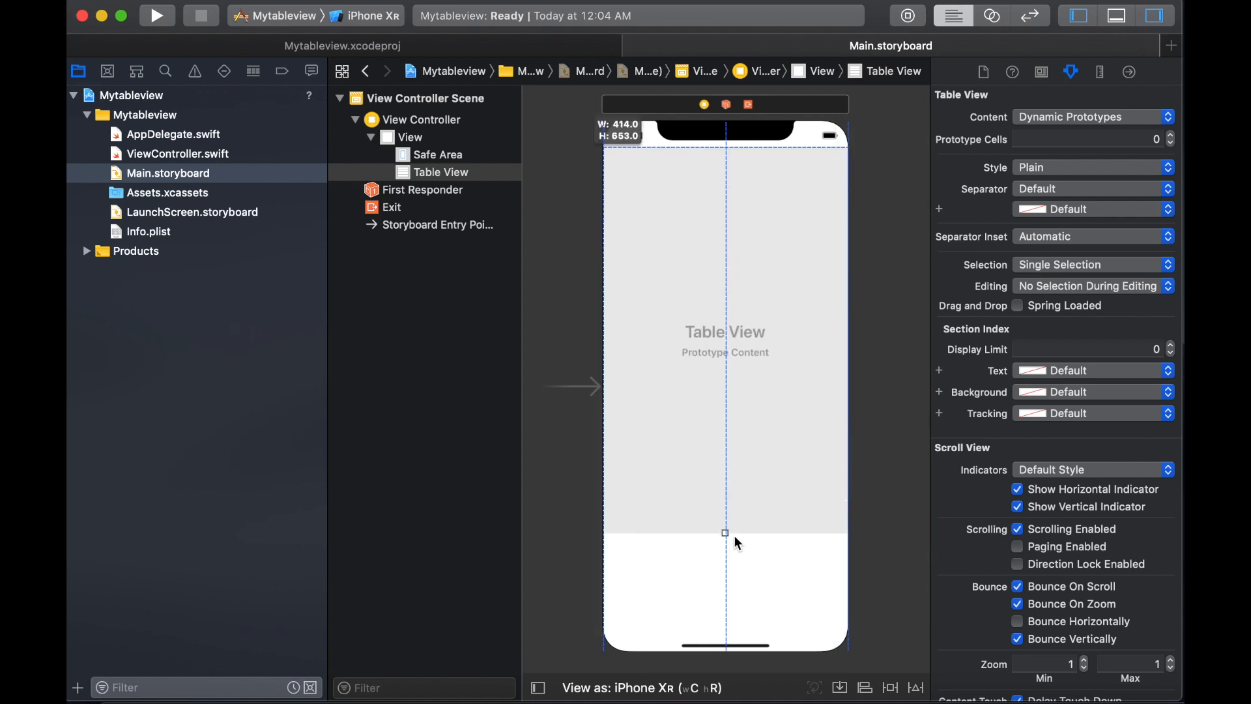
pyautogui.moveTo(725, 532); pyautogui.dragTo(727, 634)
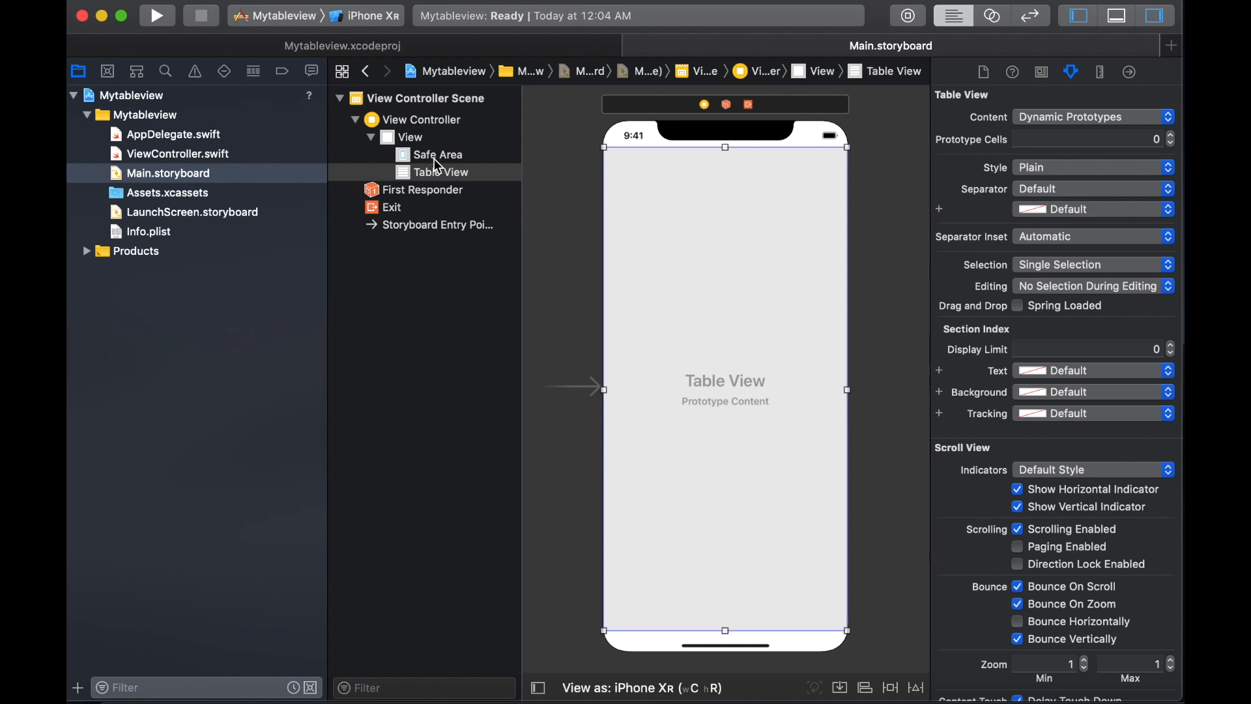
# Apply Reset to Suggested Constraints to the table view and set Prototype Cells to 1.
pyautogui.click(438, 155)
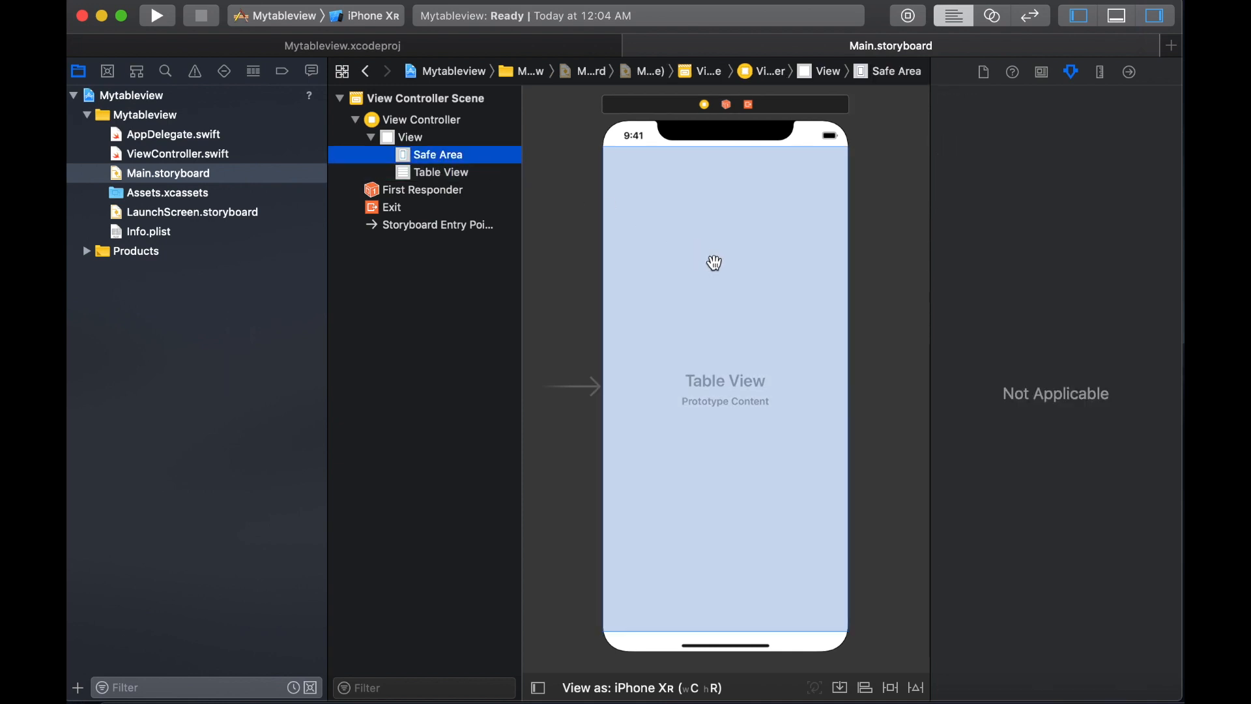
pyautogui.moveTo(438, 179)
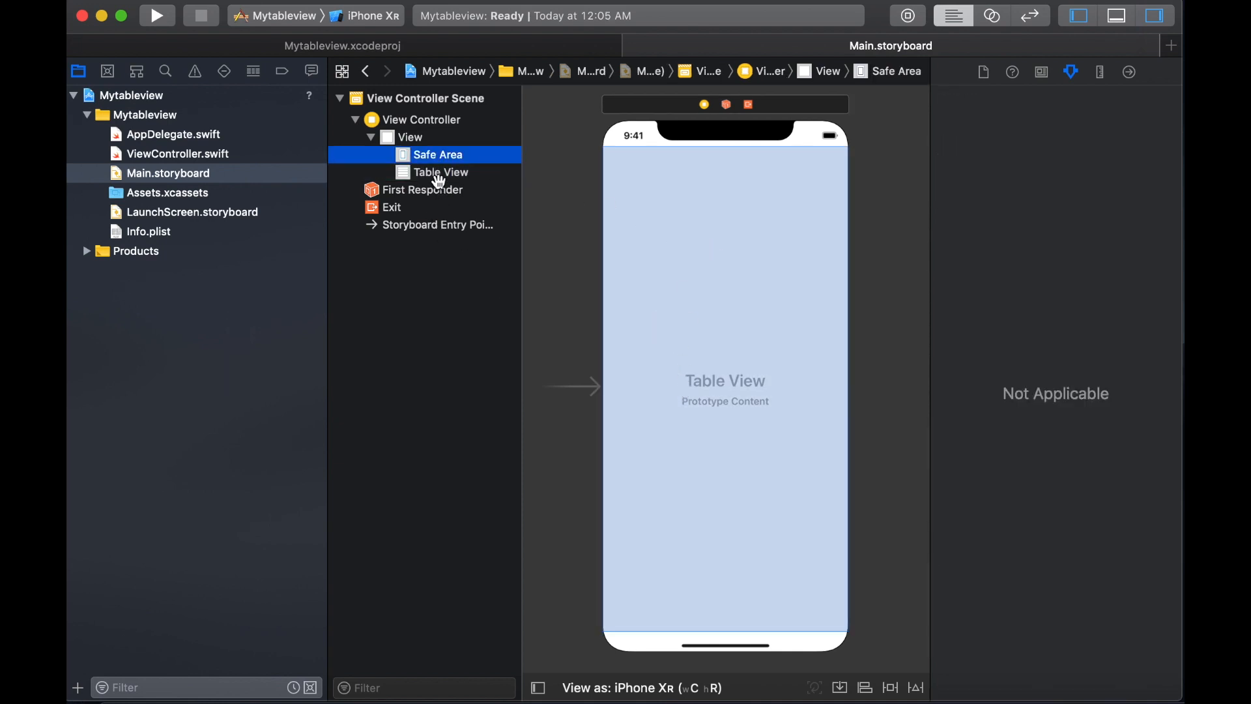
pyautogui.click(446, 172)
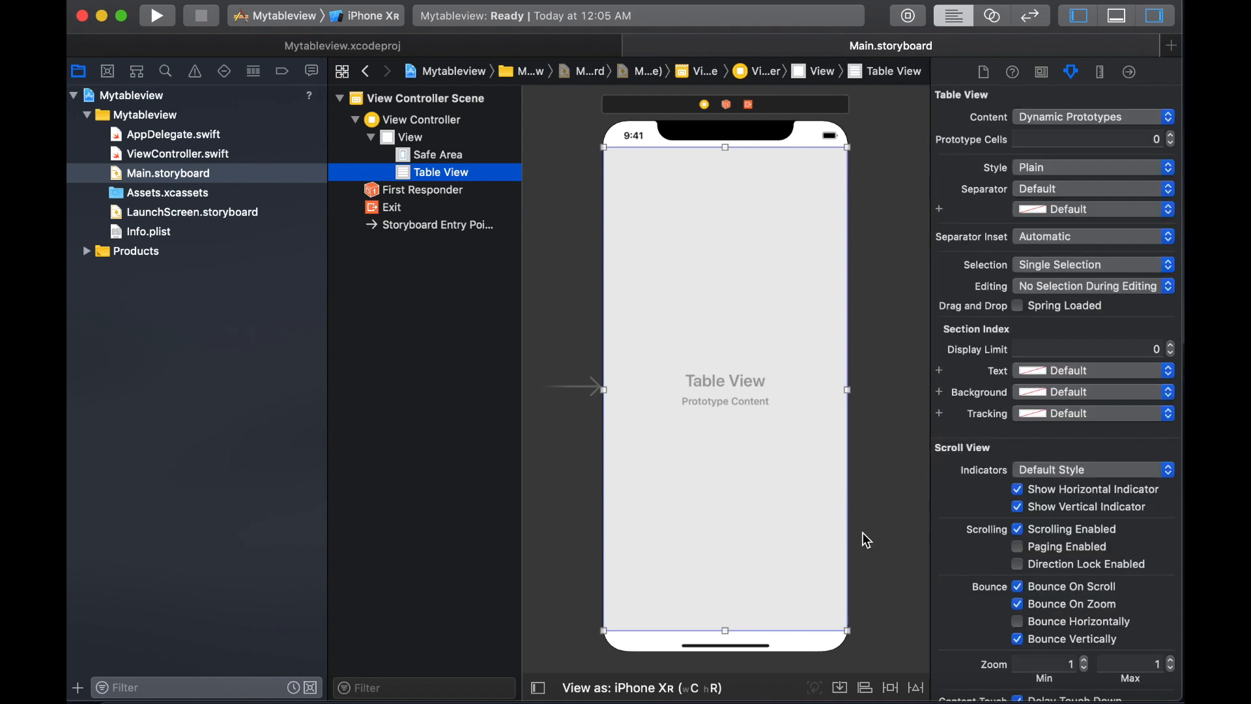
pyautogui.moveTo(915, 692)
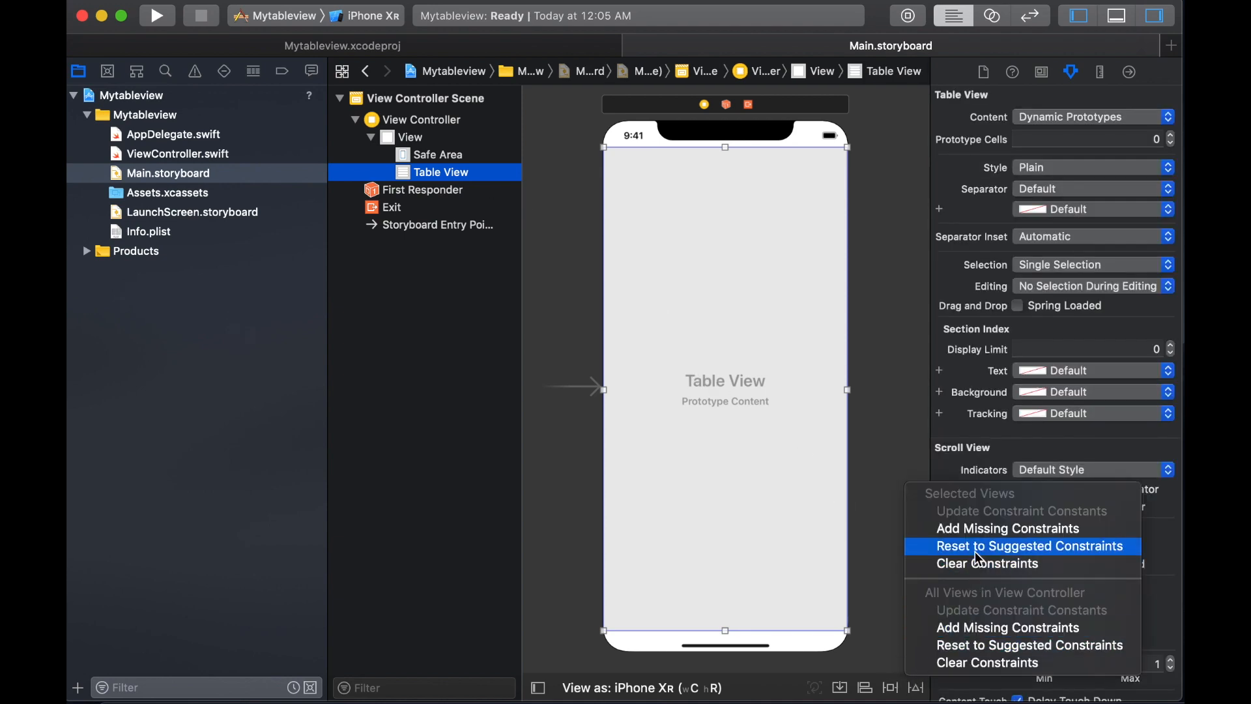
pyautogui.click(1029, 546)
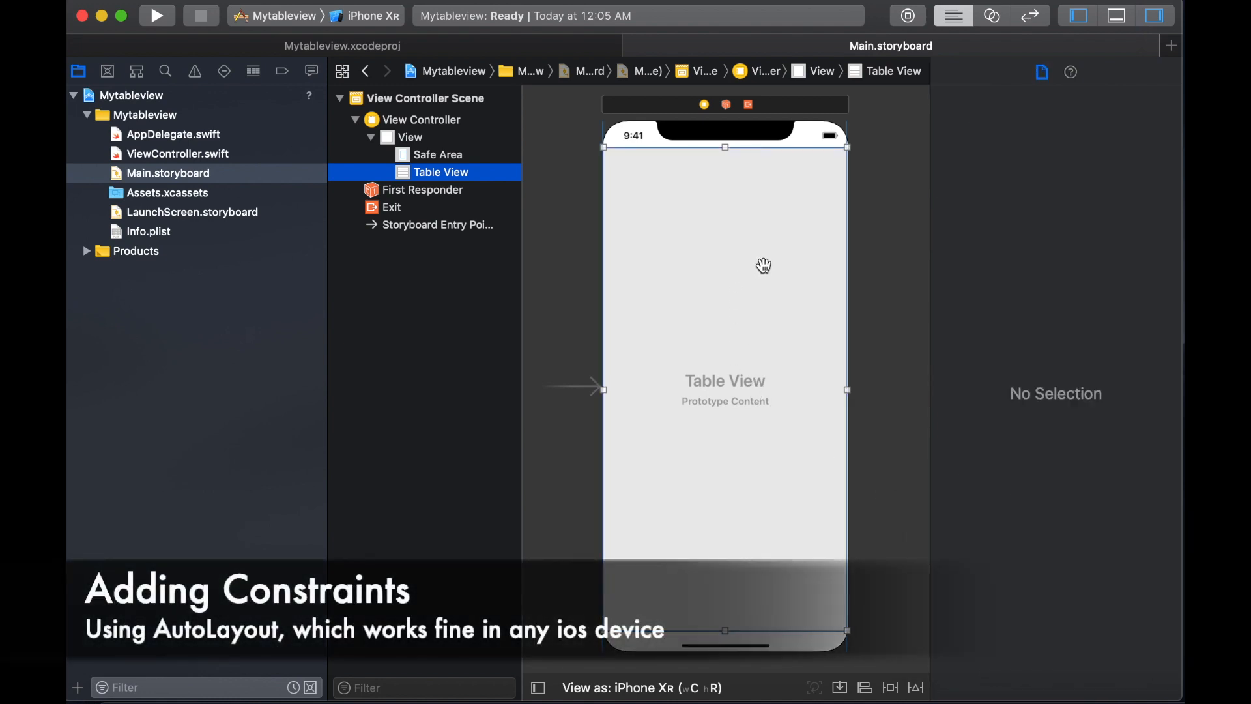
pyautogui.click(1041, 71)
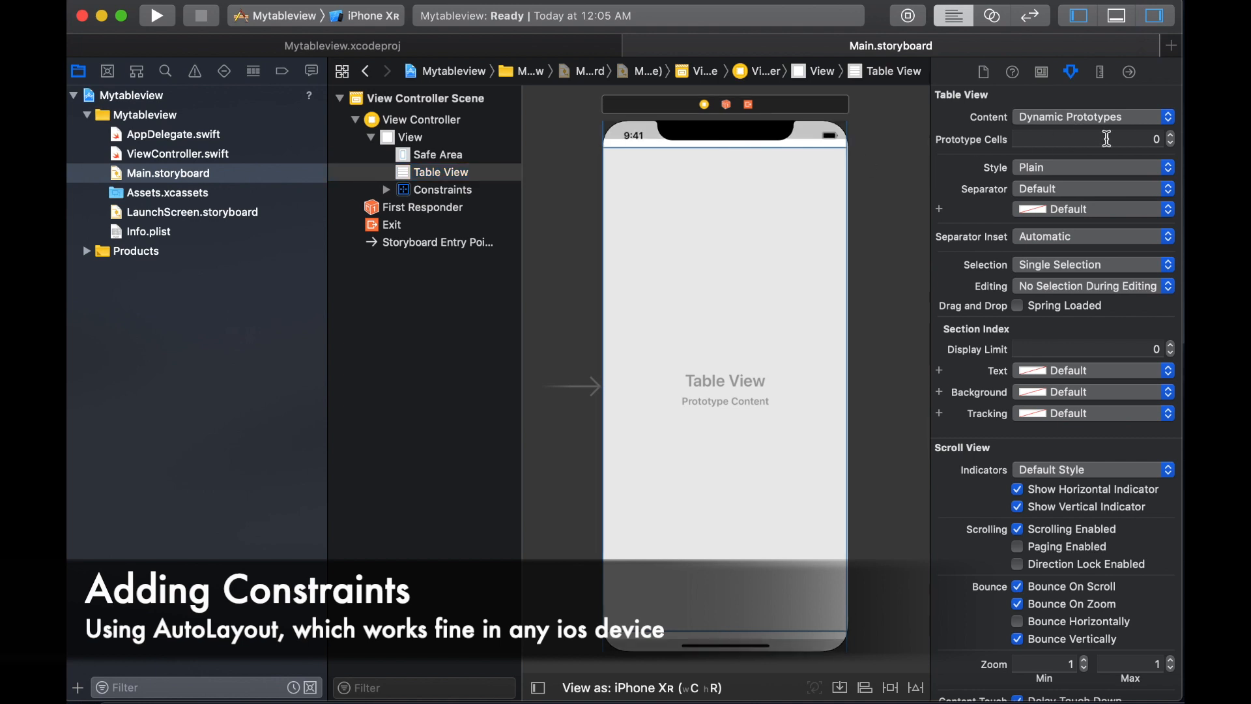
pyautogui.click(1170, 134)
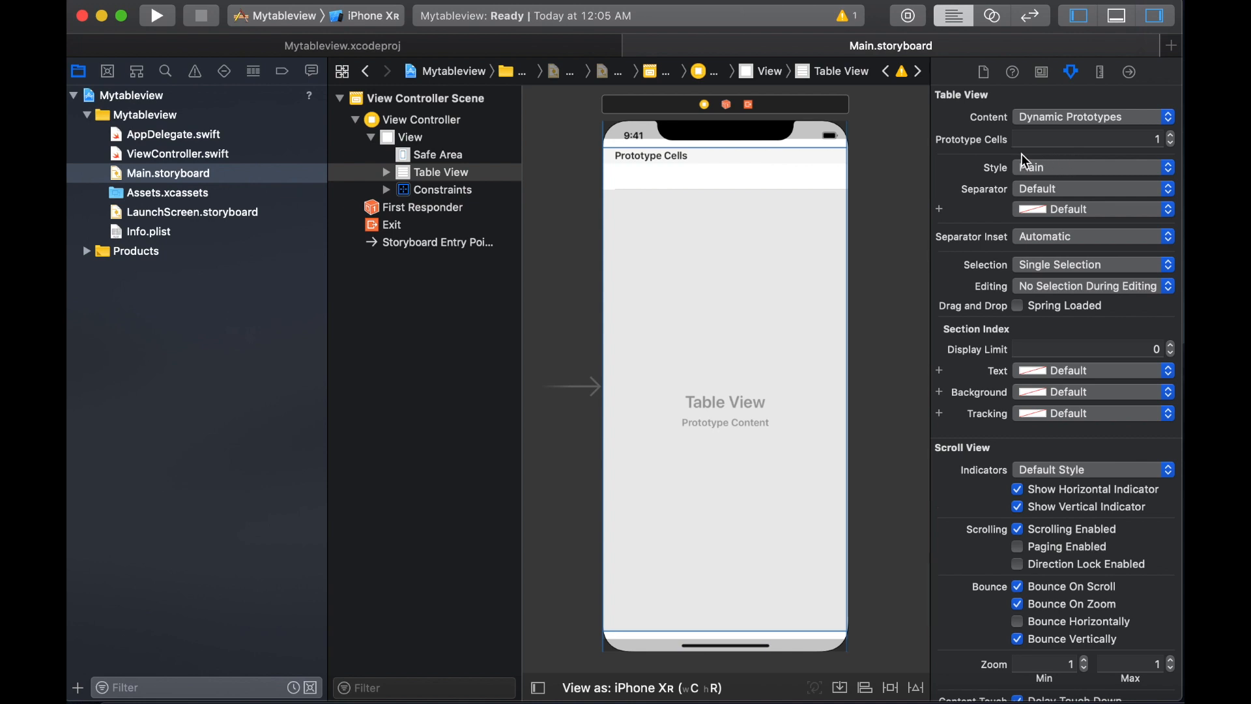
# Enter cellidentifier as the prototype cell's Identifier in the Attributes inspector.
pyautogui.click(725, 175)
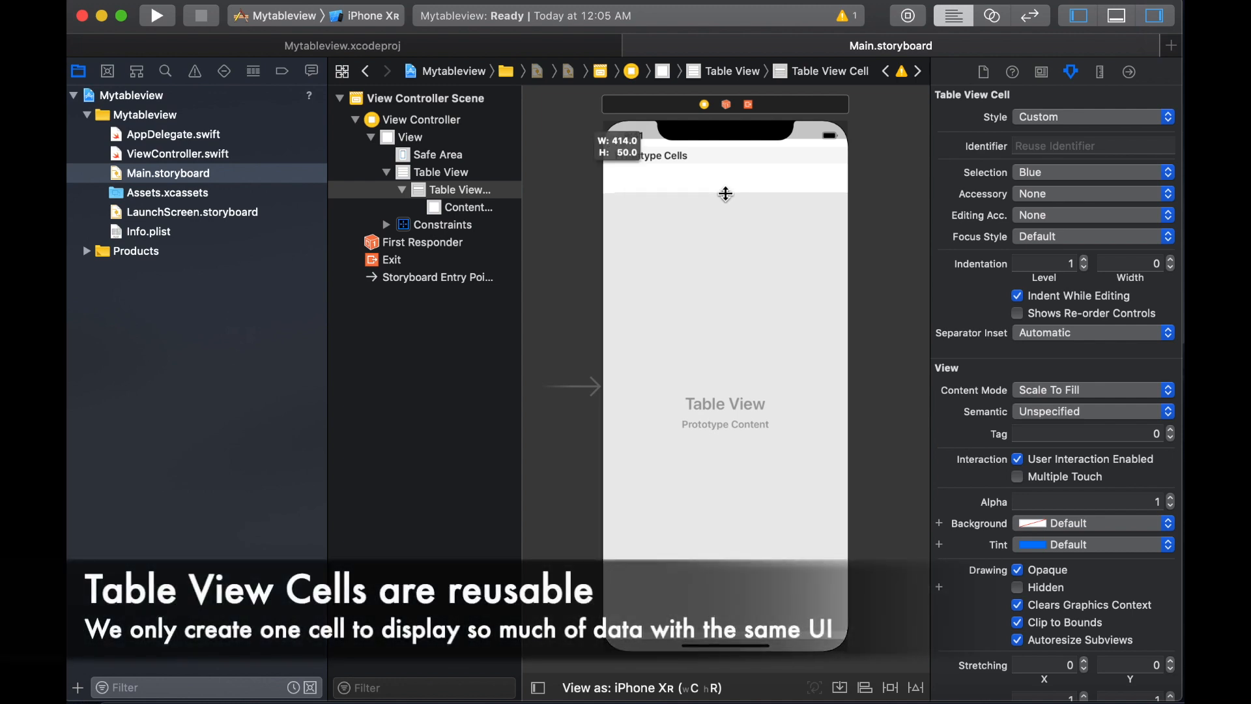
pyautogui.write('c')
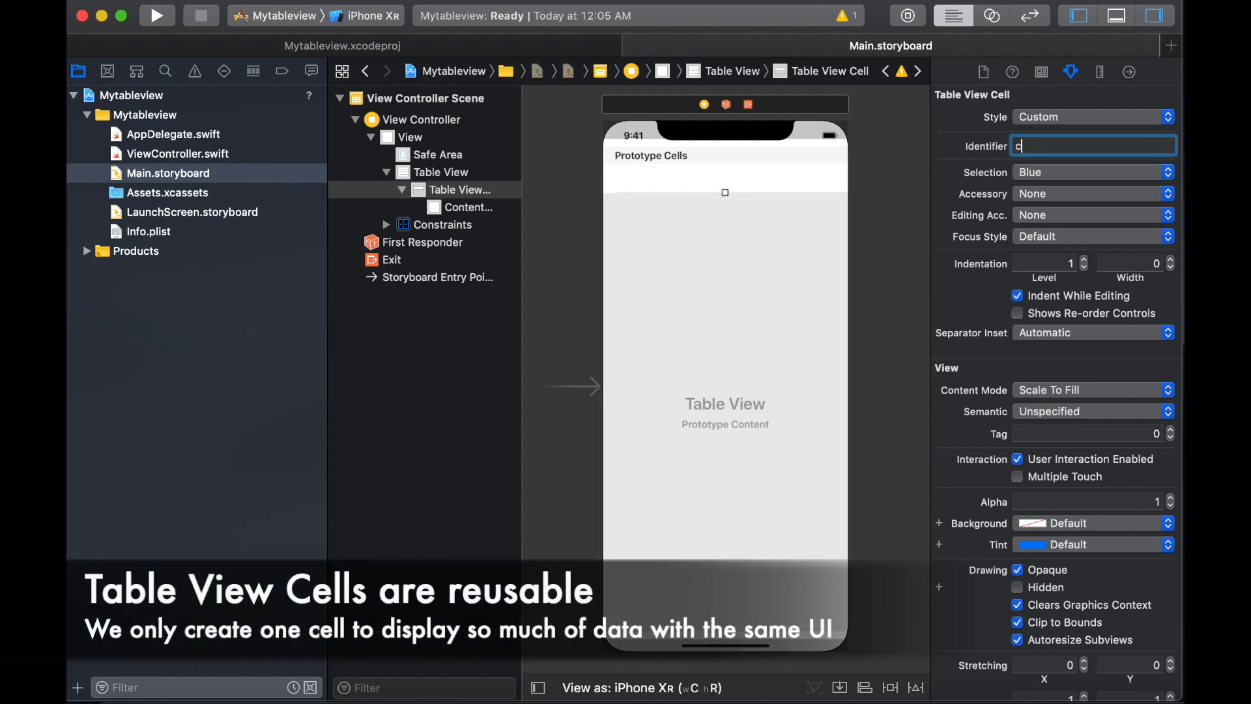
pyautogui.write('elliden')
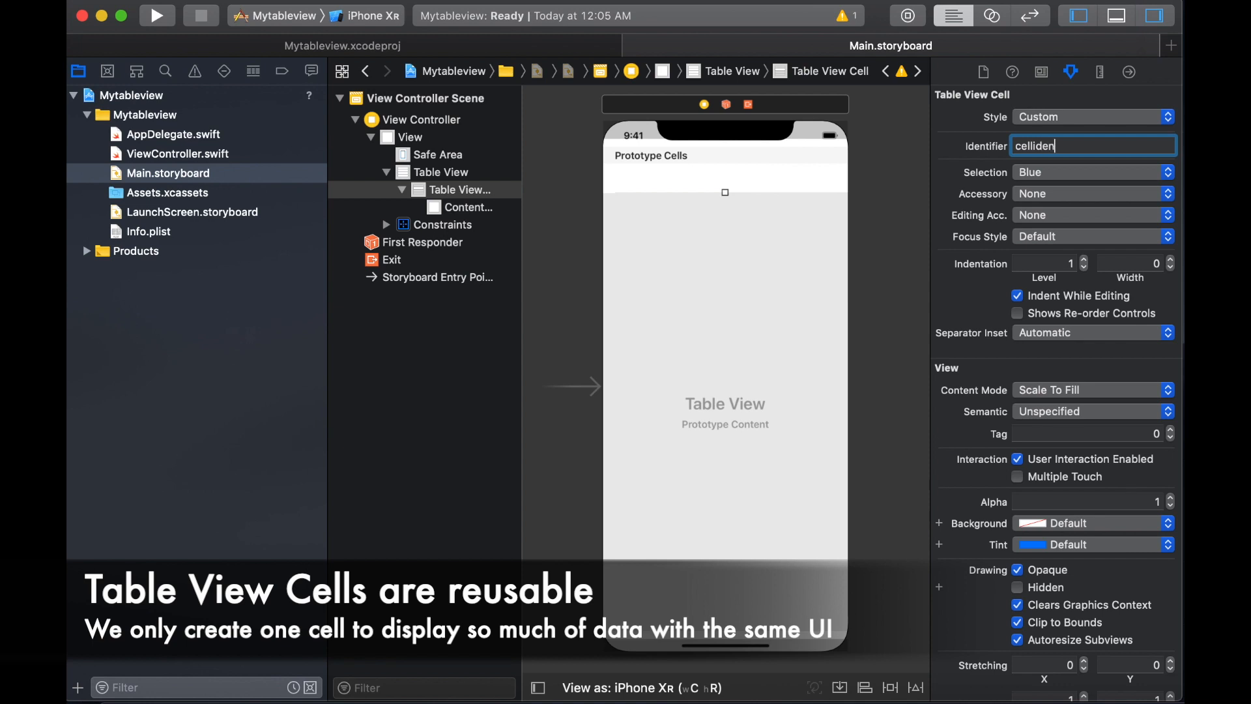
pyautogui.write('tifer')
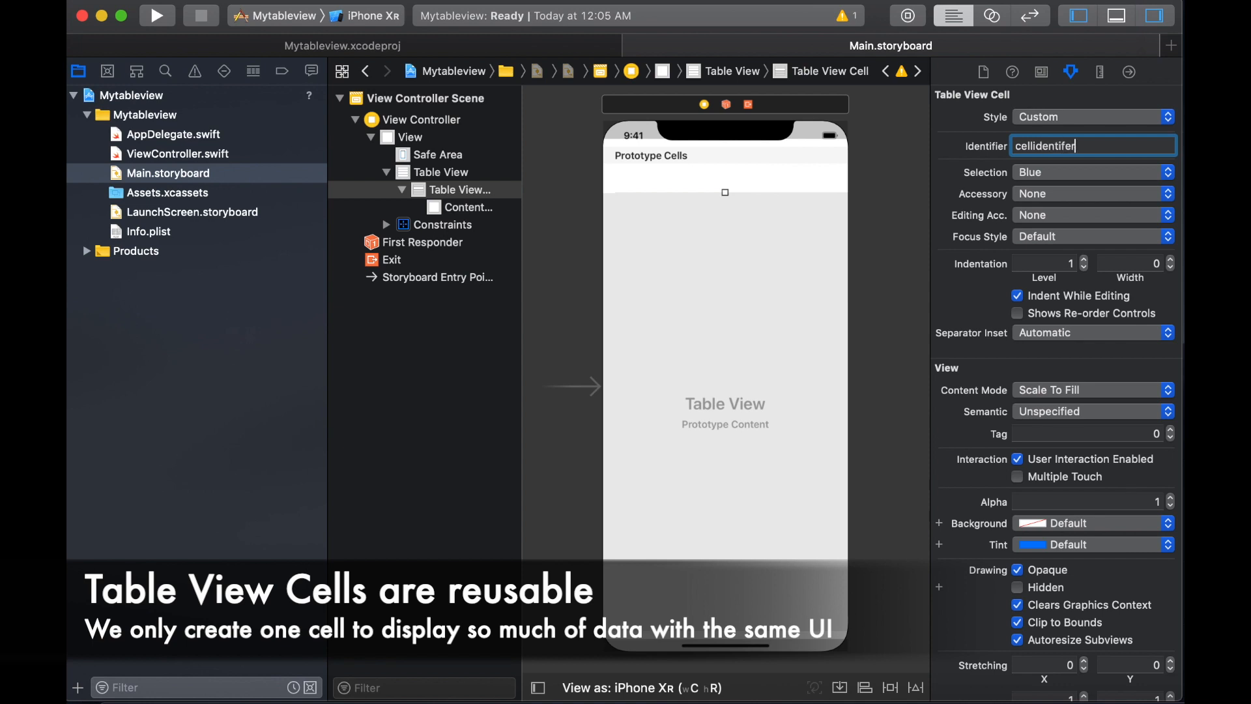
pyautogui.press('backspace')
pyautogui.write('i')
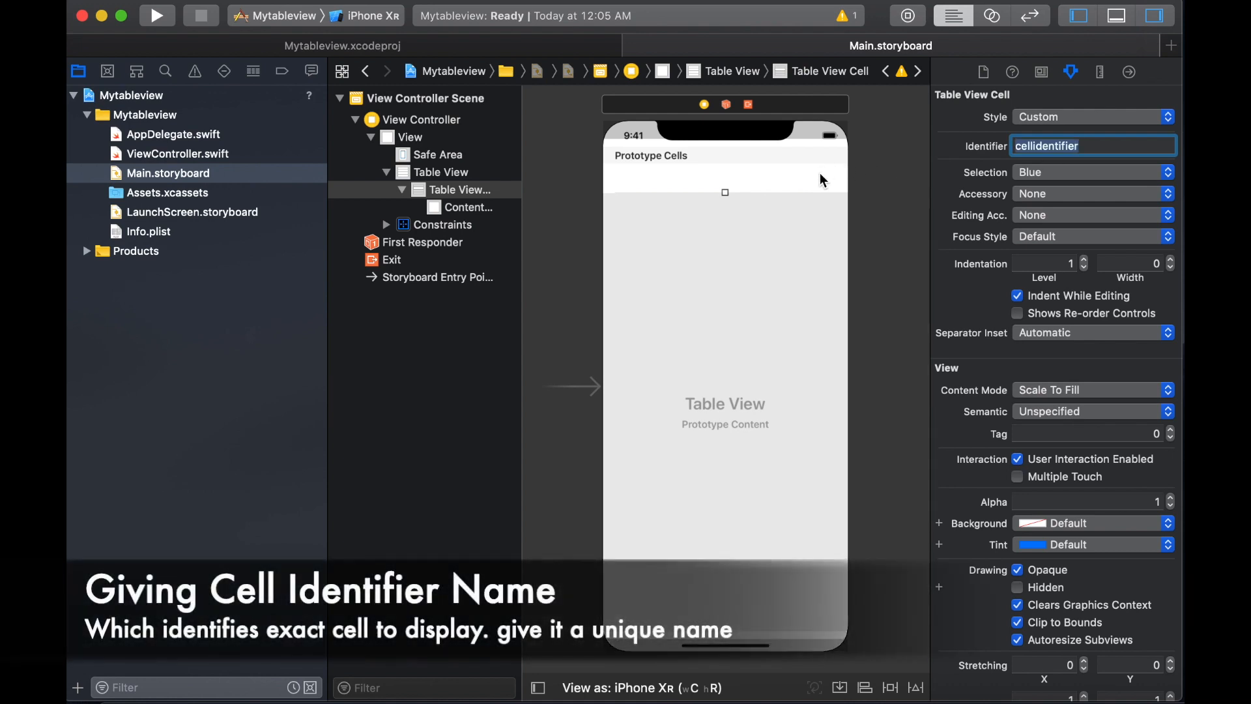
pyautogui.moveTo(580, 300)
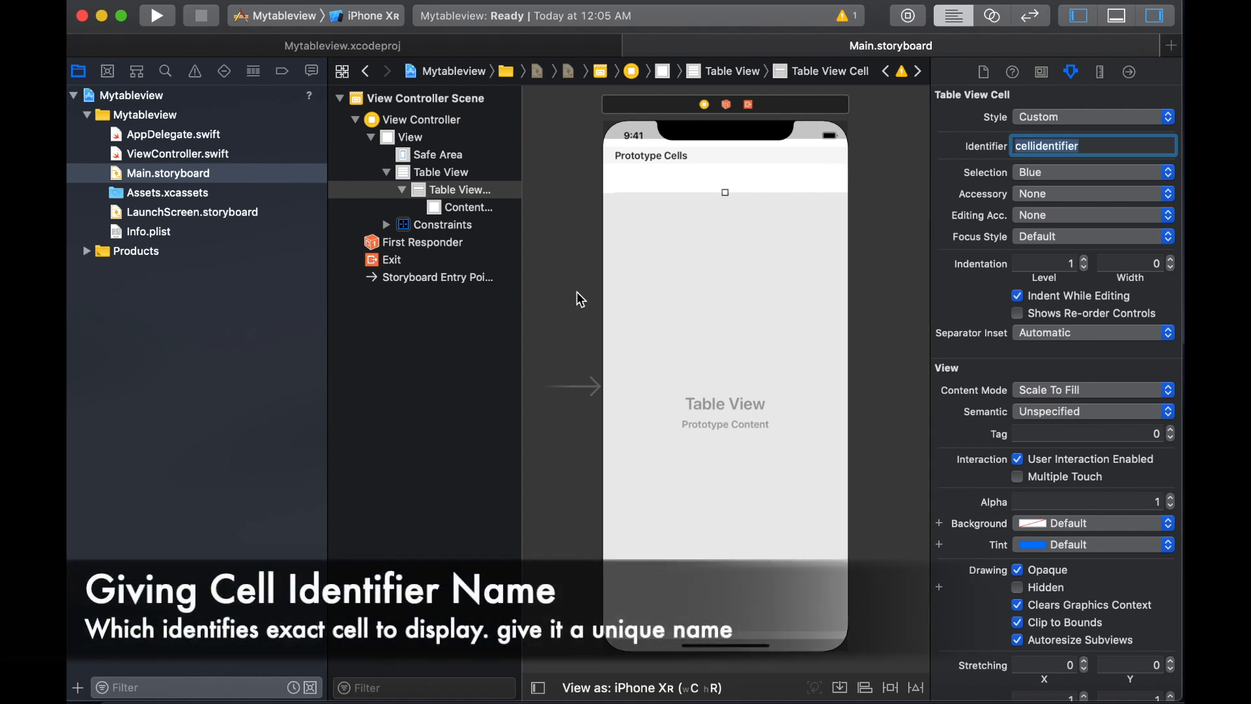
pyautogui.moveTo(591, 296)
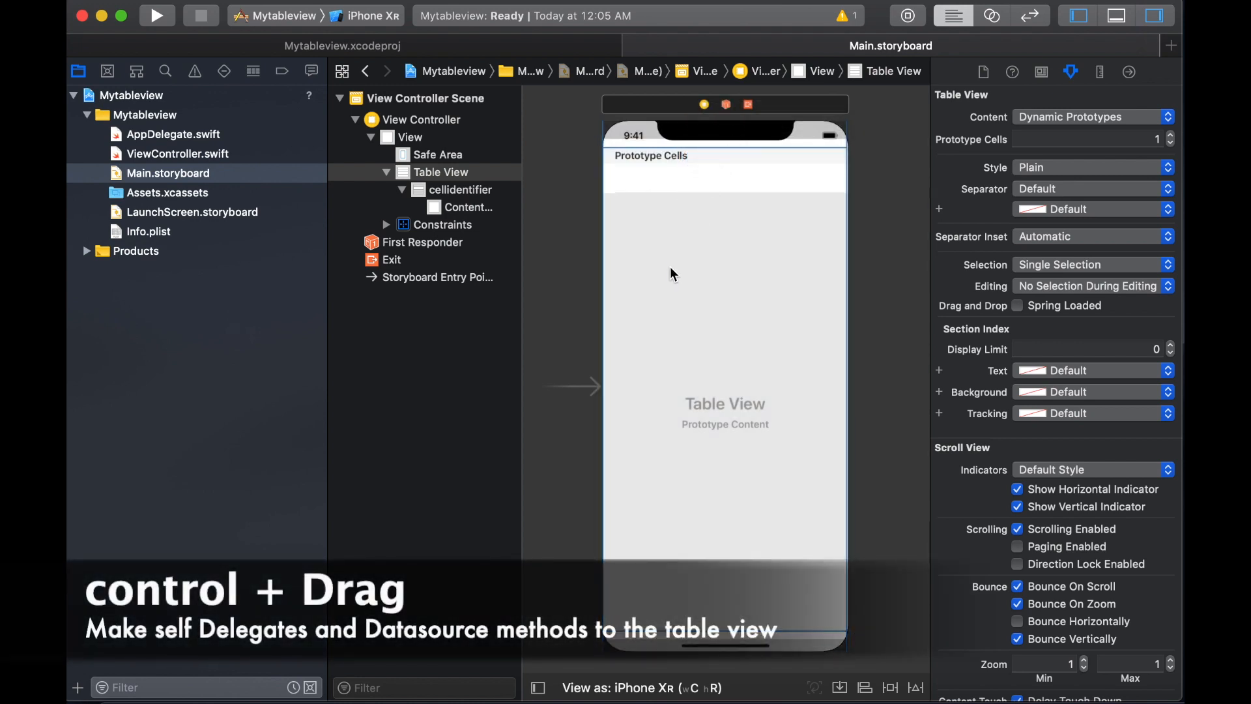
# Connect the table view's dataSource and delegate outlets to the View Controller.
pyautogui.moveTo(661, 319); pyautogui.dragTo(707, 134)
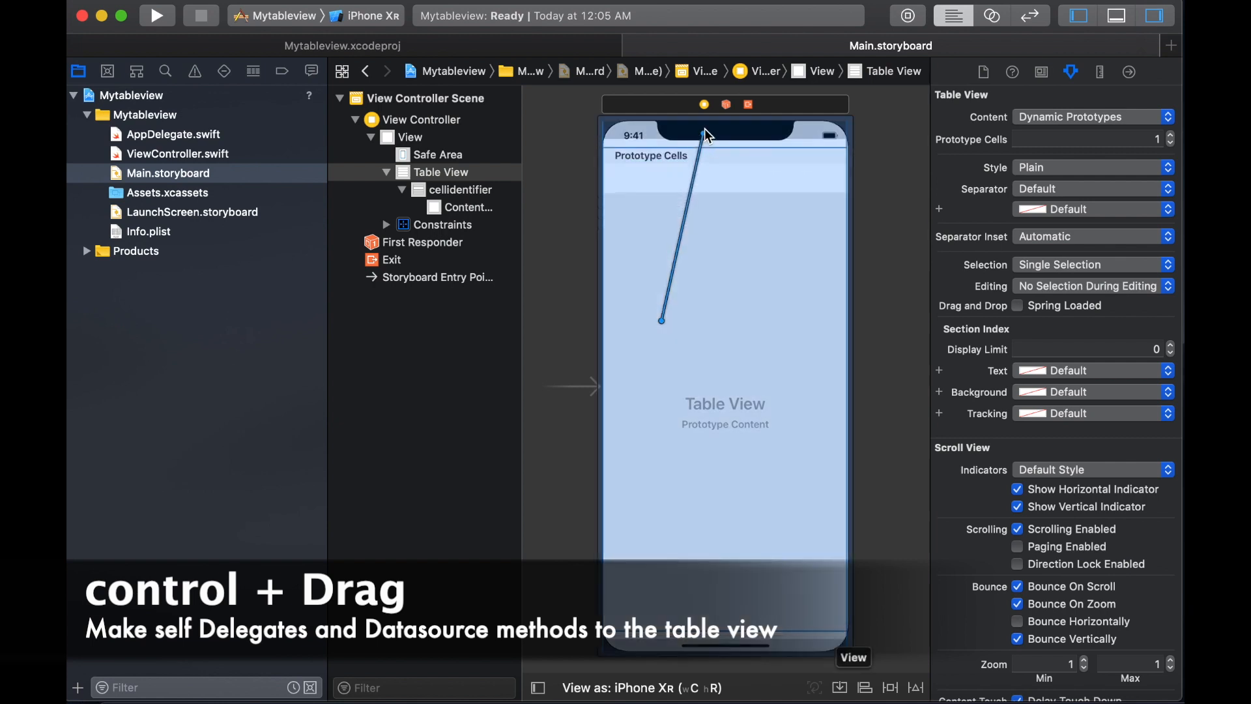
pyautogui.moveTo(662, 319); pyautogui.dragTo(709, 134)
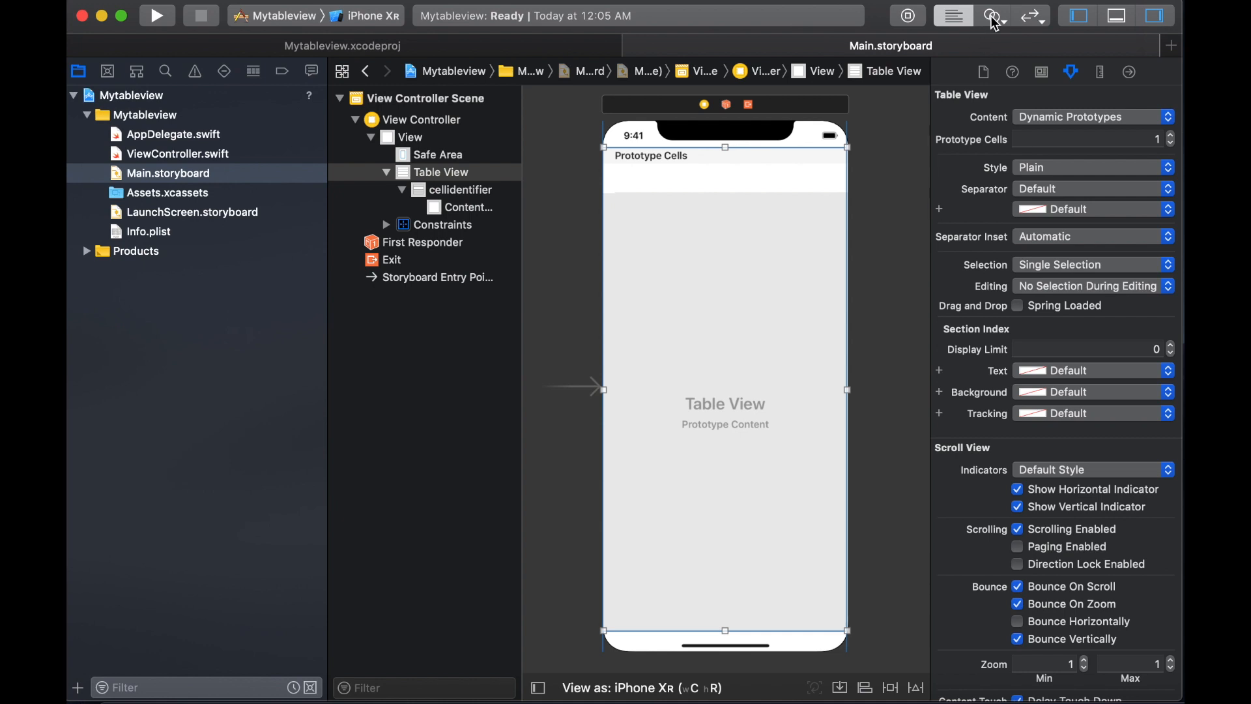
pyautogui.moveTo(992, 16)
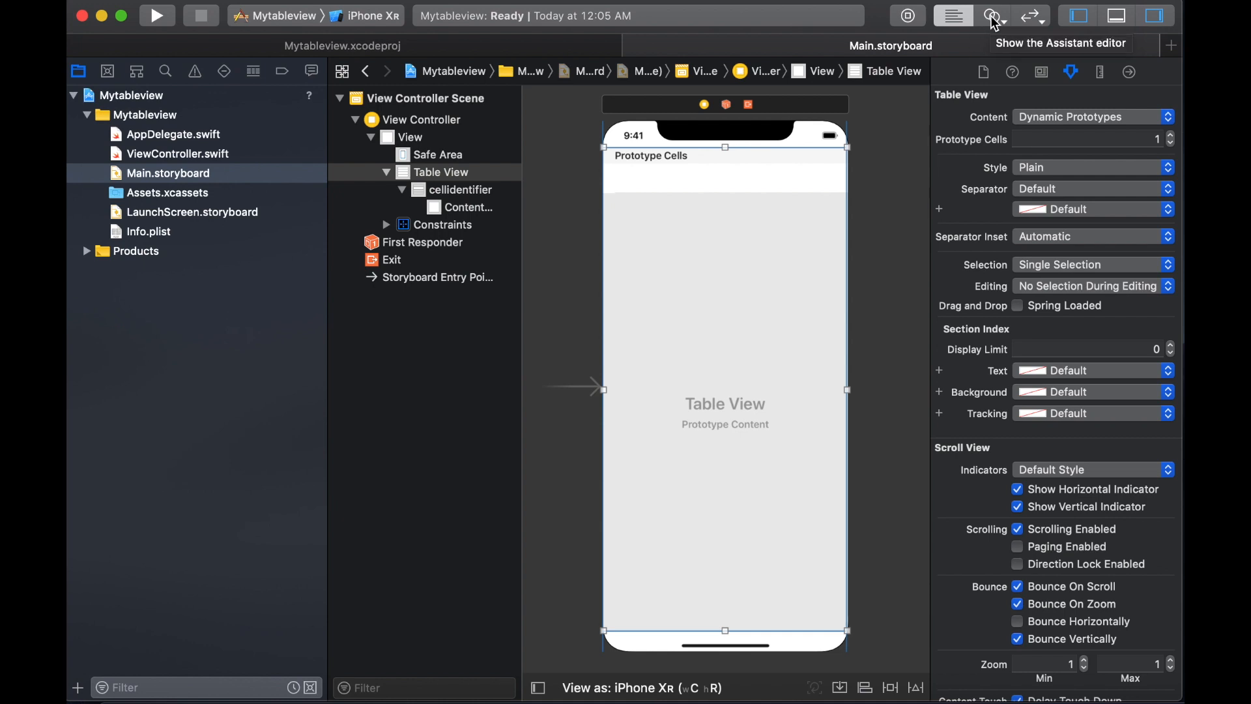
# Show ViewController.swift in the Assistant Editor and add a blank line inside the class.
pyautogui.click(989, 16)
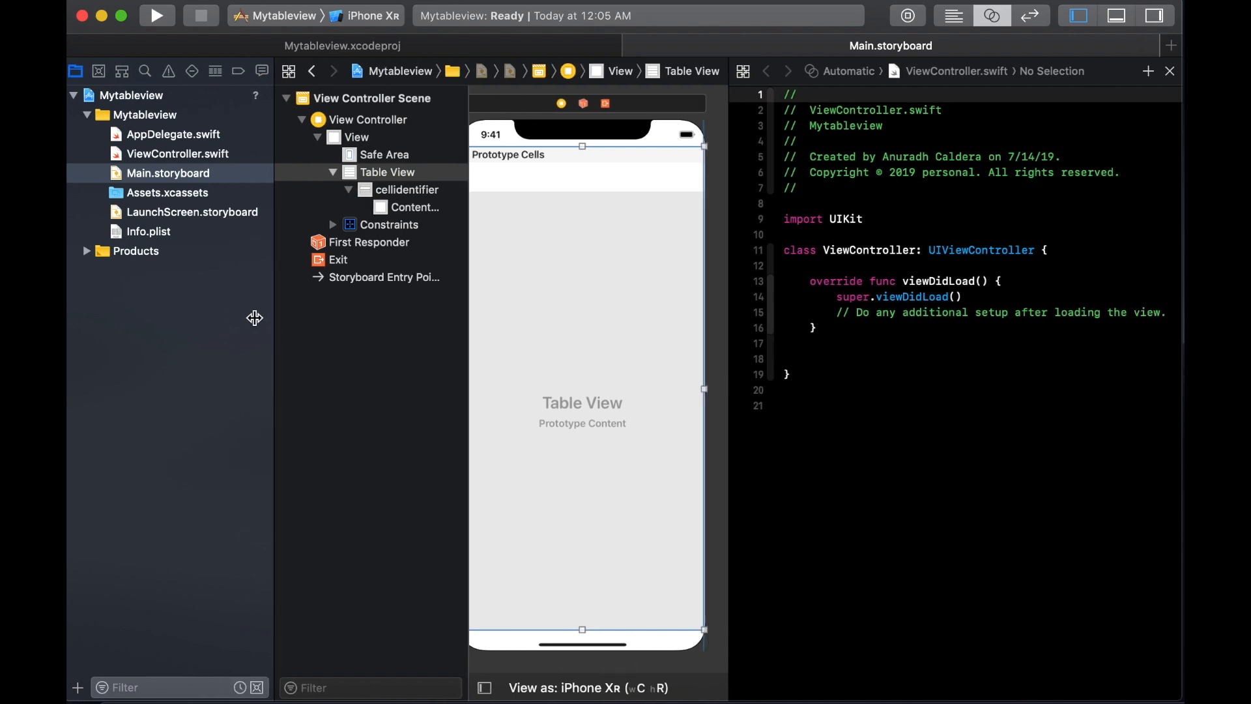
pyautogui.moveTo(521, 223)
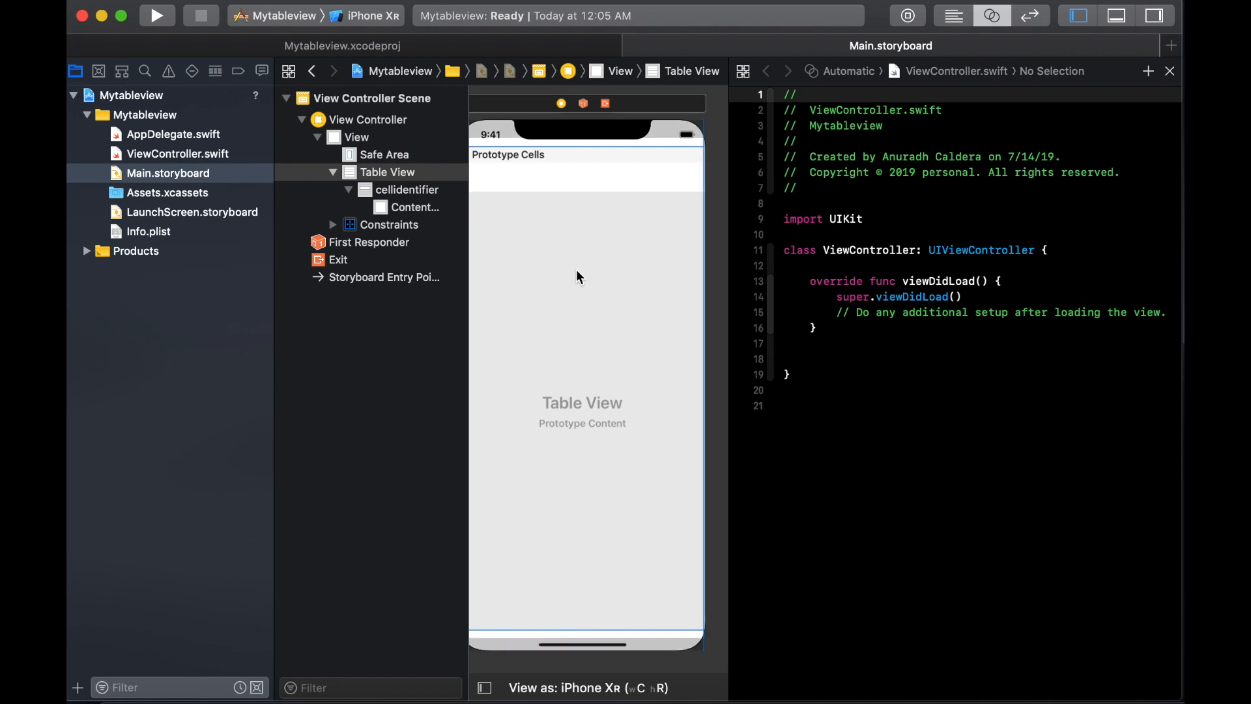
pyautogui.moveTo(588, 365)
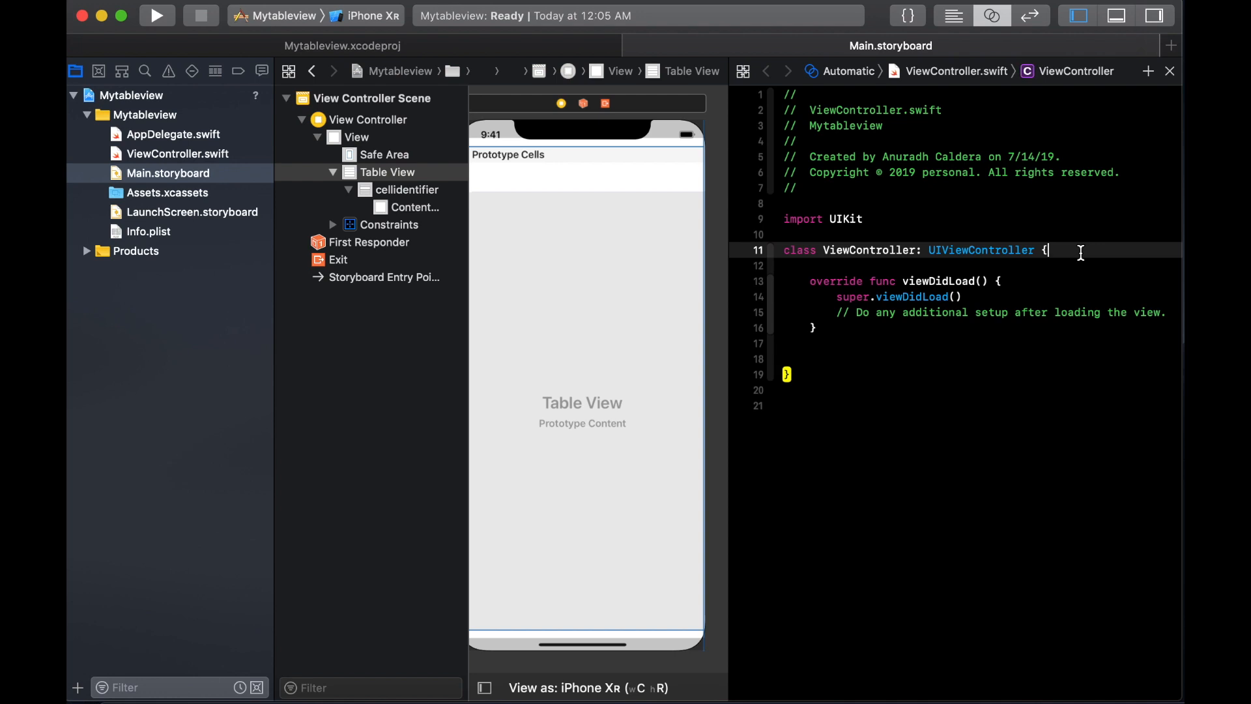
pyautogui.press('return')
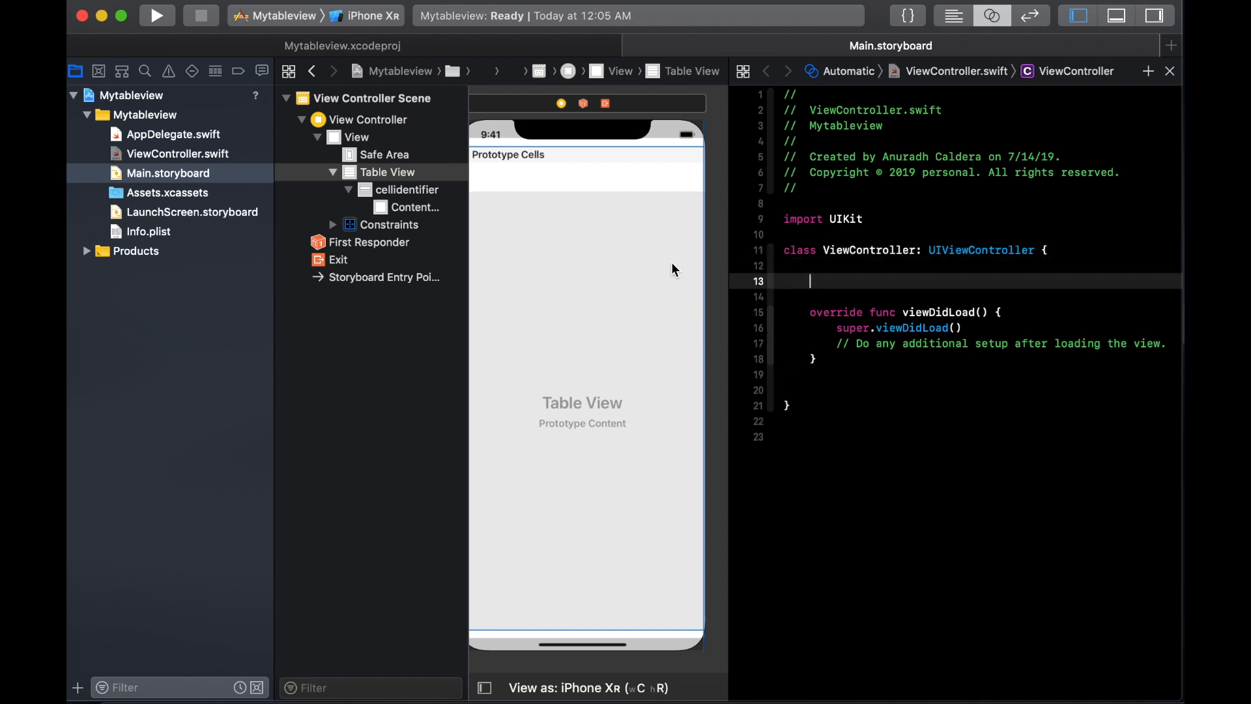
pyautogui.moveTo(593, 310)
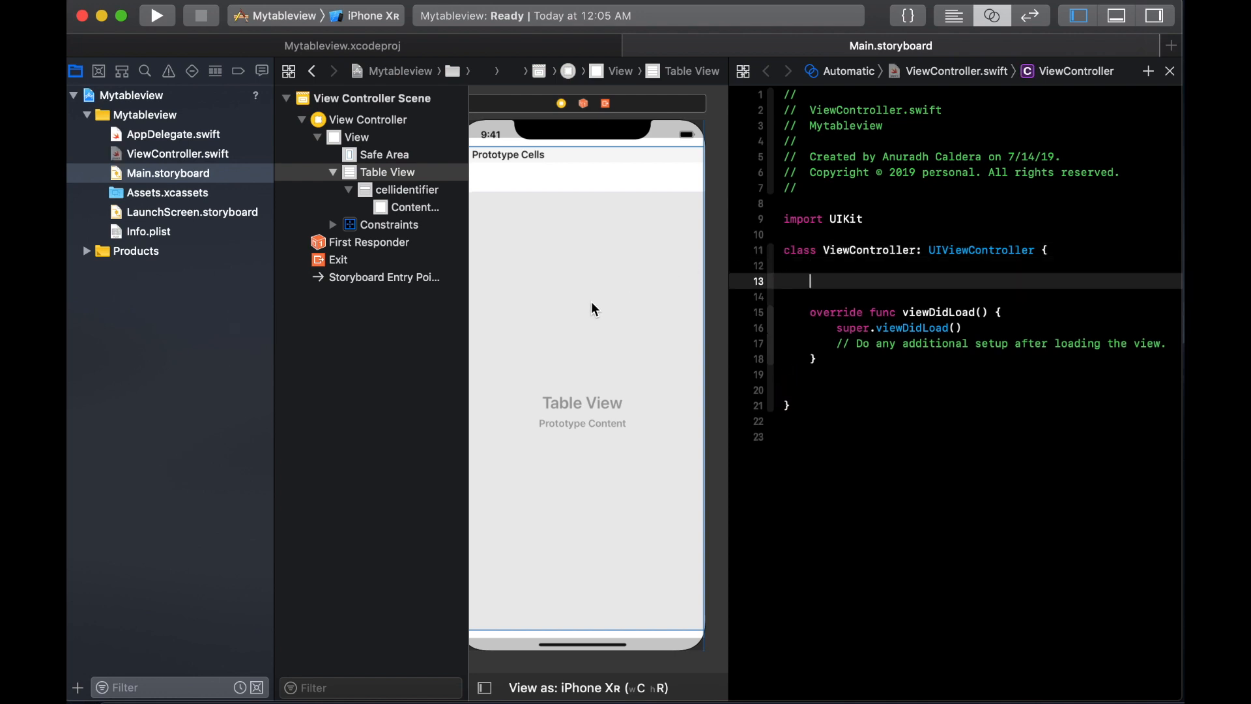
# Ctrl-drag the table view into ViewController and connect it as outlet mytableView.
pyautogui.moveTo(589, 302); pyautogui.dragTo(774, 281)
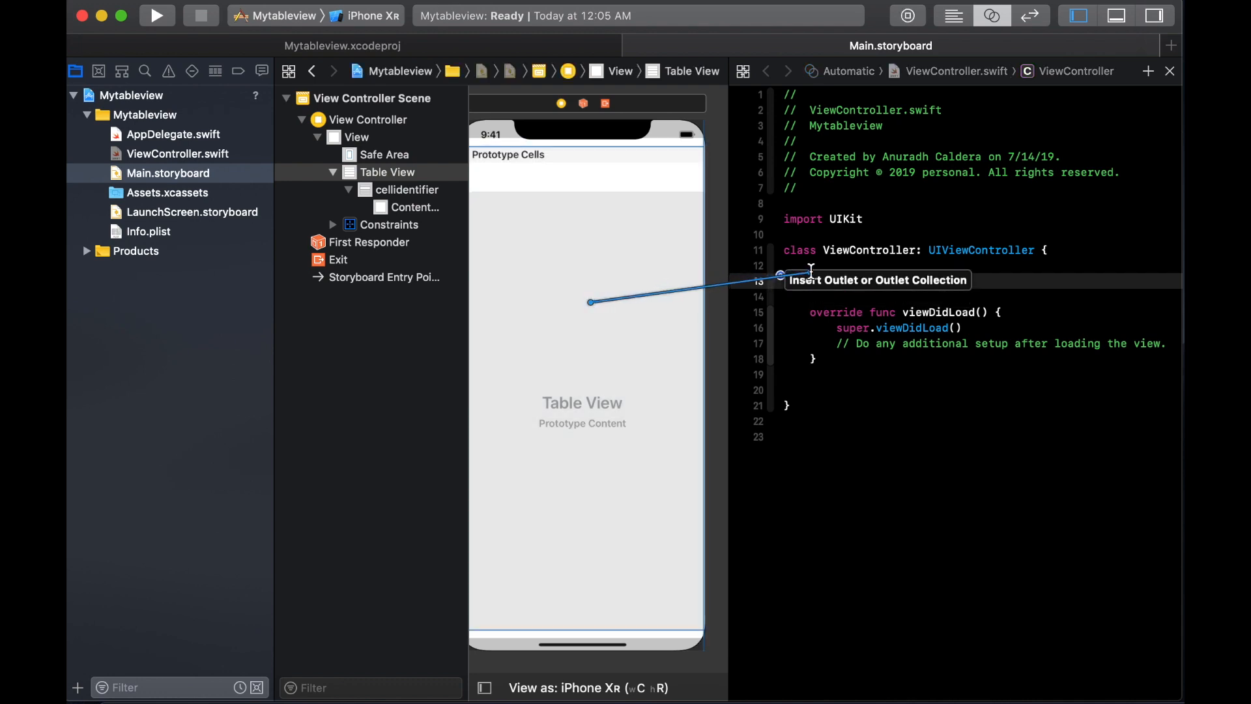
pyautogui.write('m')
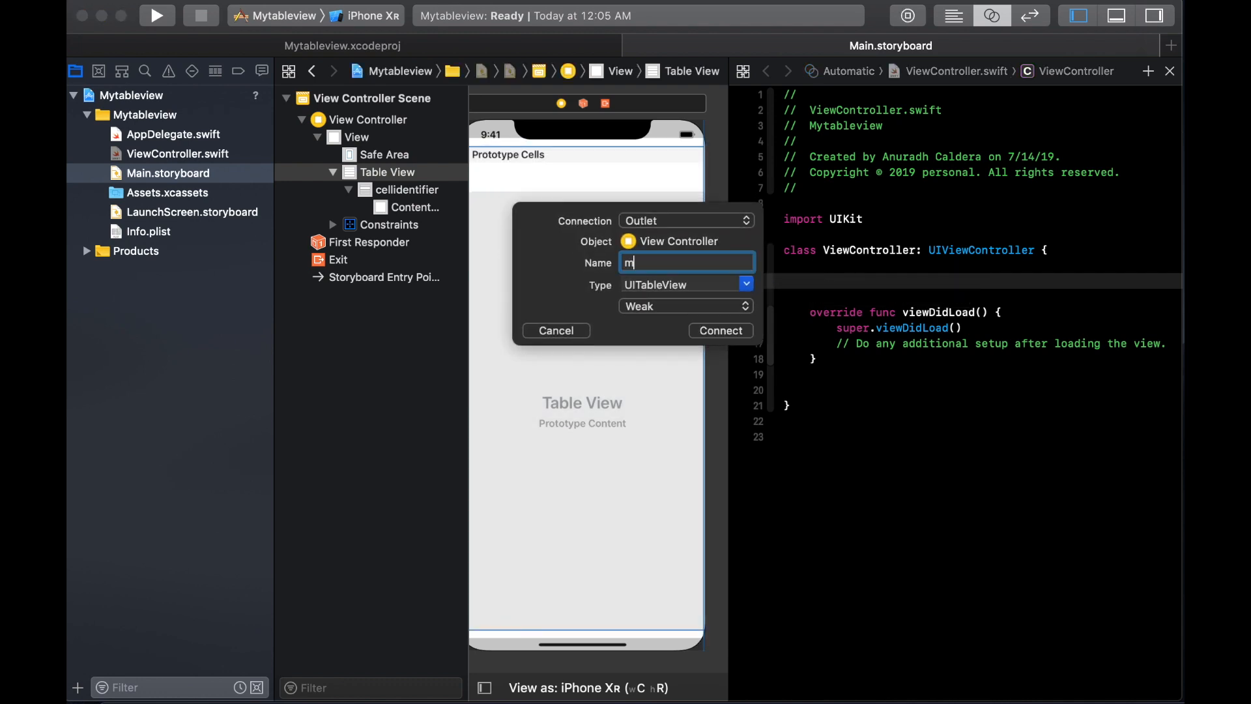
pyautogui.write('ytable')
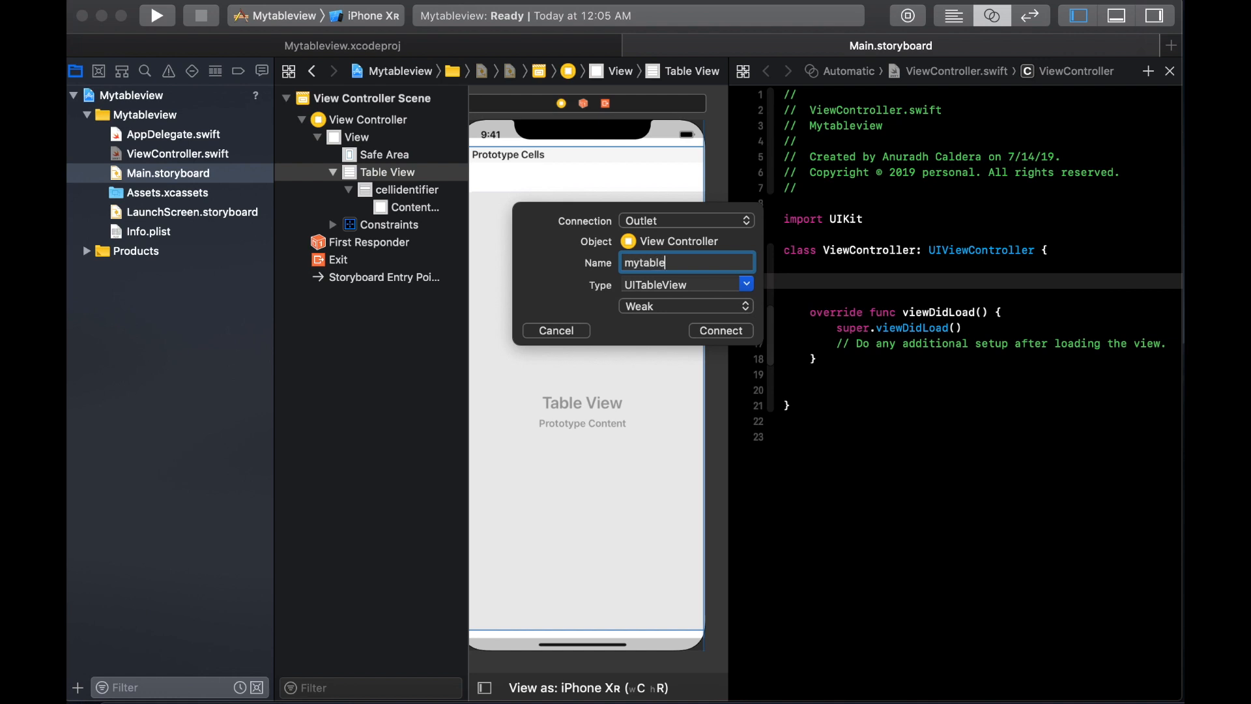
pyautogui.write('View')
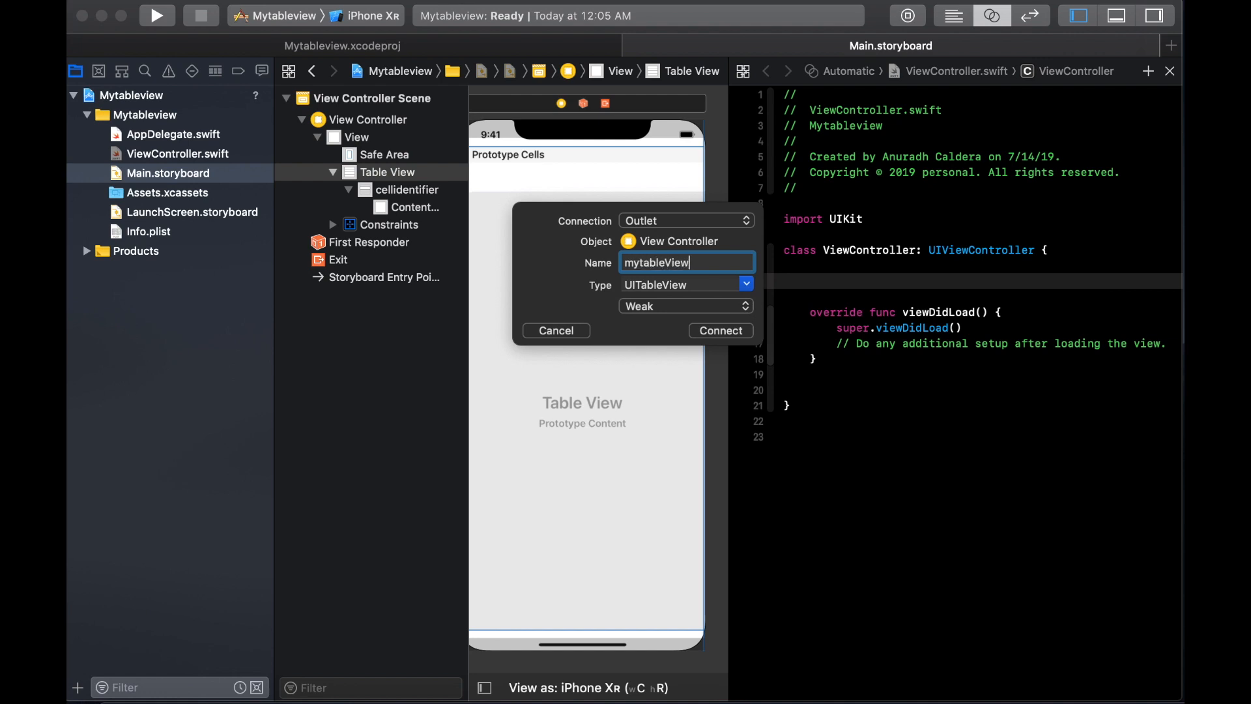
pyautogui.click(719, 330)
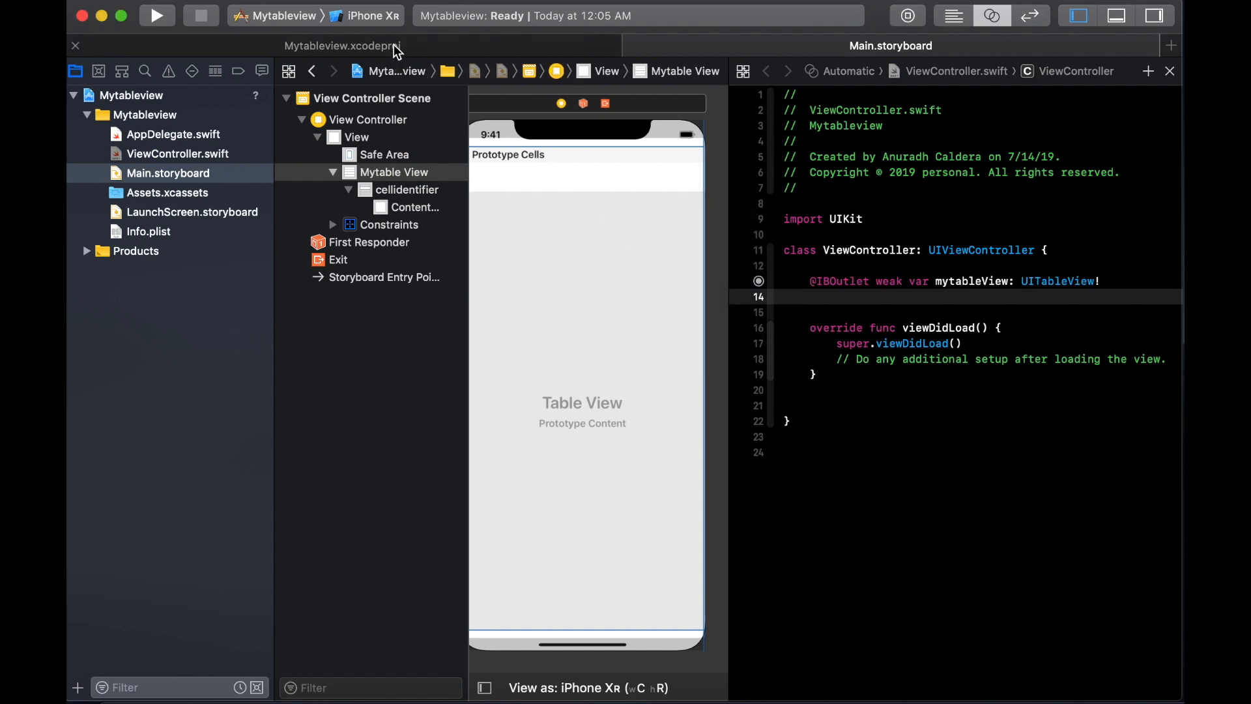
pyautogui.click(133, 95)
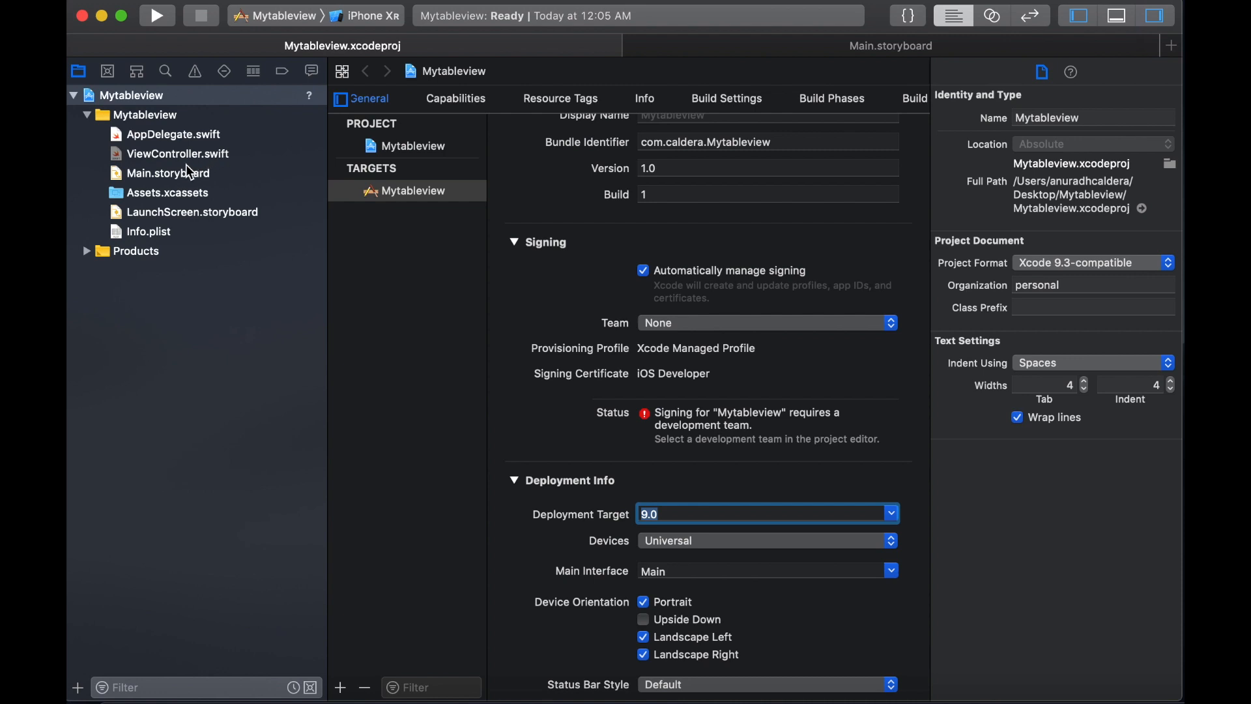
# In ViewController.swift, add ', UITableViewDataSource' to the ViewController class declaration.
pyautogui.click(178, 154)
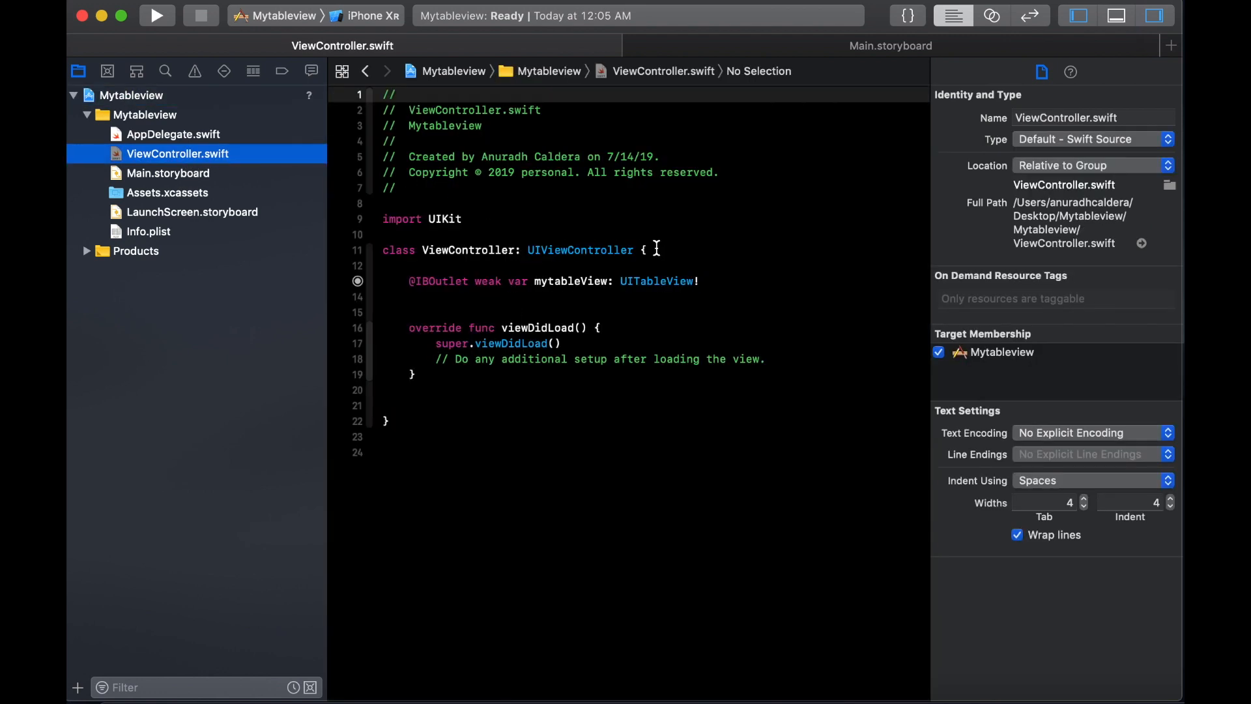
pyautogui.click(634, 250)
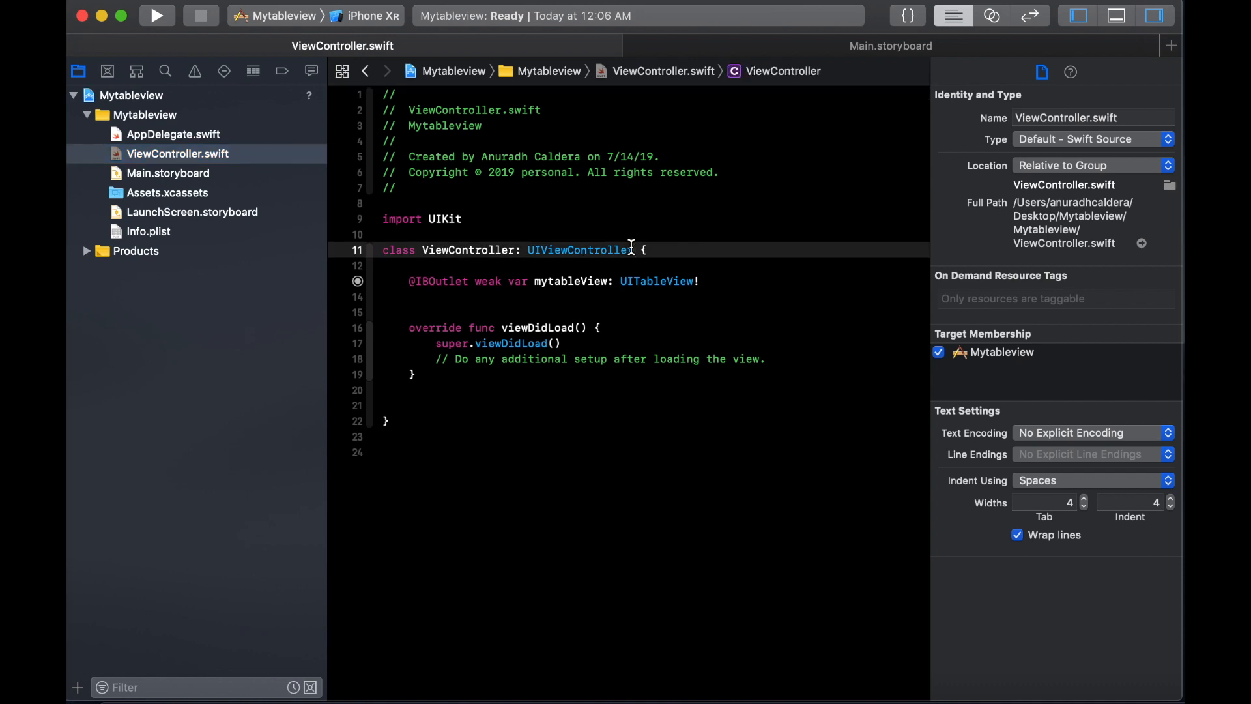
pyautogui.write(', UI')
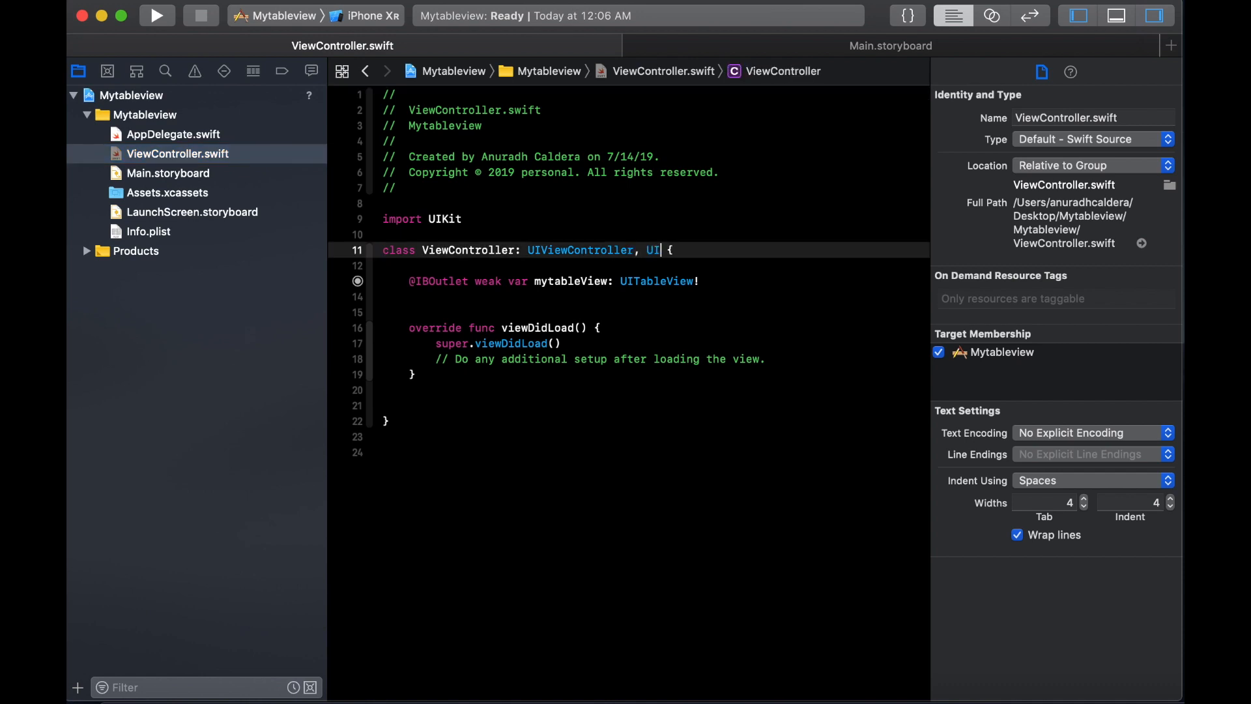
pyautogui.write('TableViewDataSource')
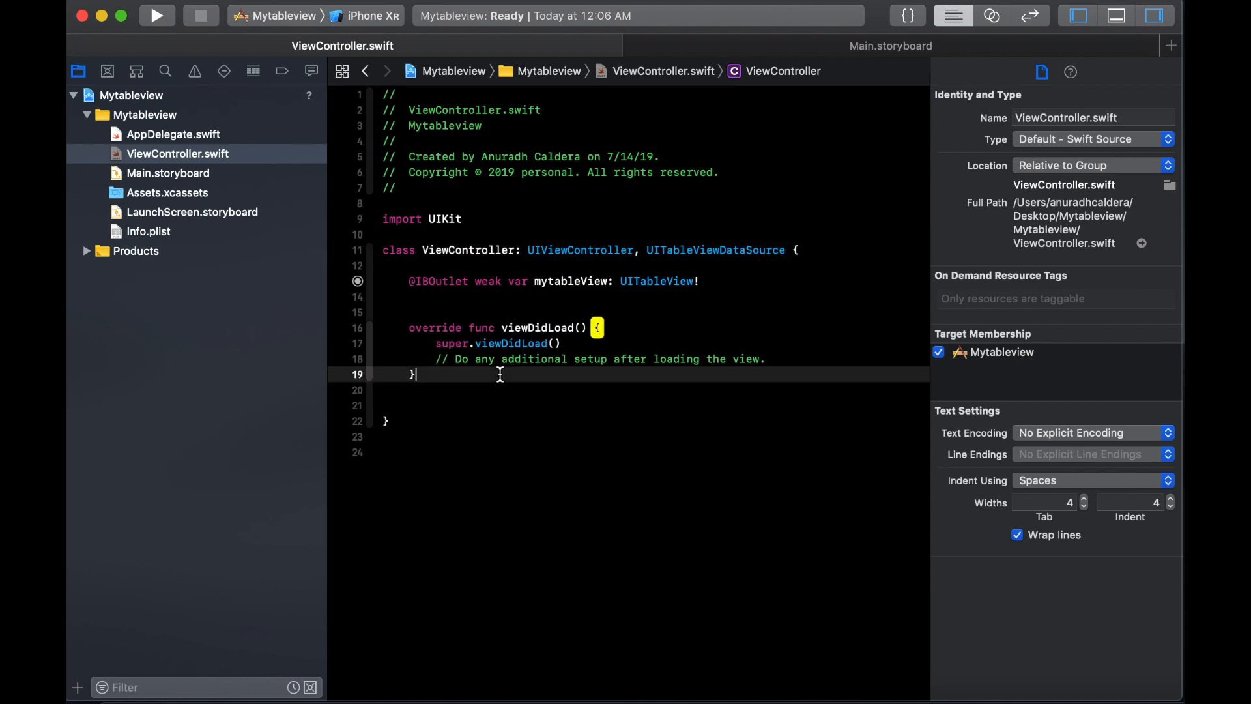
# Add a //MARK:- comment for implementing the tableview datasource methods.
pyautogui.write('//')
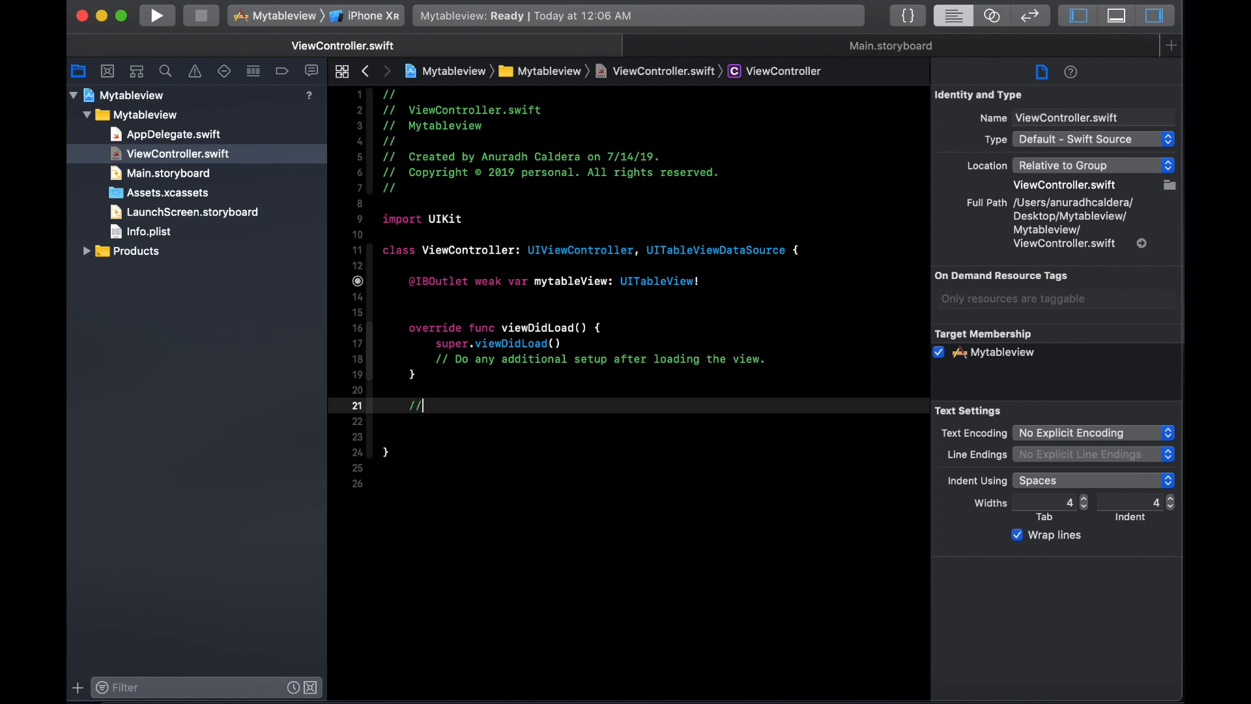
pyautogui.write('MARK:')
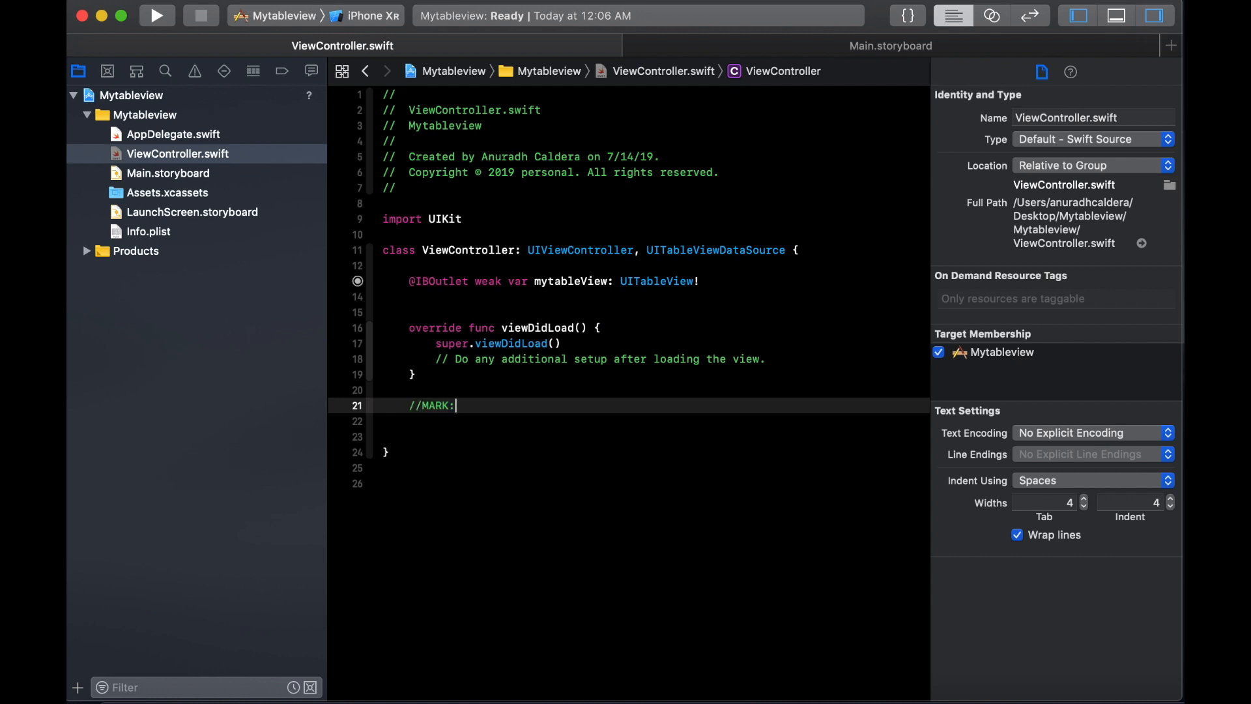
pyautogui.write('-')
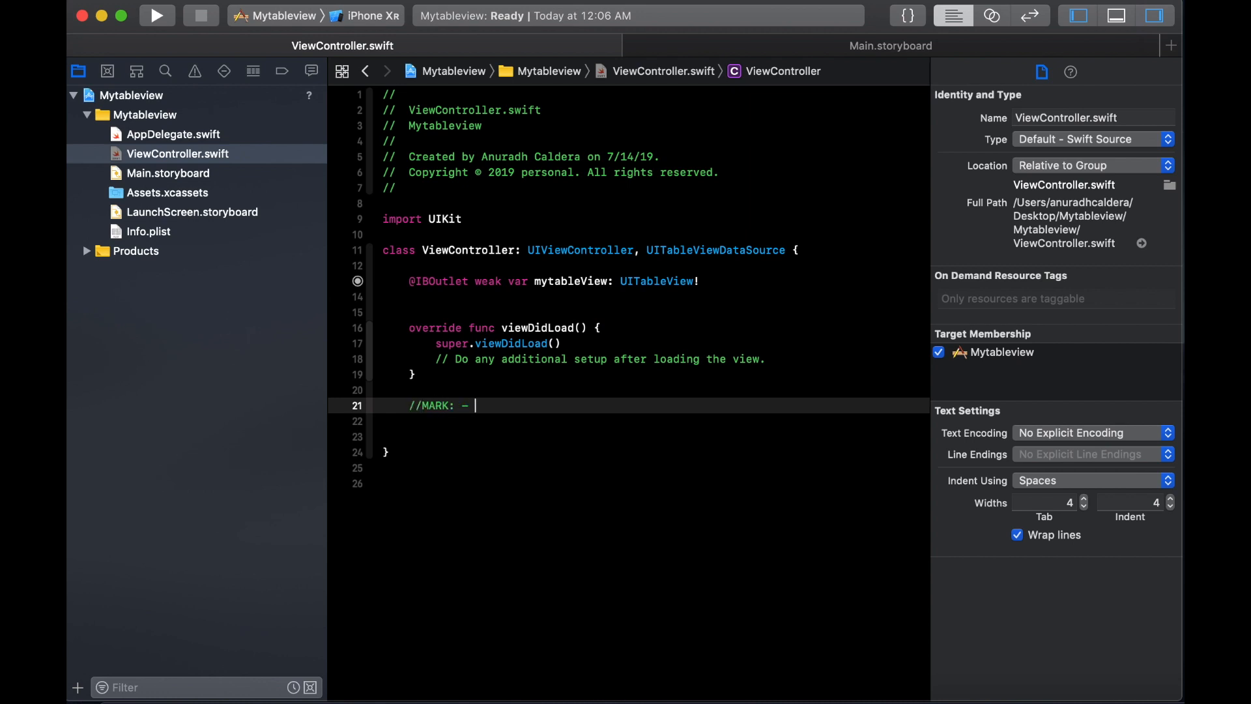
pyautogui.write('impl')
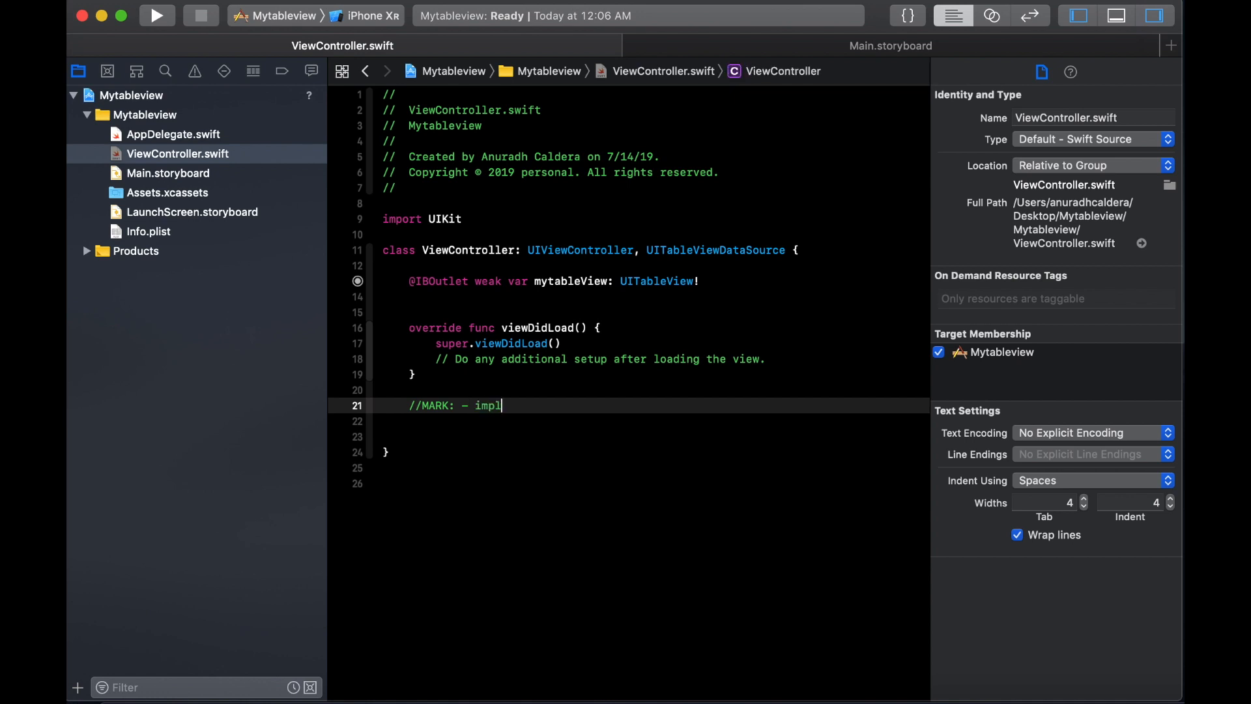
pyautogui.write('ementi')
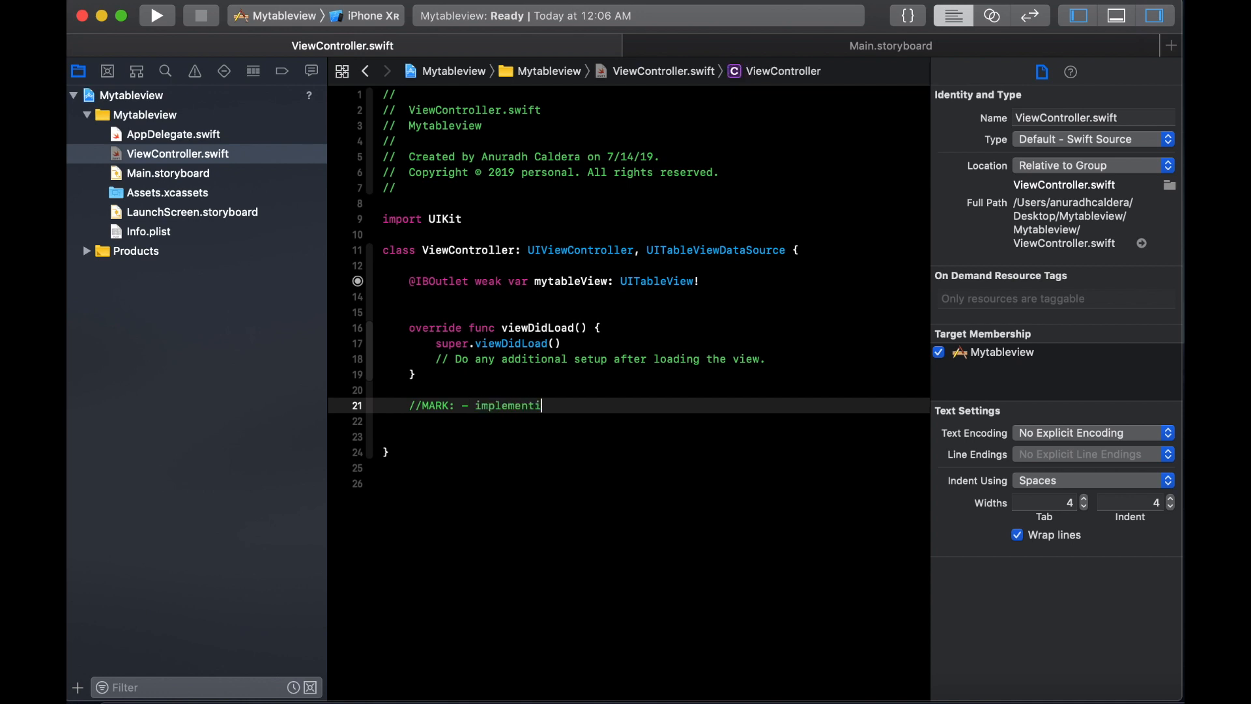
pyautogui.write('ng tableview de')
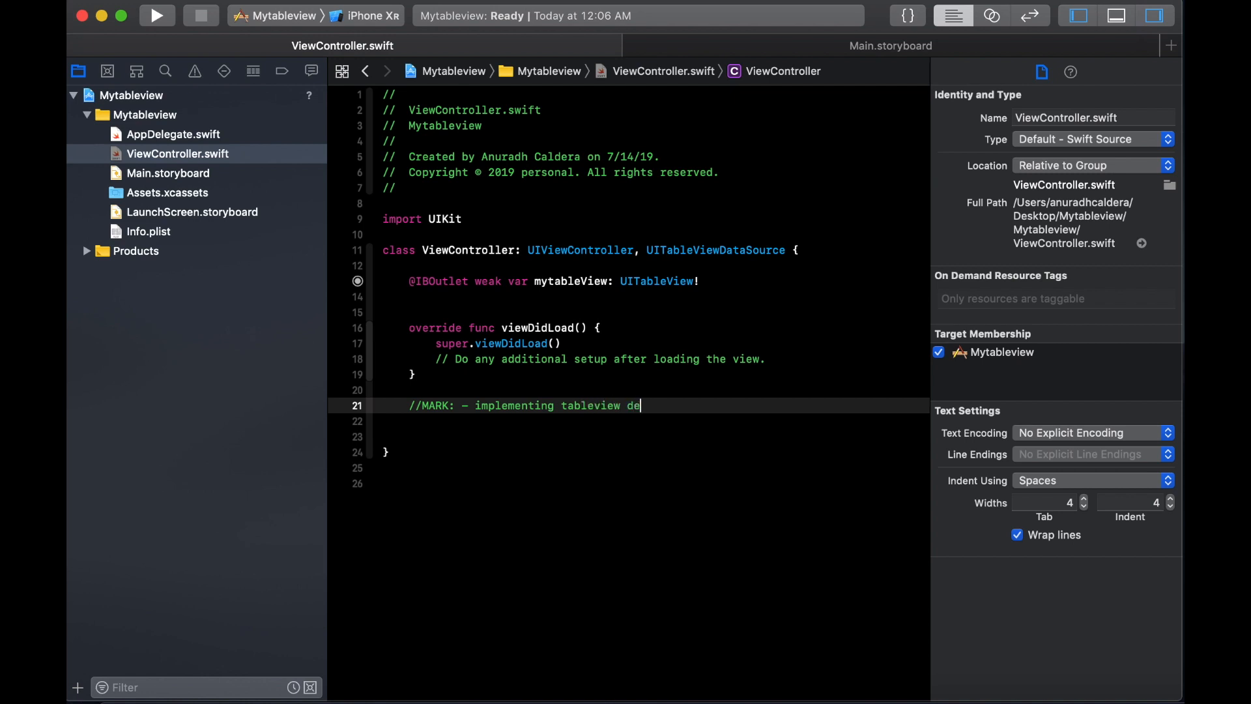
pyautogui.write('tas')
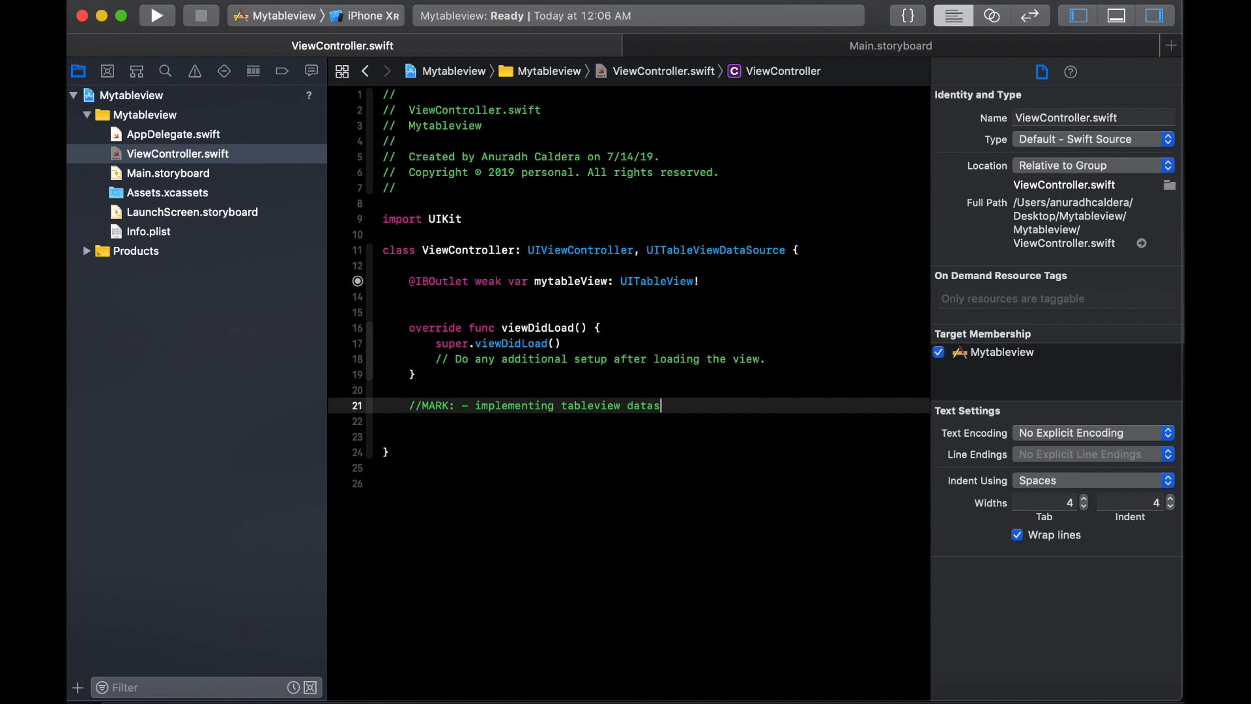
pyautogui.write('ource met')
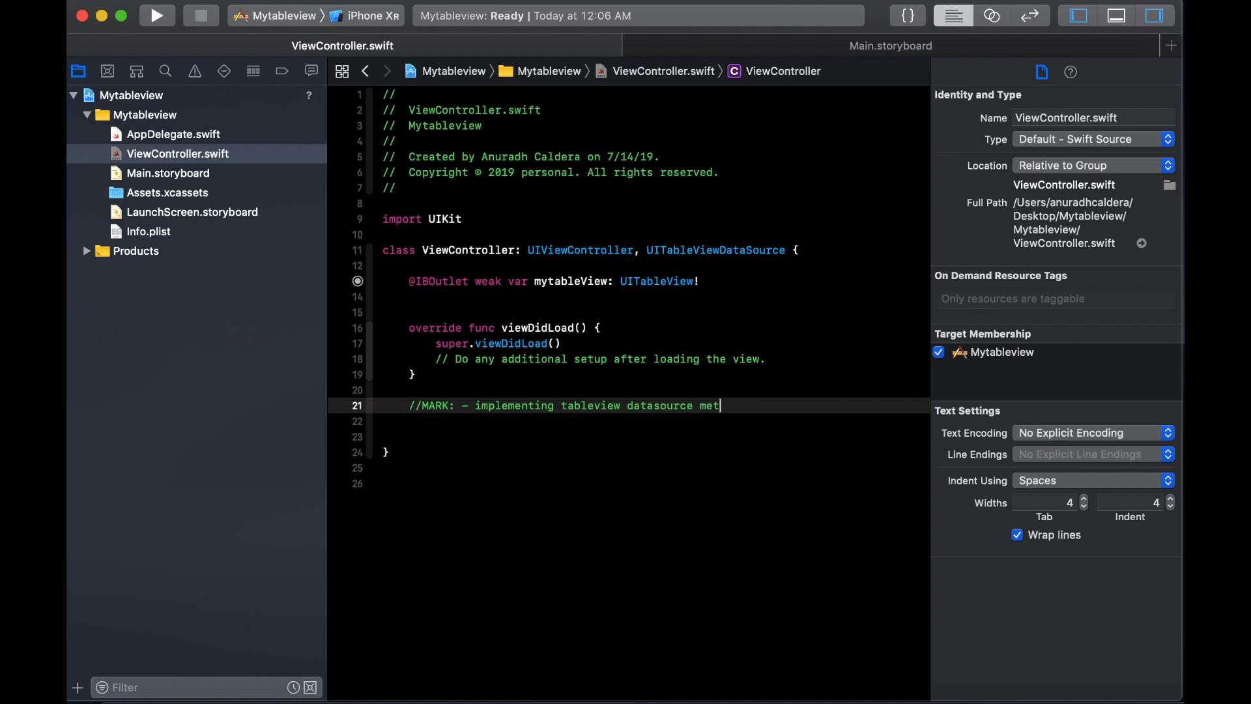
pyautogui.write('hods')
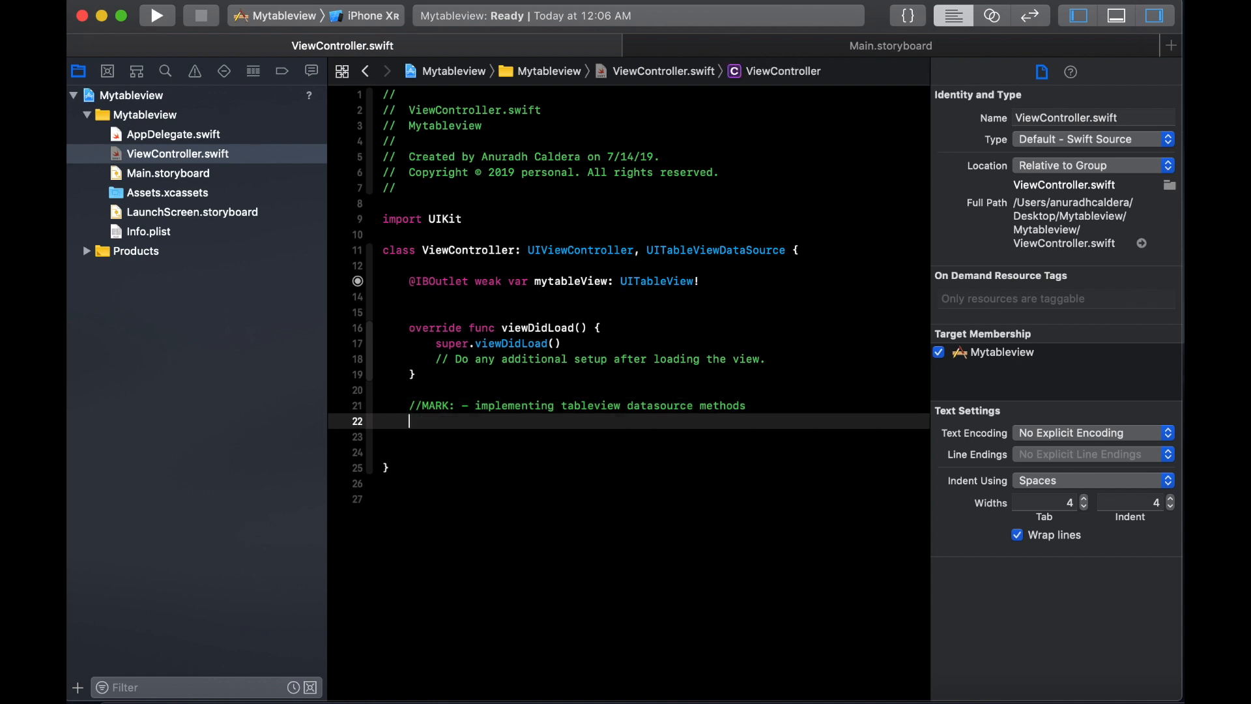
# Write numberOfSections returning 1 and numberOfRowsInSection returning 50.
pyautogui.write('nu')
pyautogui.write('return')
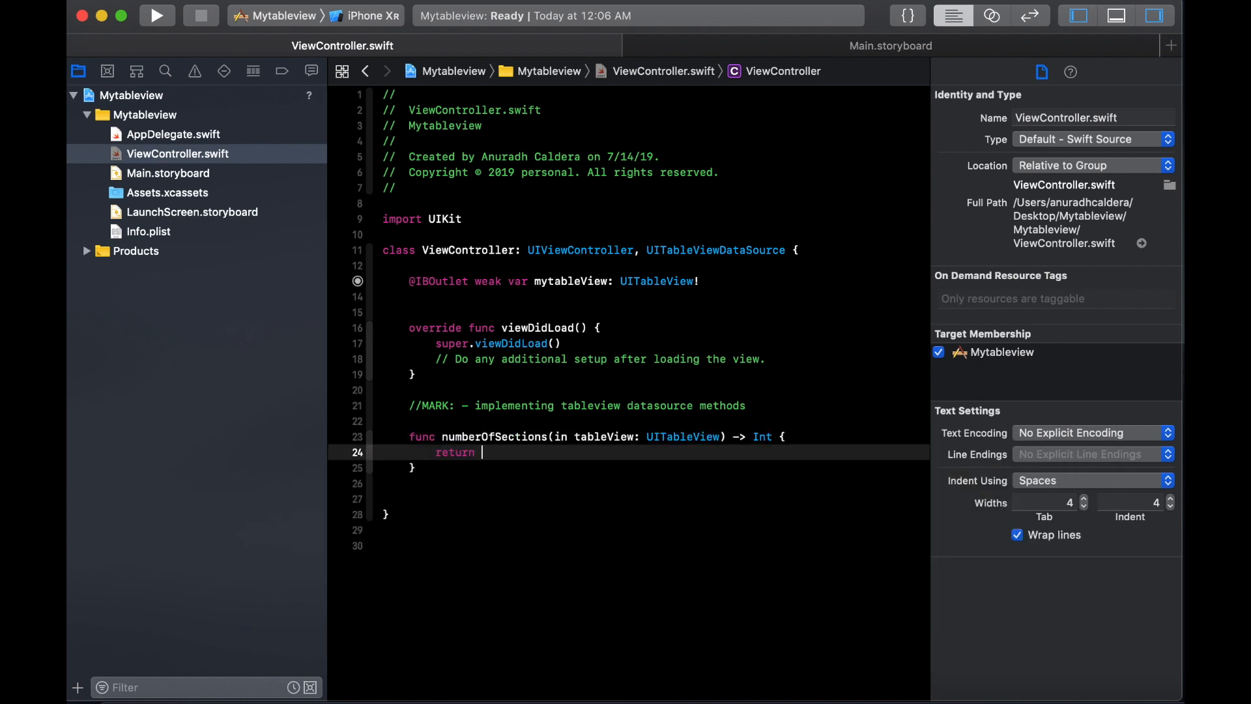
pyautogui.write('1')
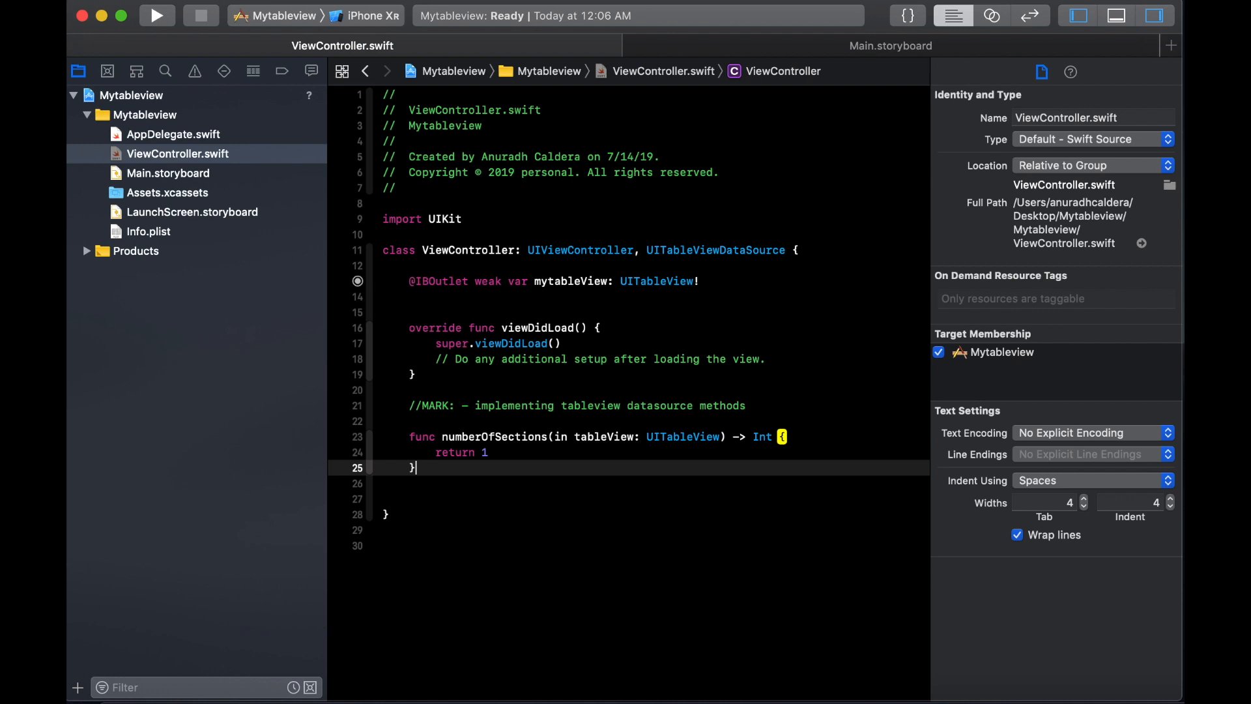
pyautogui.write('n')
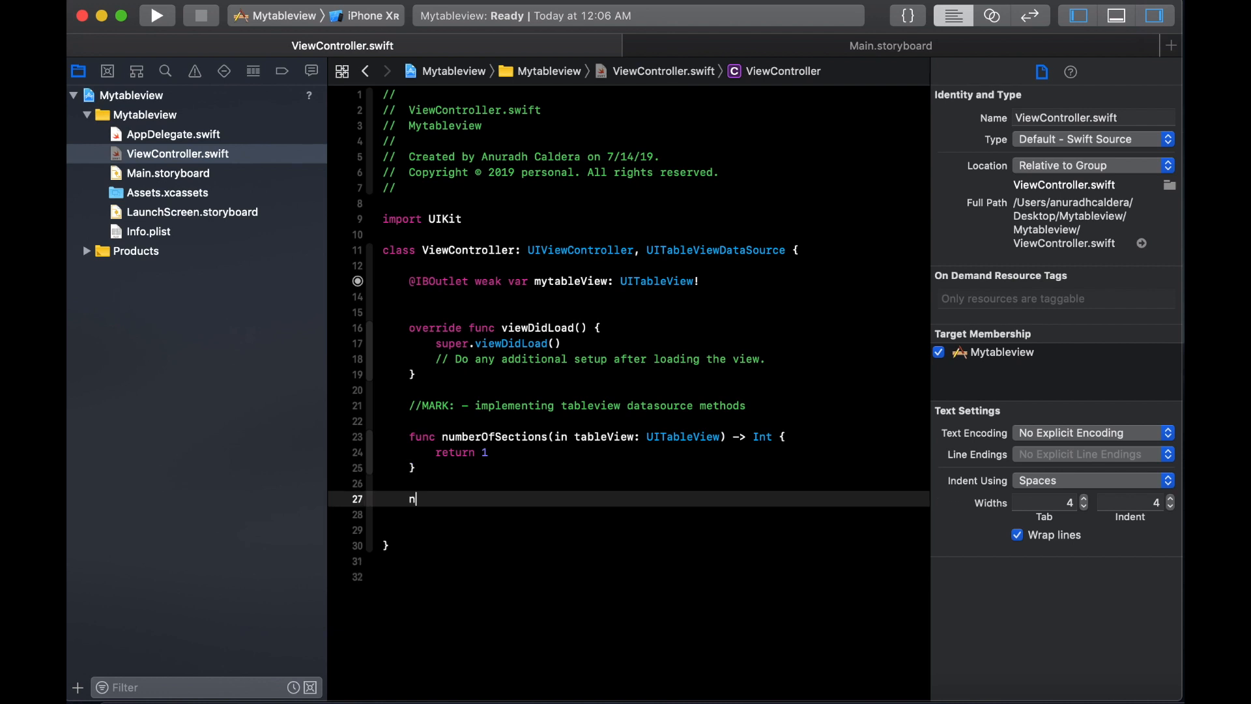
pyautogui.write('umberOfRowsInSection section: Int) -> Int {')
pyautogui.write('return 50')
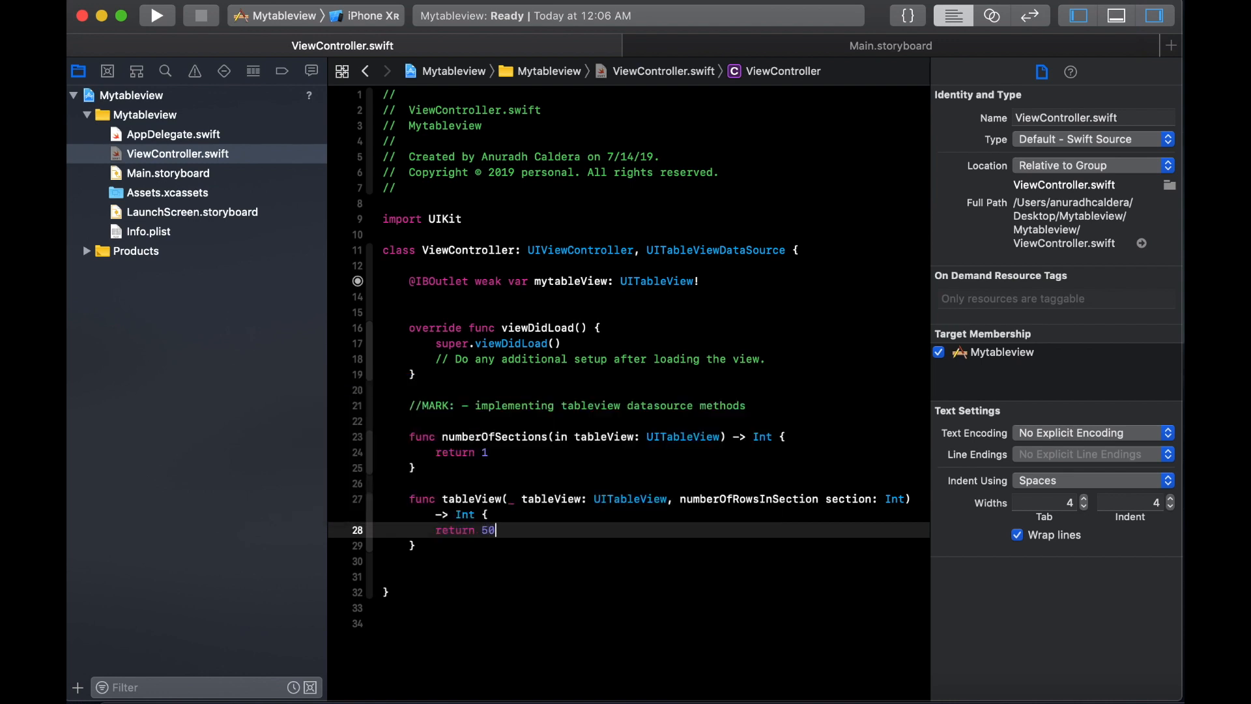
pyautogui.write('c')
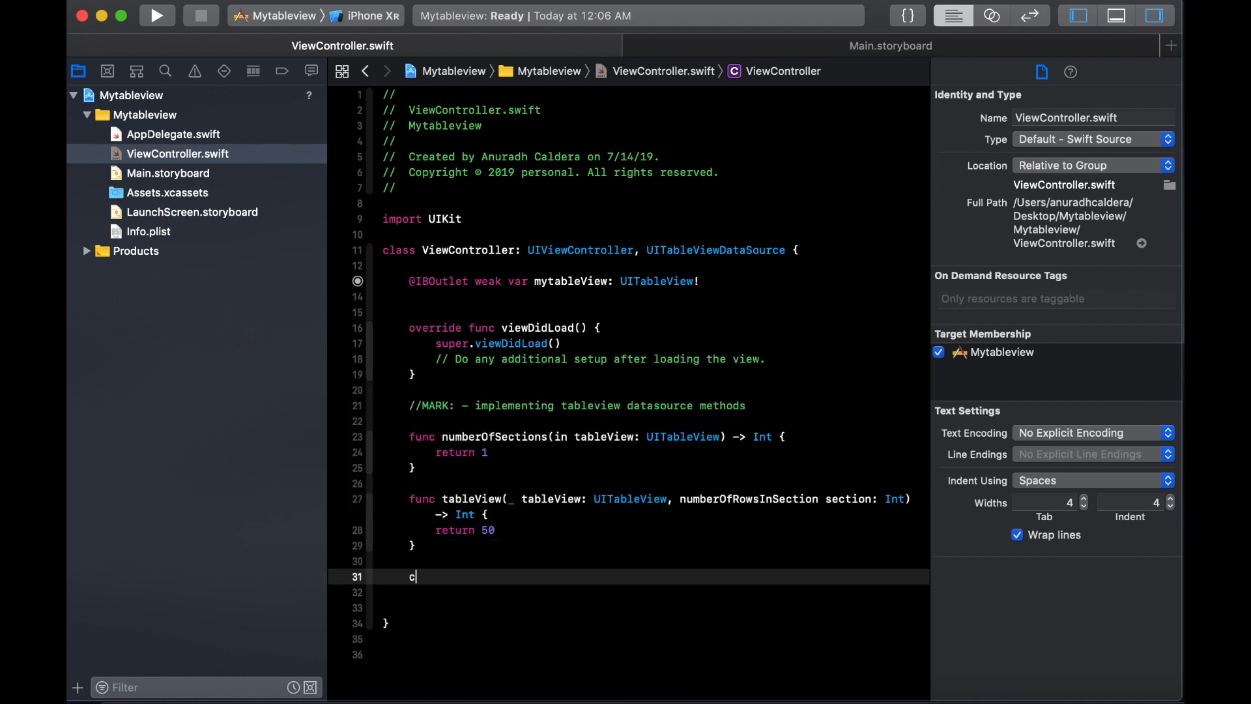
# In cellForRowAt, dequeue a reusable cell with identifier "cellidentifier" and return cell!
pyautogui.write('ellforRowAt indexPath: IndexPath) -> UITableViewCell {')
pyautogui.write('let')
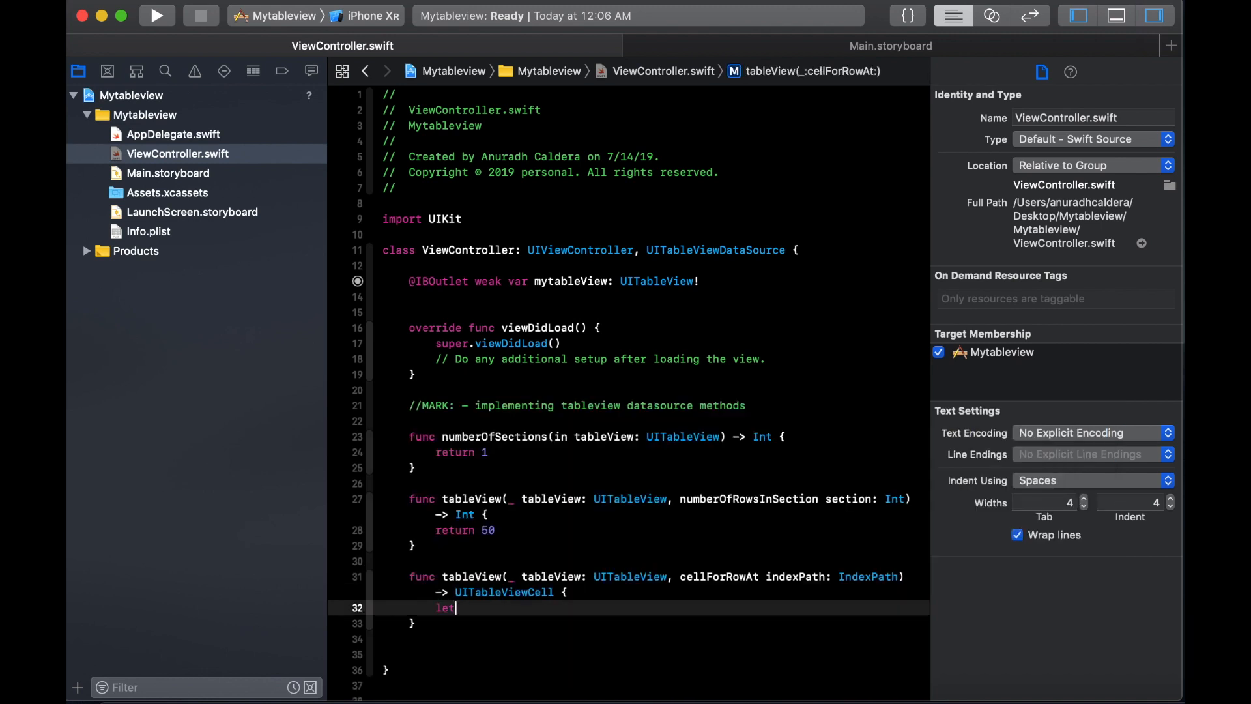
pyautogui.write('cell = tableView')
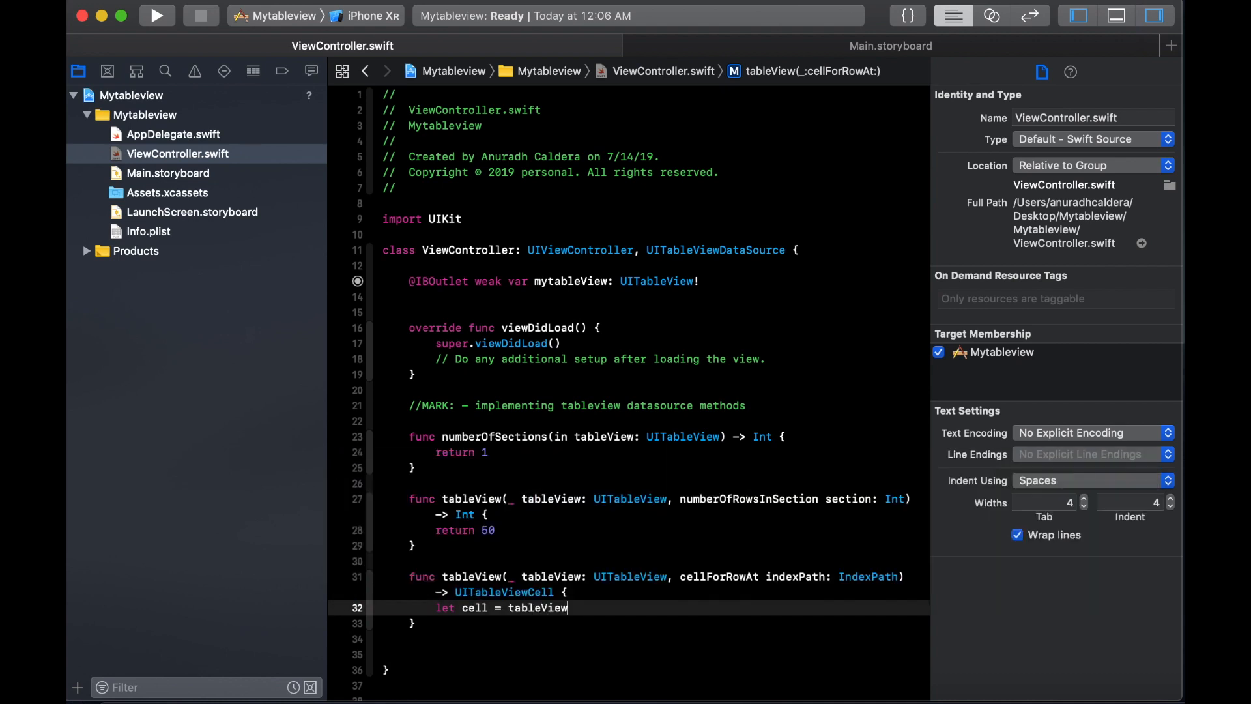
pyautogui.write('.dequeueReusableCell(withIdentifier: "cellidentifier')
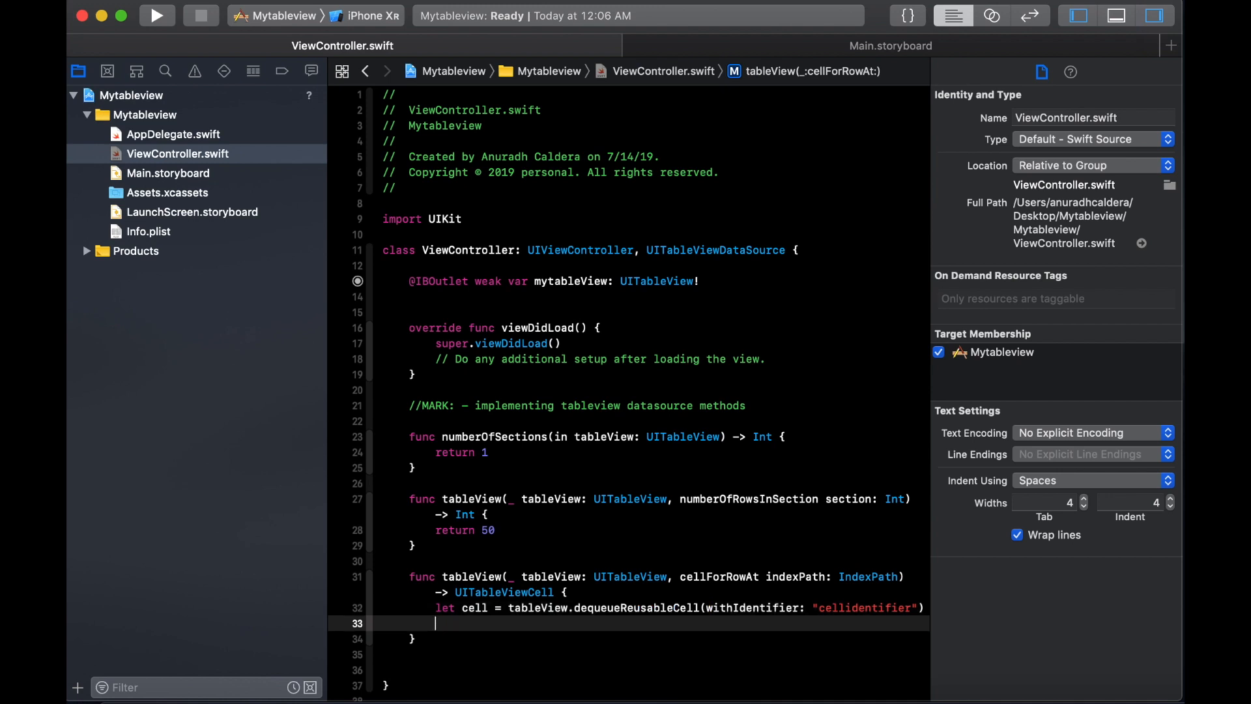
pyautogui.write('return cell!')
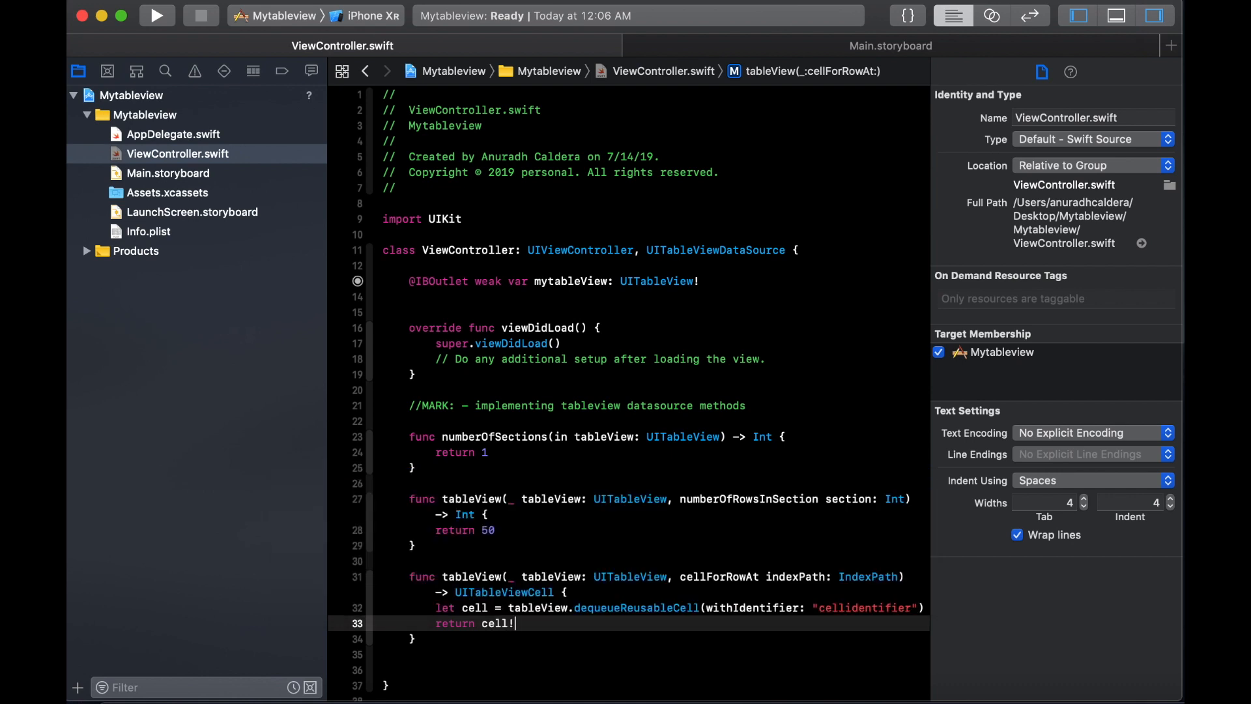
pyautogui.scroll(-3)
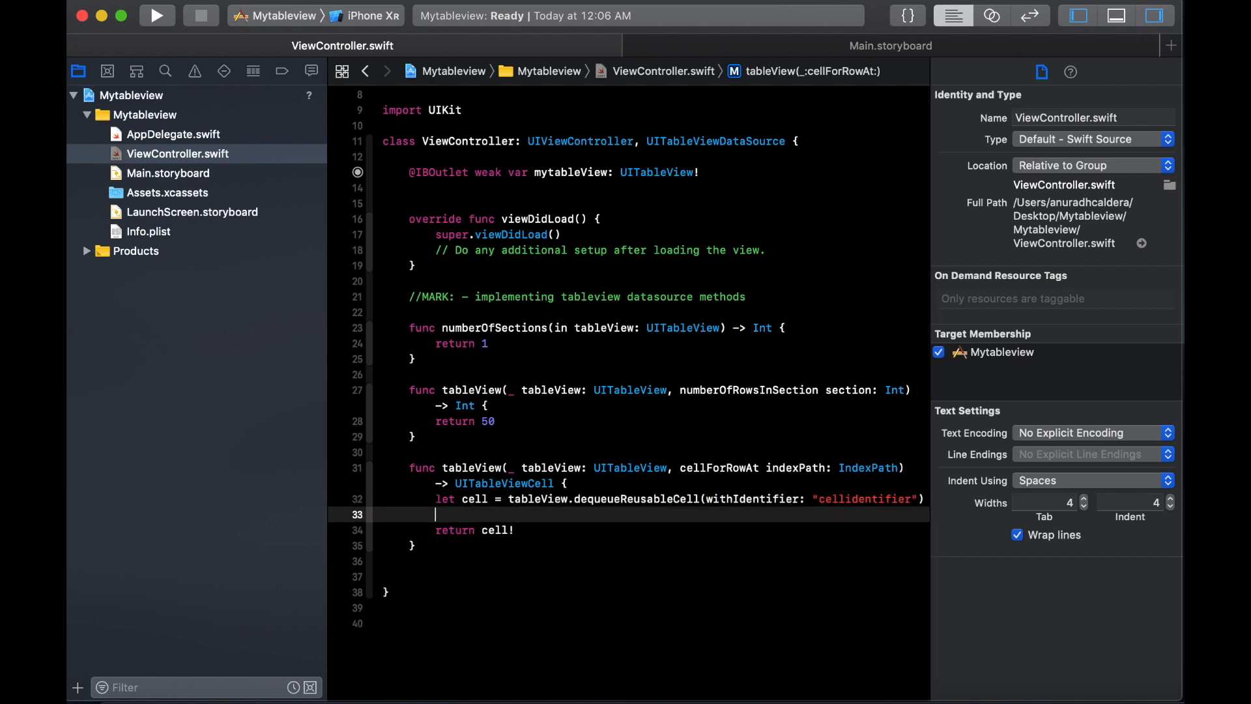
# Set cell?.textLabel?.text = "cell \(indexPath.row)" for each dequeued cell.
pyautogui.write('cell')
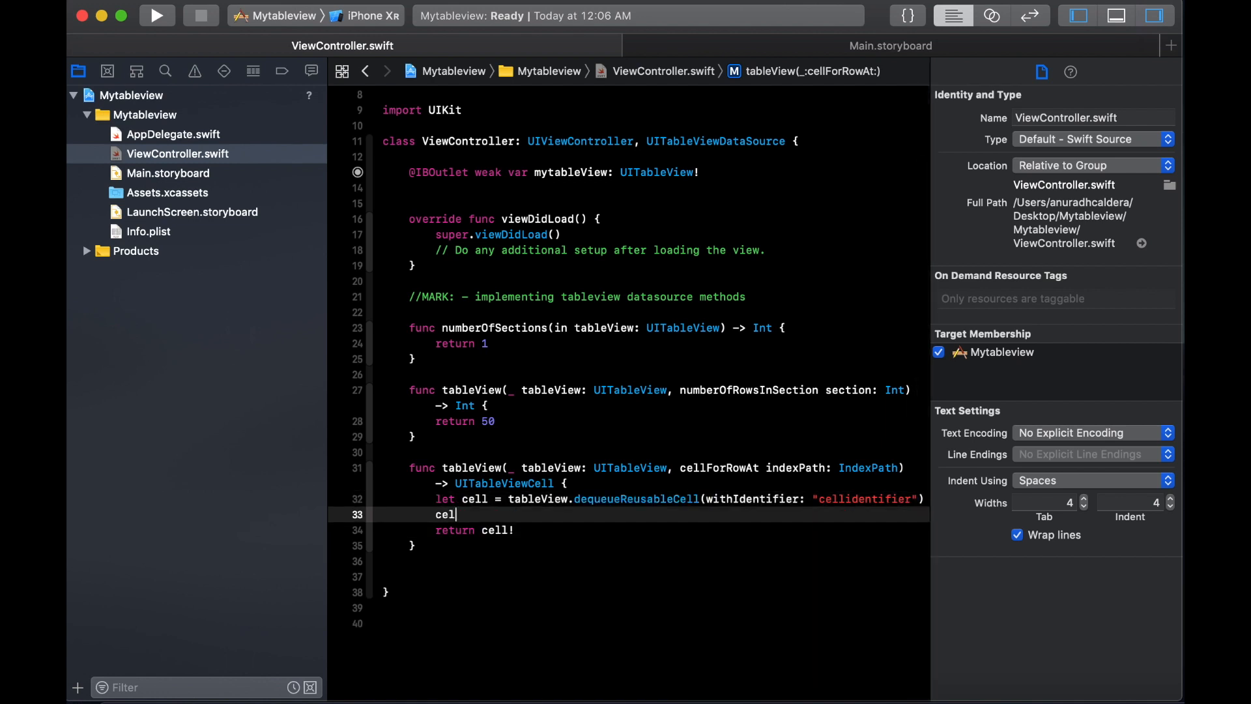
pyautogui.write('.textLabel?.text =')
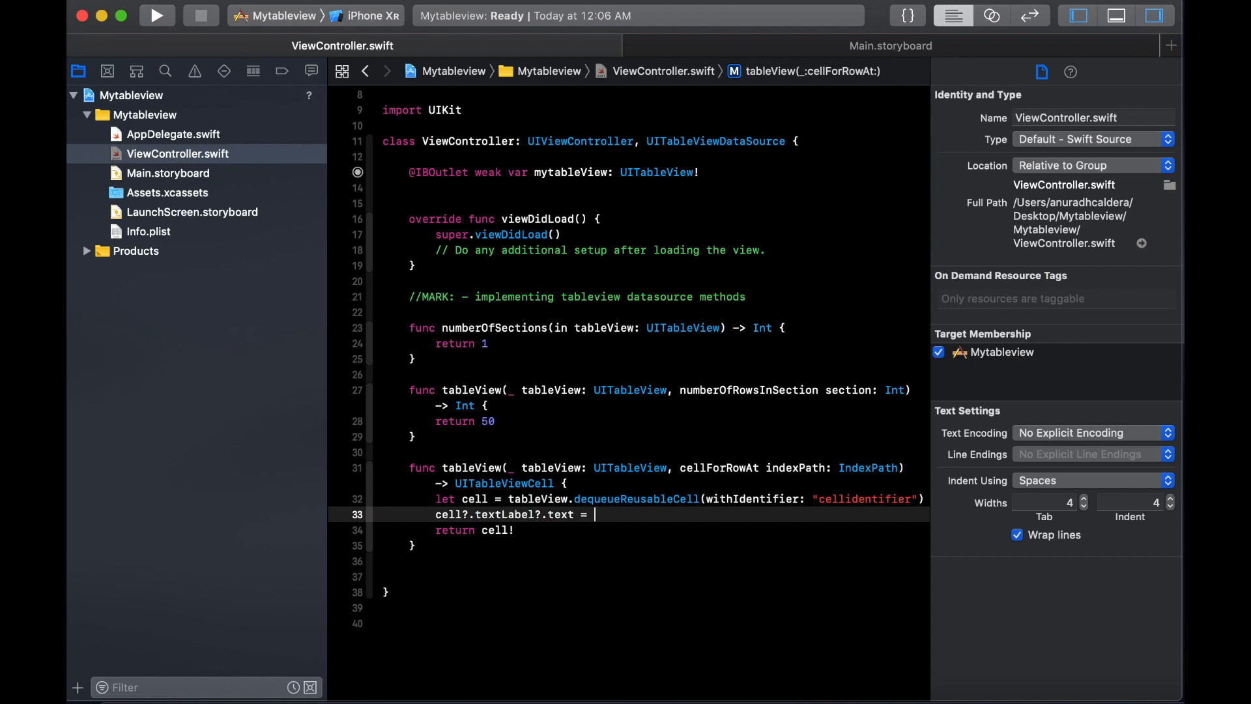
pyautogui.write('"c')
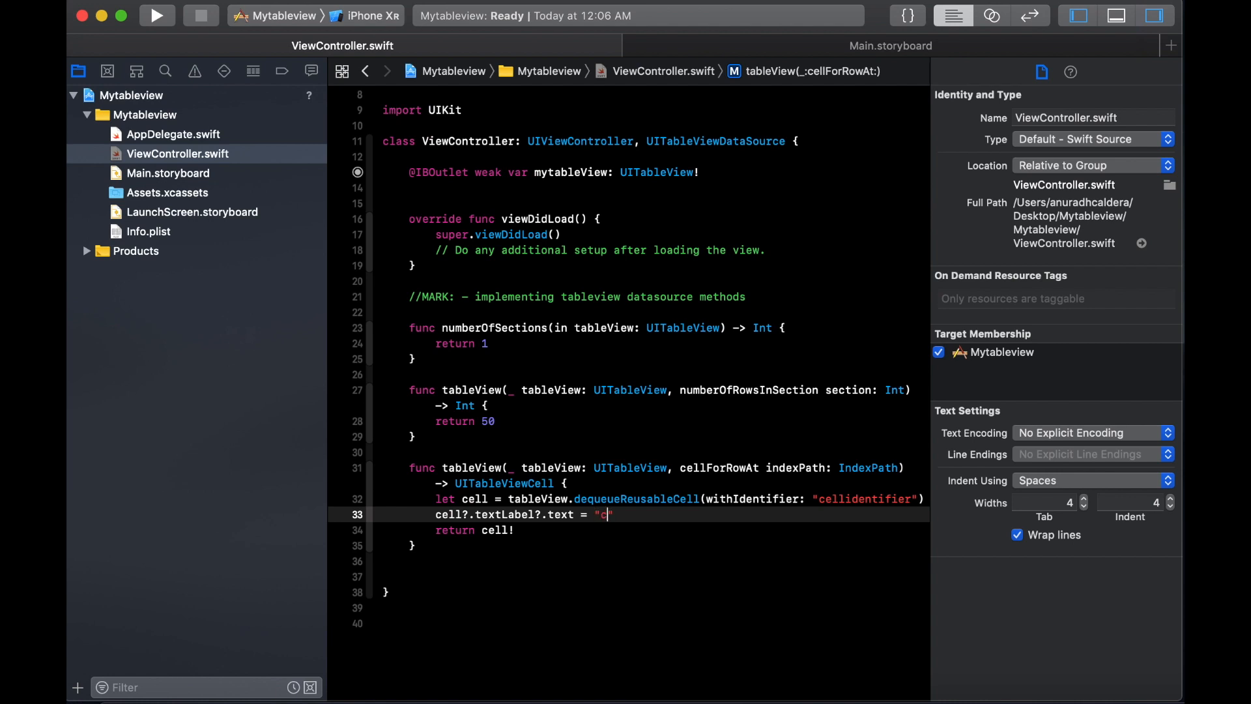
pyautogui.write('ell \\')
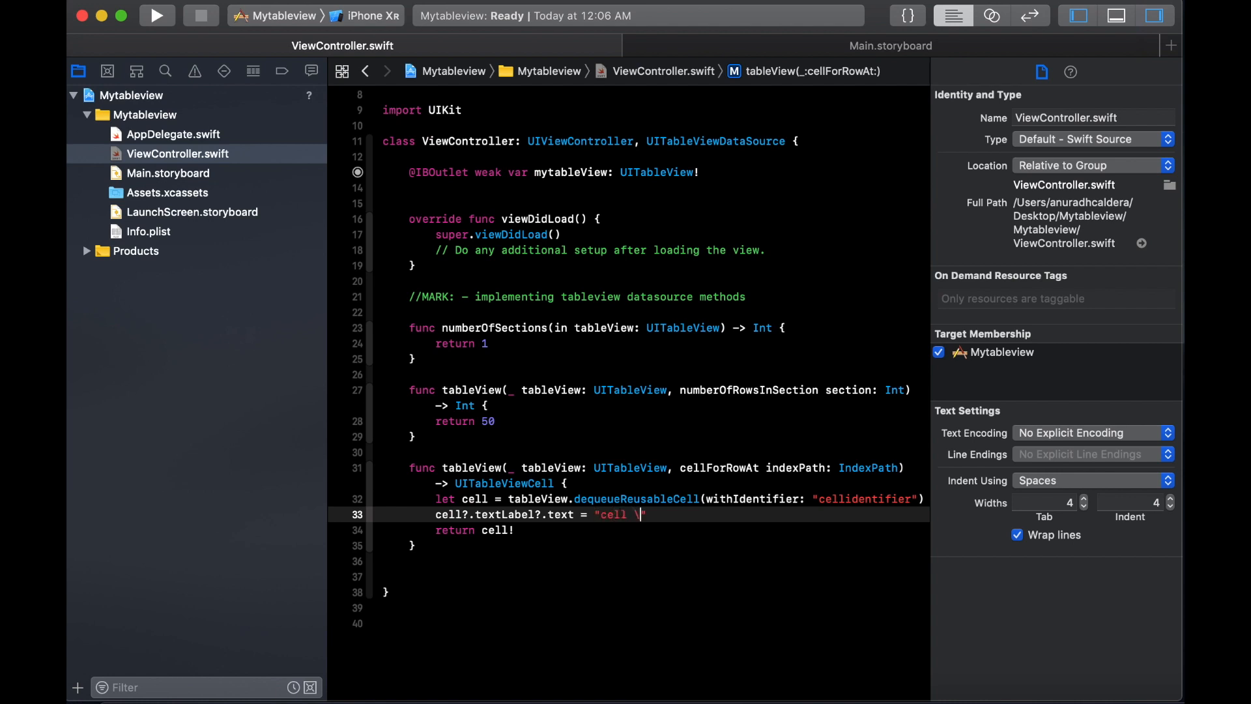
pyautogui.write('()')
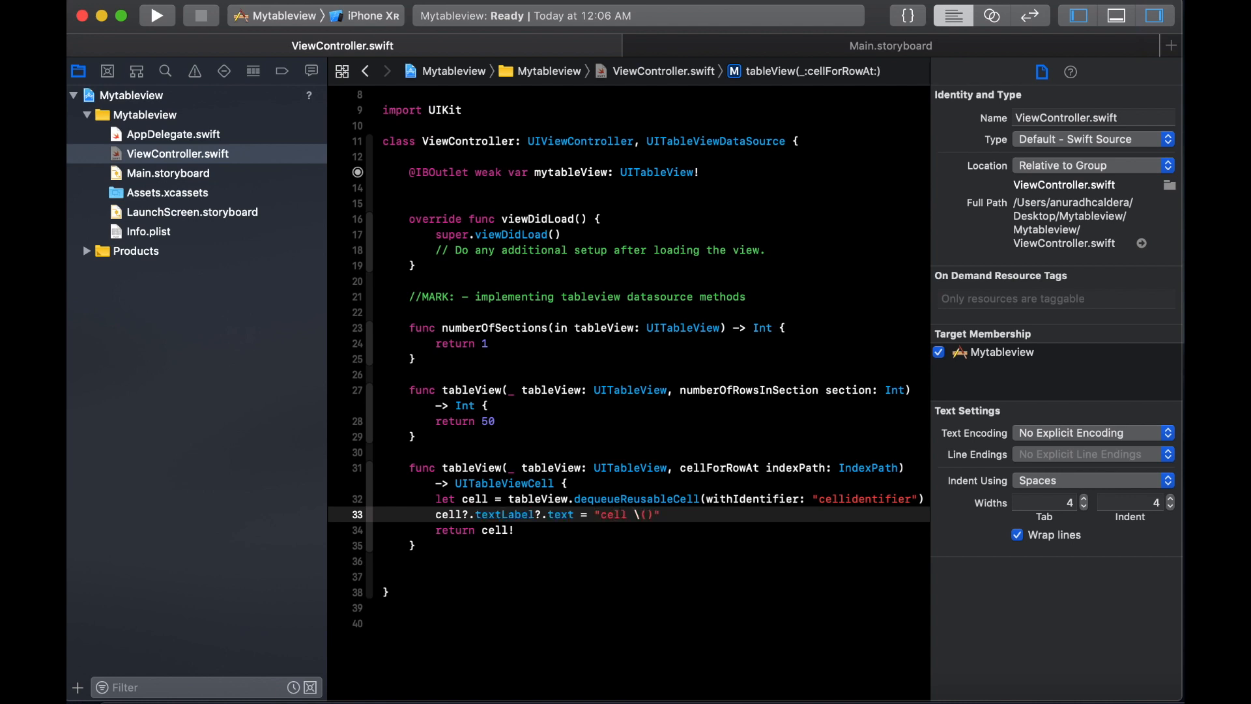
pyautogui.write('inde')
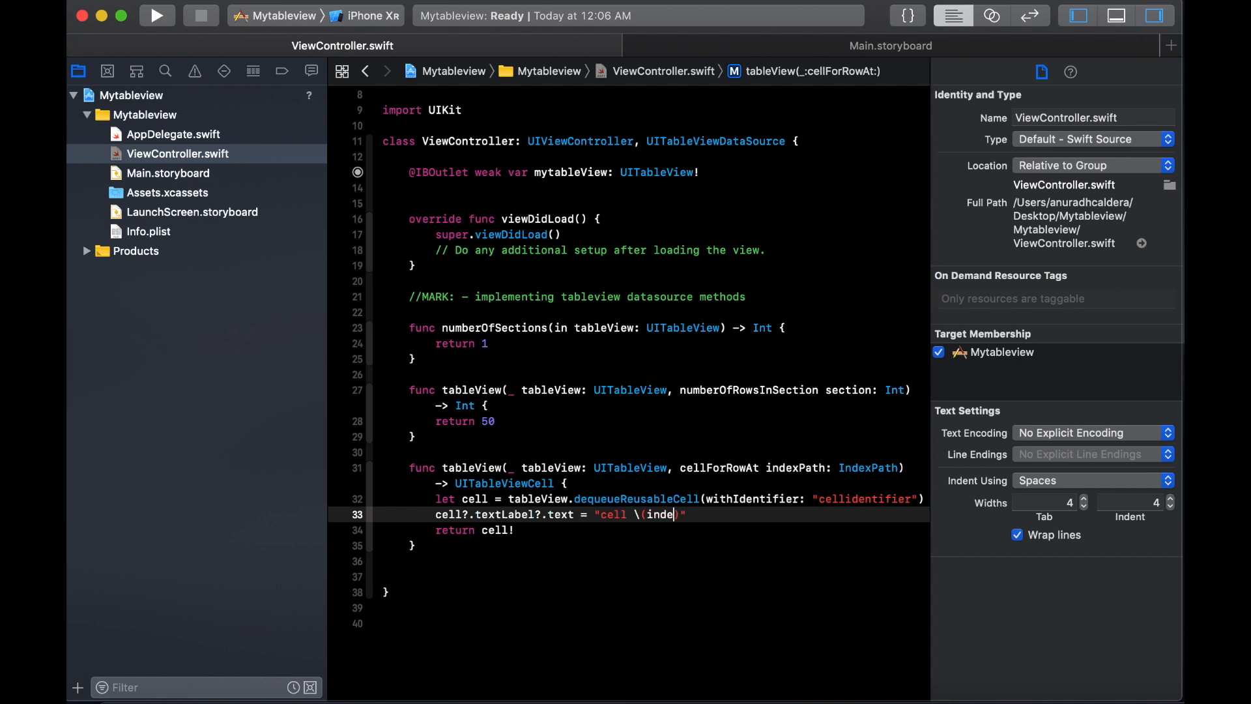
pyautogui.write('xPath')
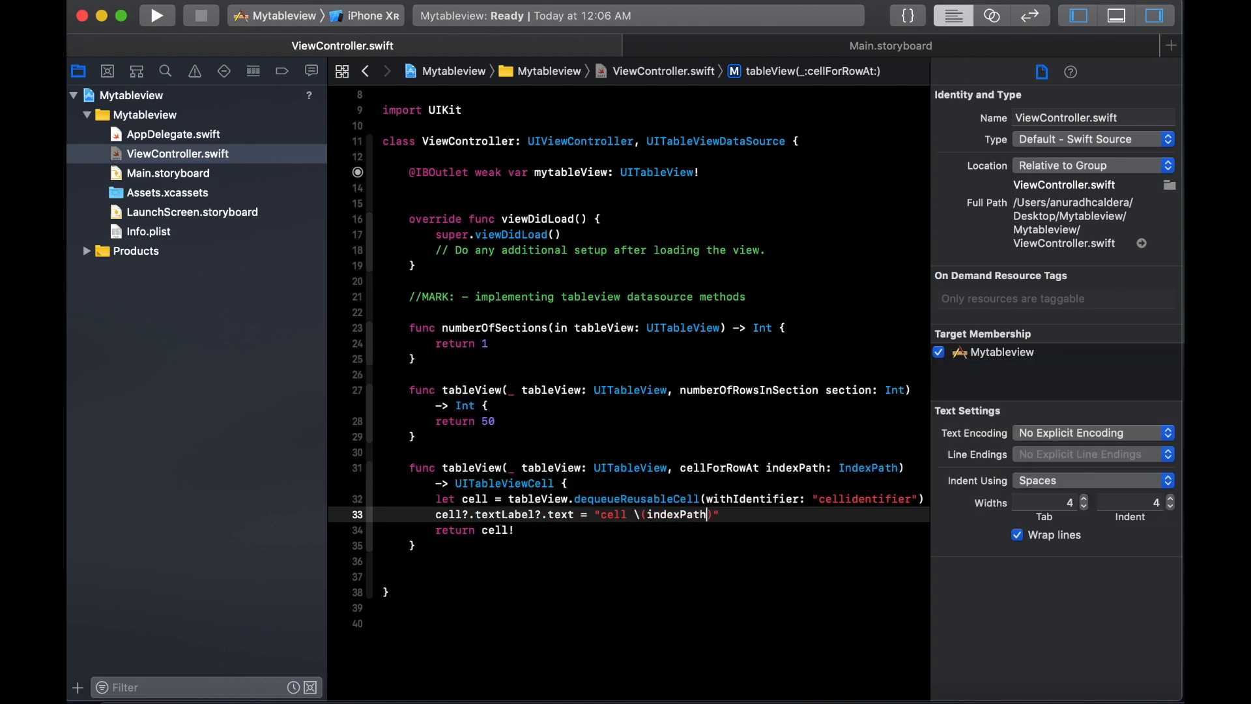
pyautogui.write('.row')
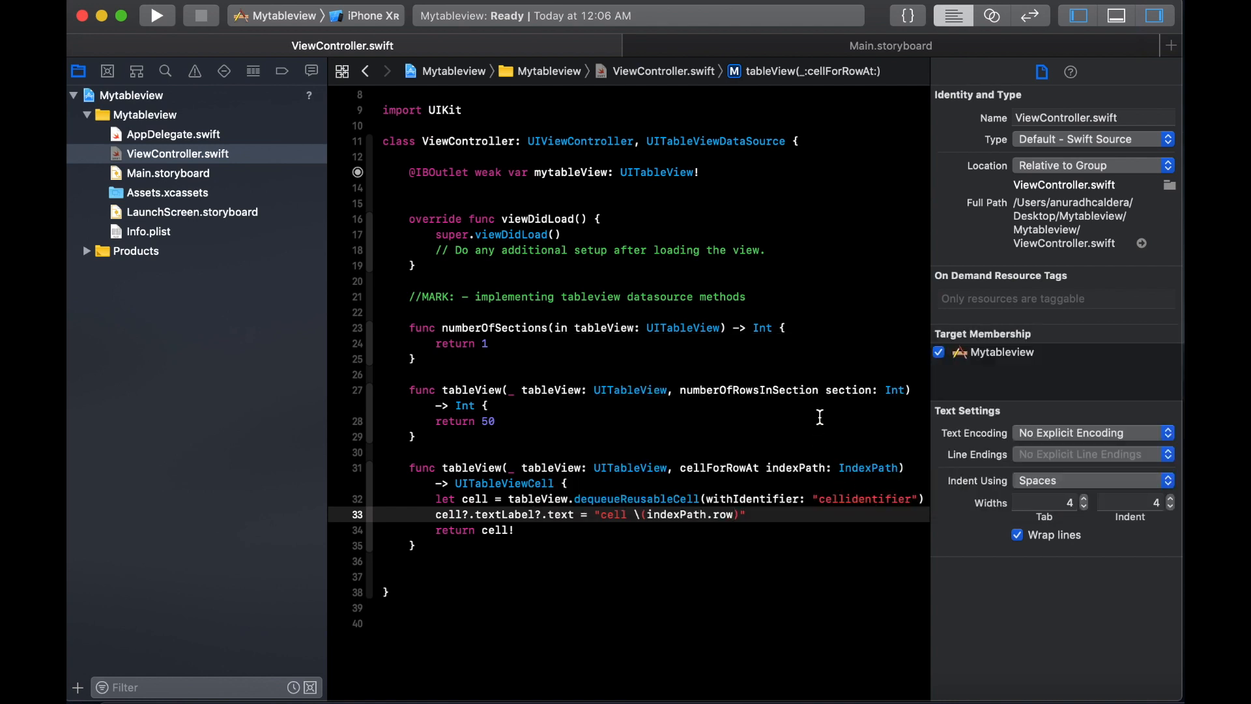
pyautogui.scroll(-3)
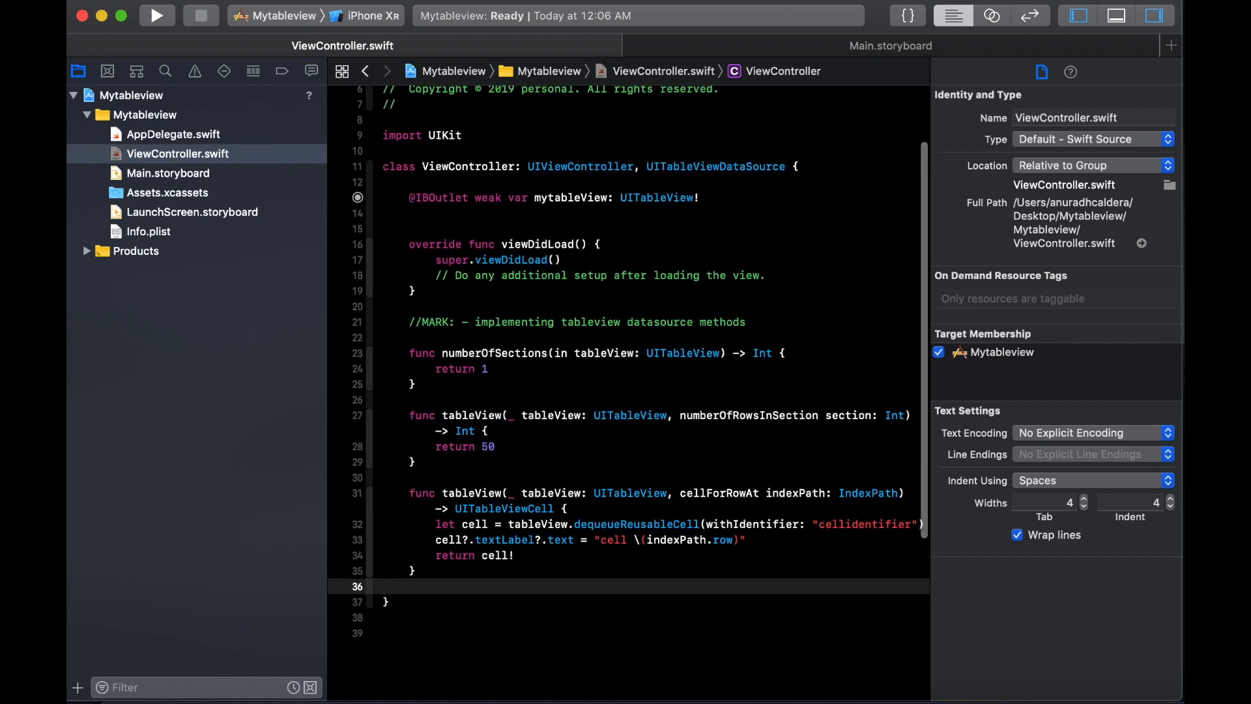
pyautogui.scroll(-3)
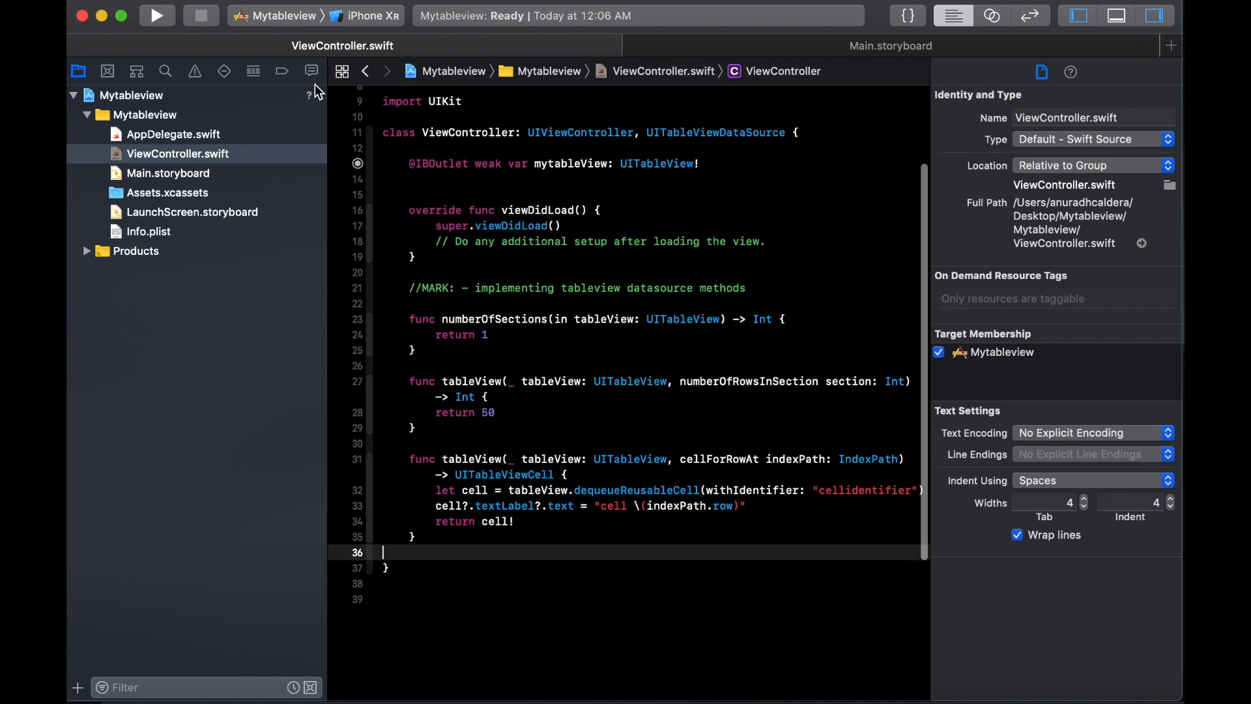
# Choose the iPhone X simulator as run destination and build and run Mytableview.
pyautogui.click(372, 15)
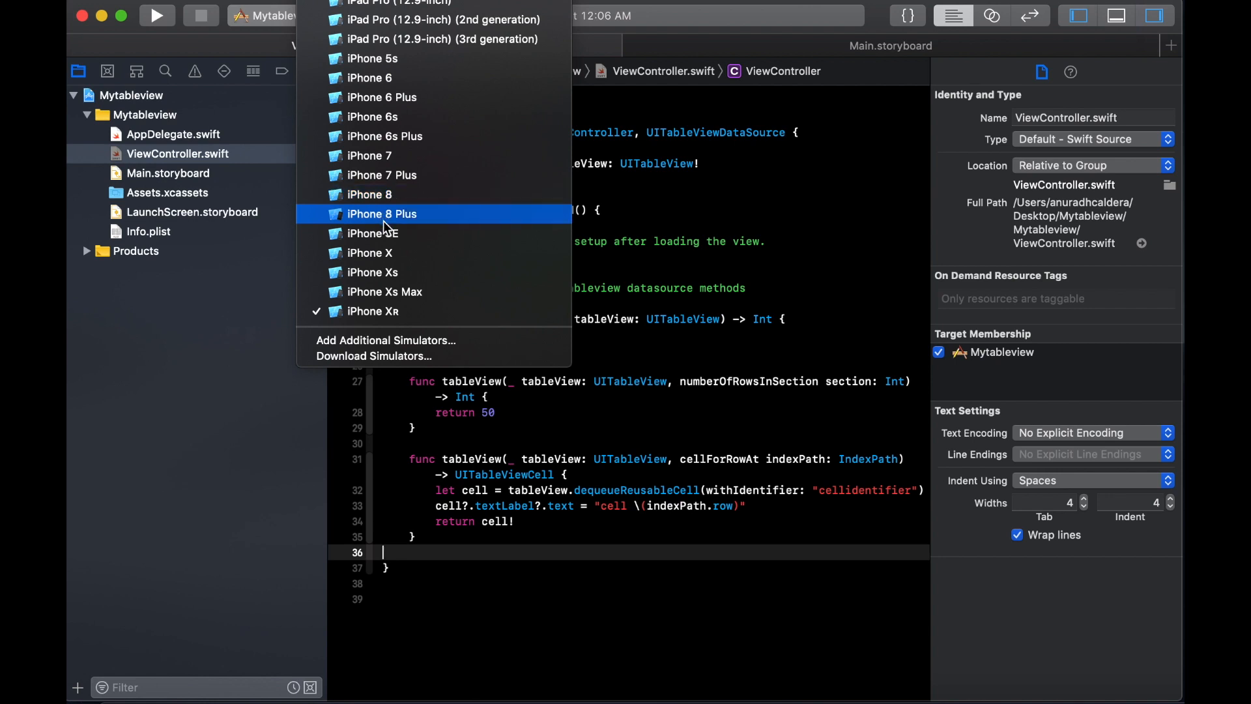
pyautogui.click(373, 312)
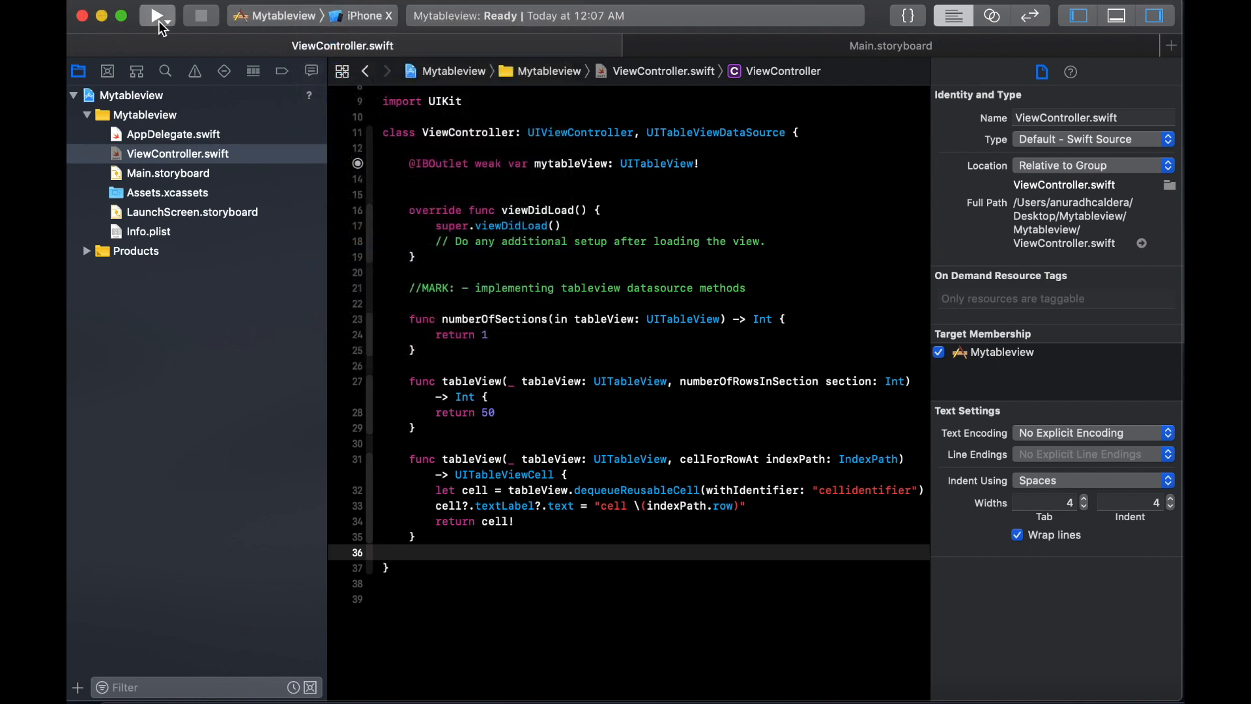
pyautogui.click(157, 15)
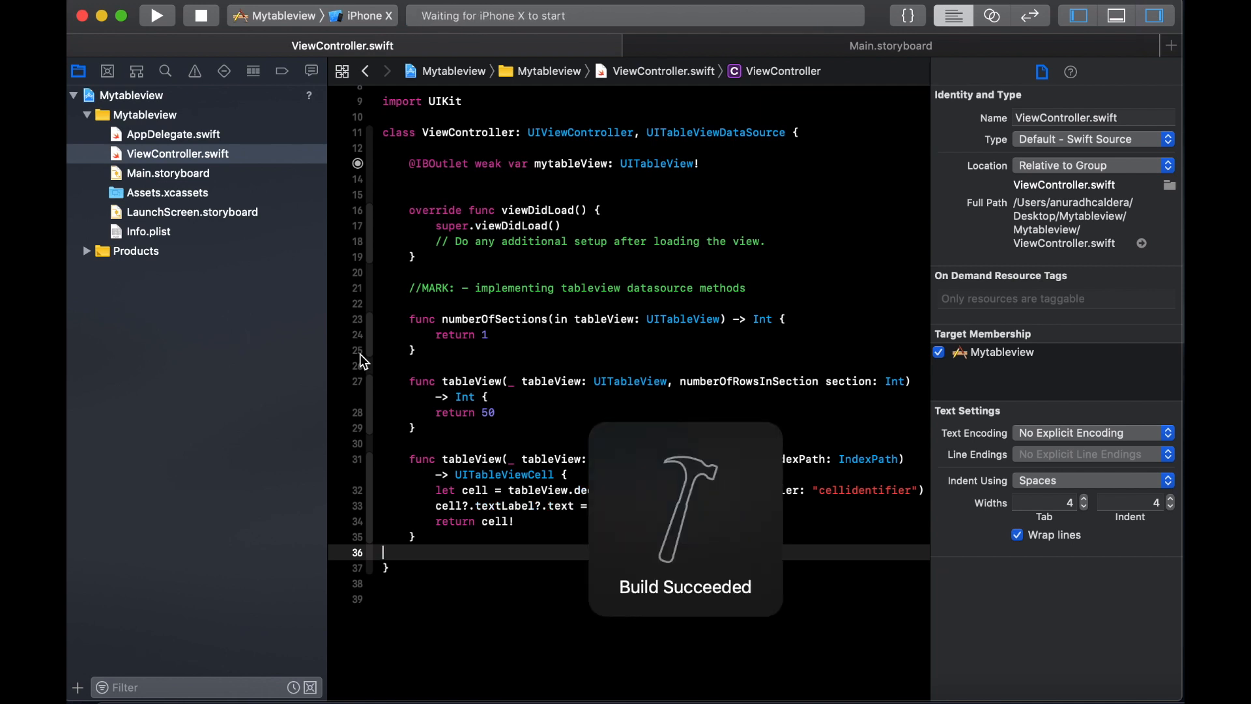
# Wait for the iPhone X simulator to boot and Mytableview to launch on it.
pyautogui.click(158, 15)
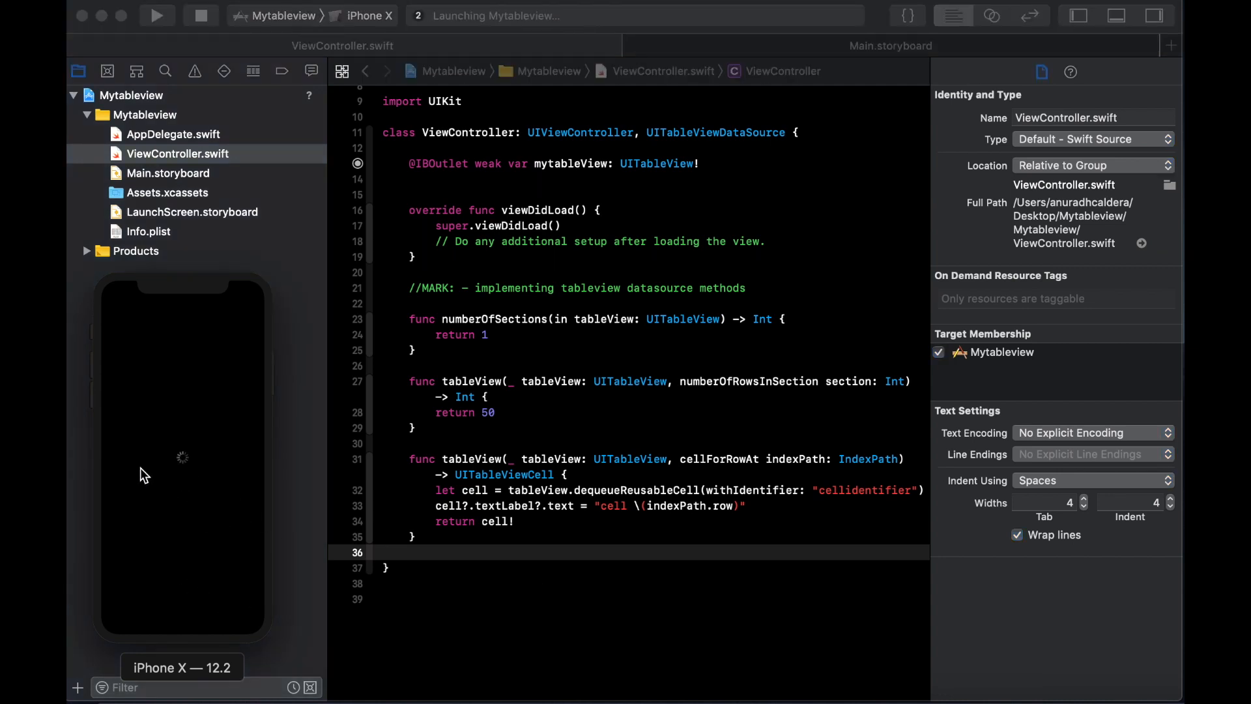
pyautogui.moveTo(151, 551)
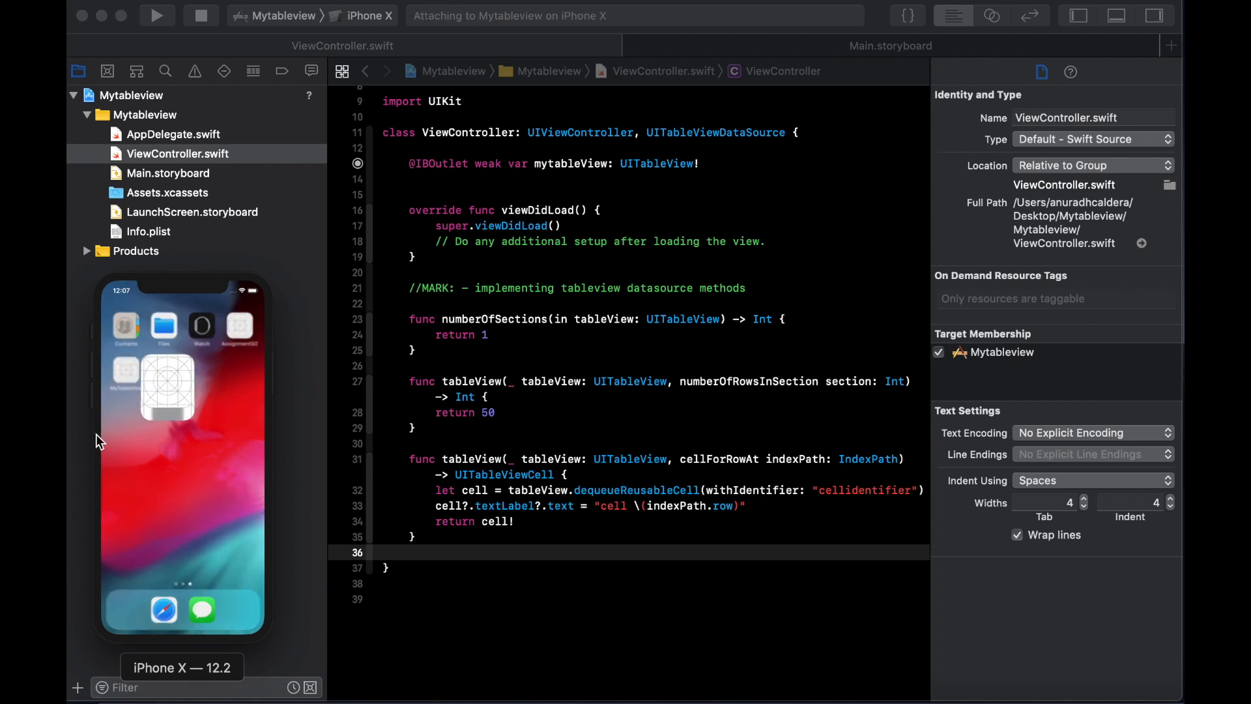
pyautogui.click(158, 15)
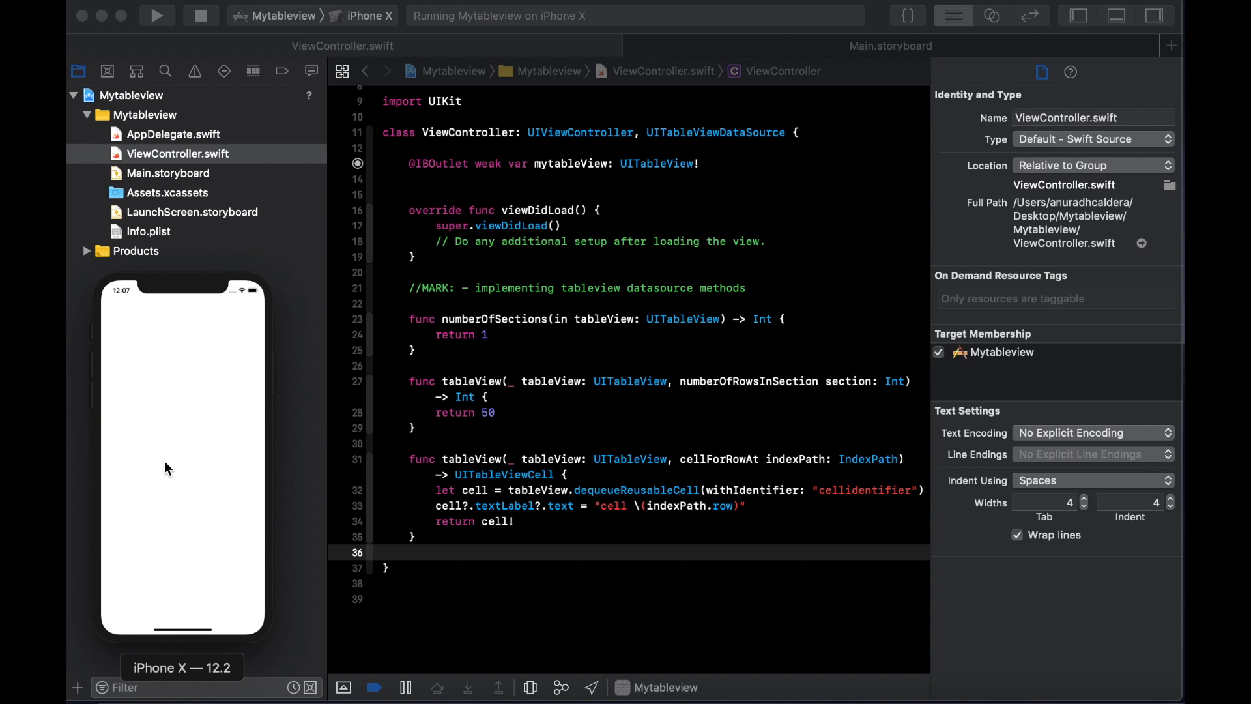
pyautogui.moveTo(166, 565)
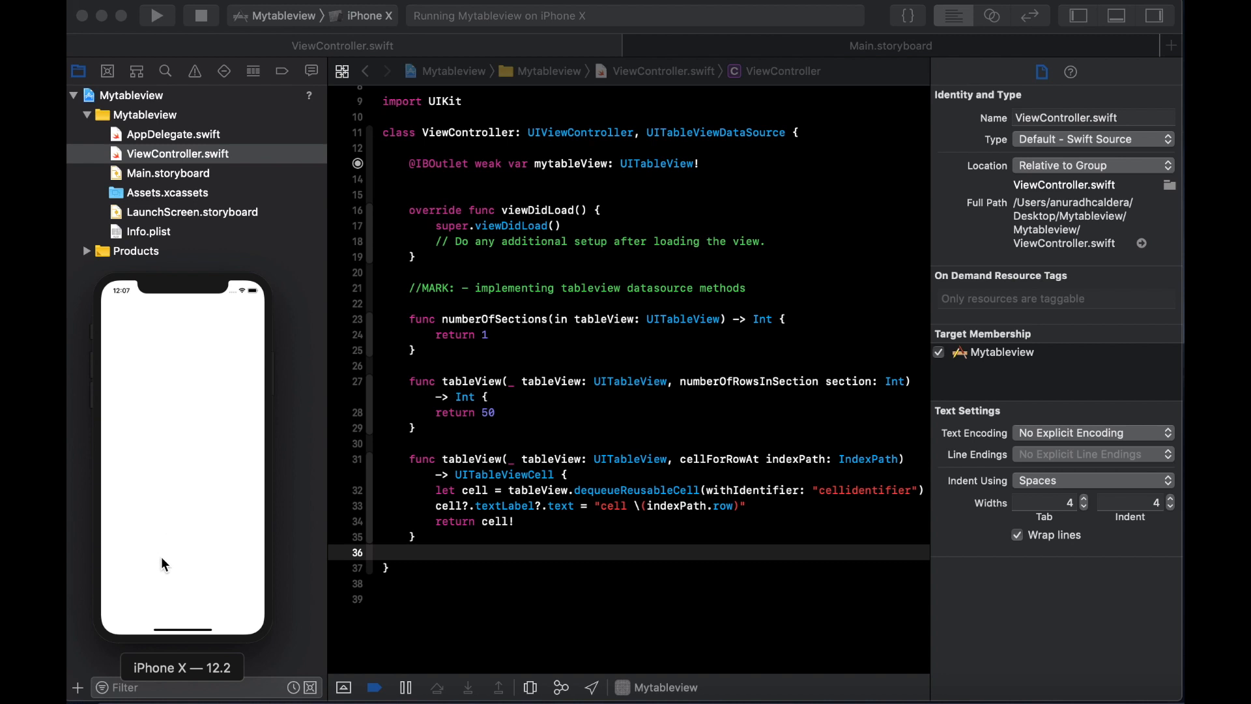
pyautogui.moveTo(176, 550)
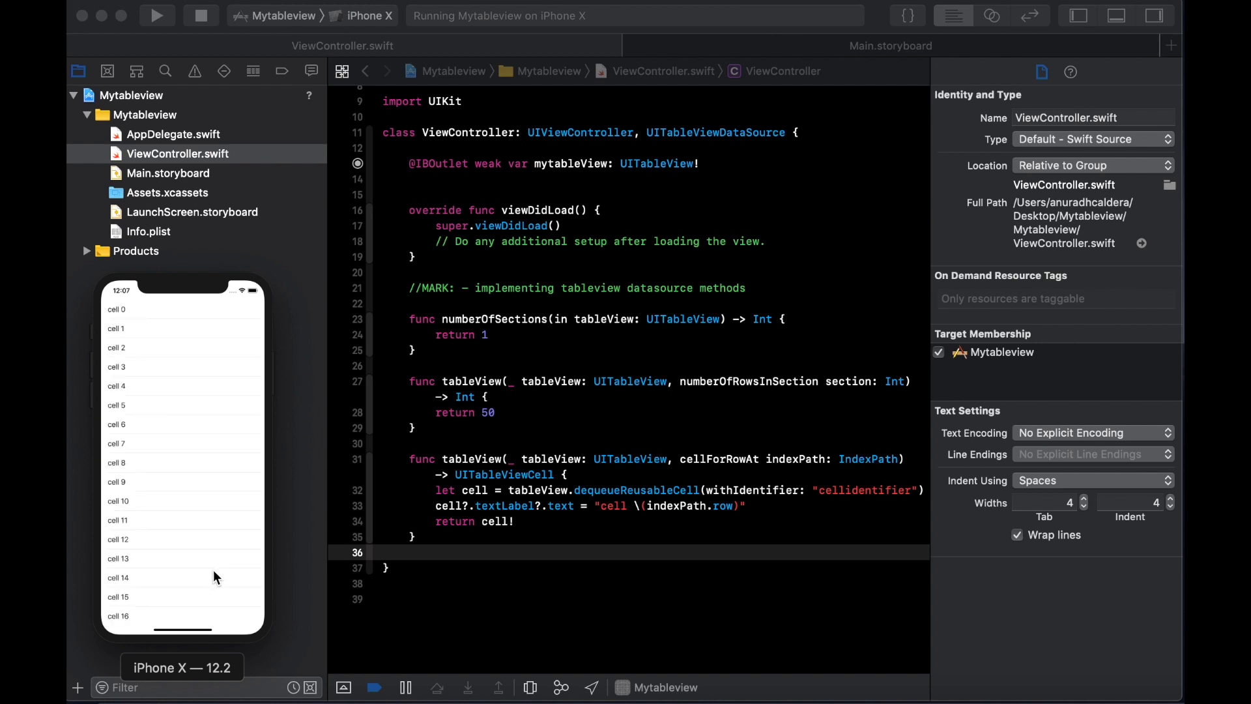
# Scroll the simulator's table from cell 0 down to cell 49 to verify the labels.
pyautogui.scroll(-3)
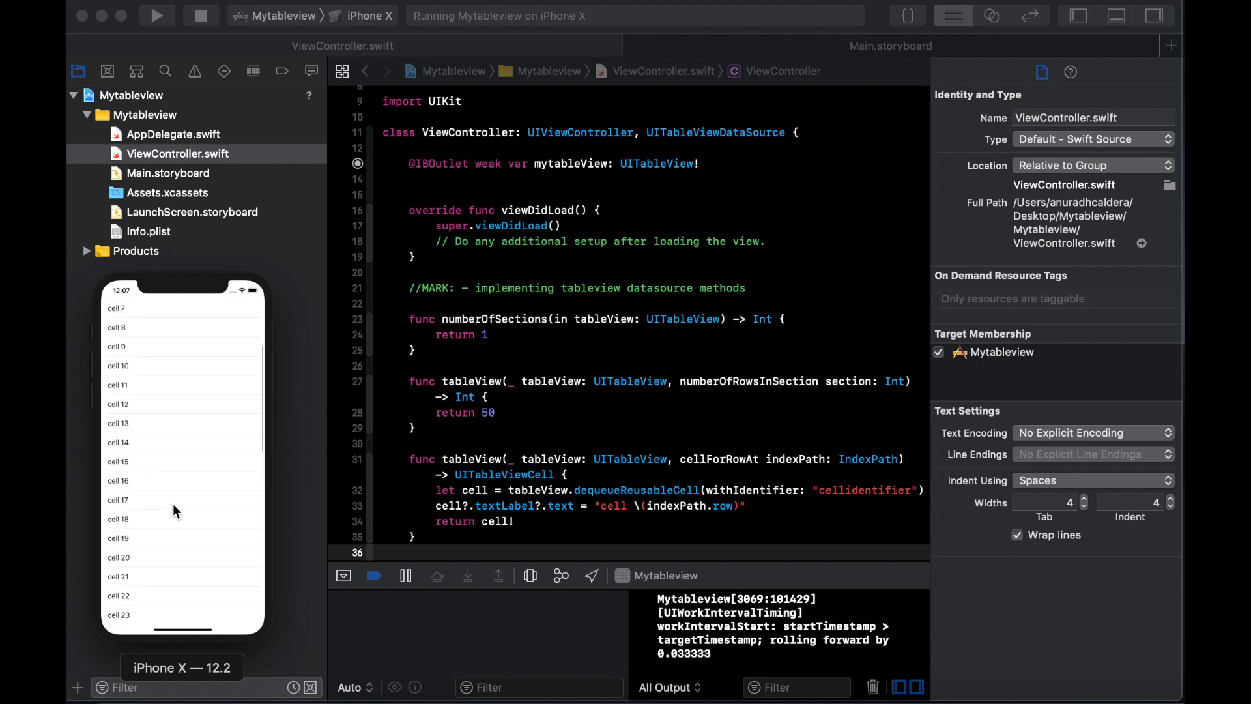
pyautogui.scroll(3)
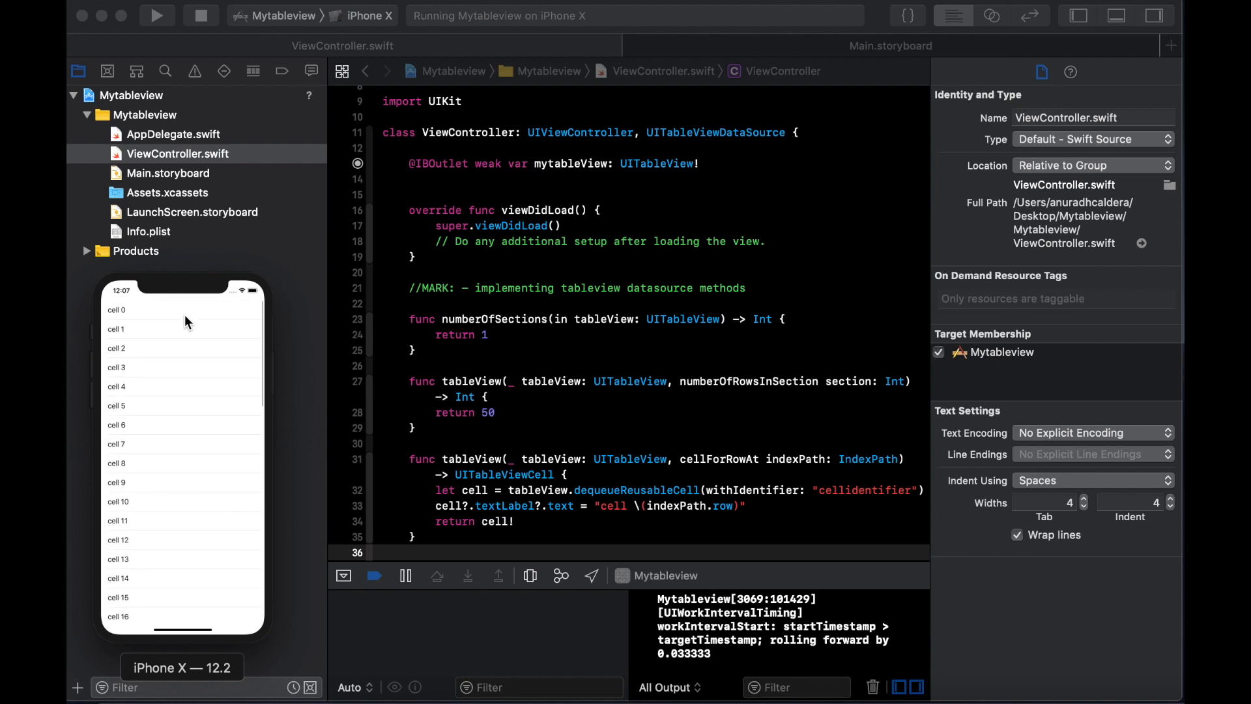
pyautogui.scroll(-3)
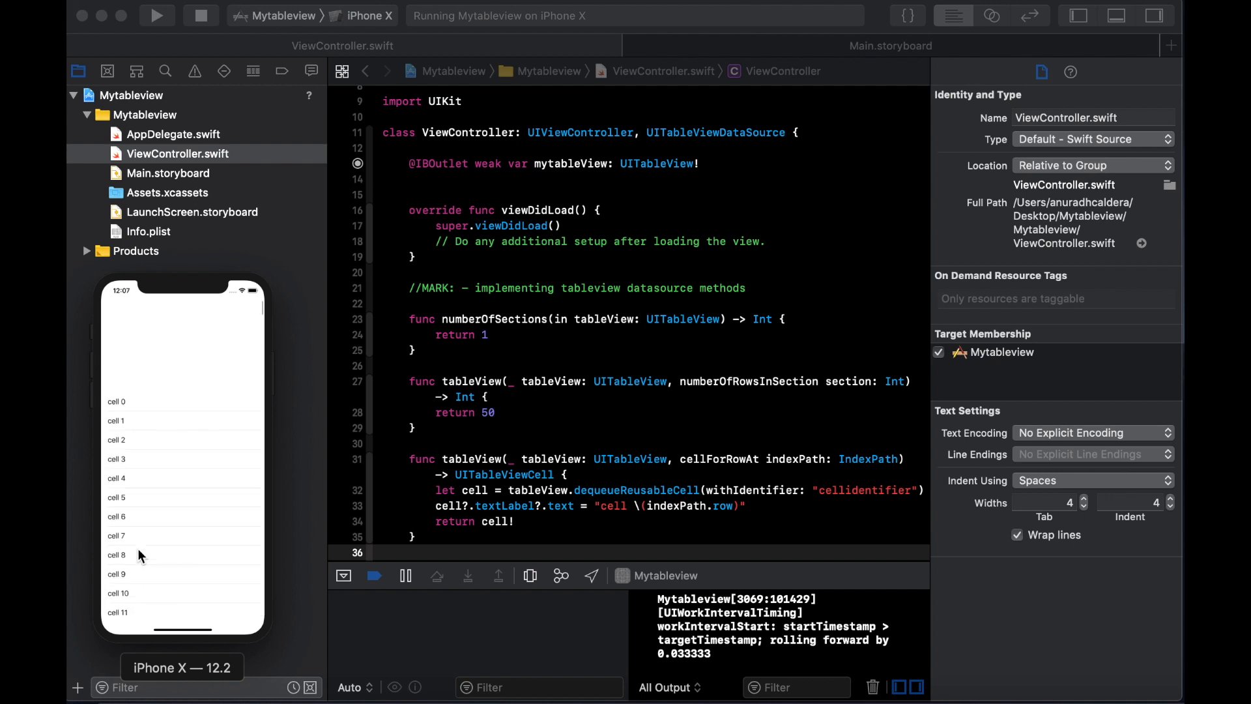
pyautogui.scroll(-3)
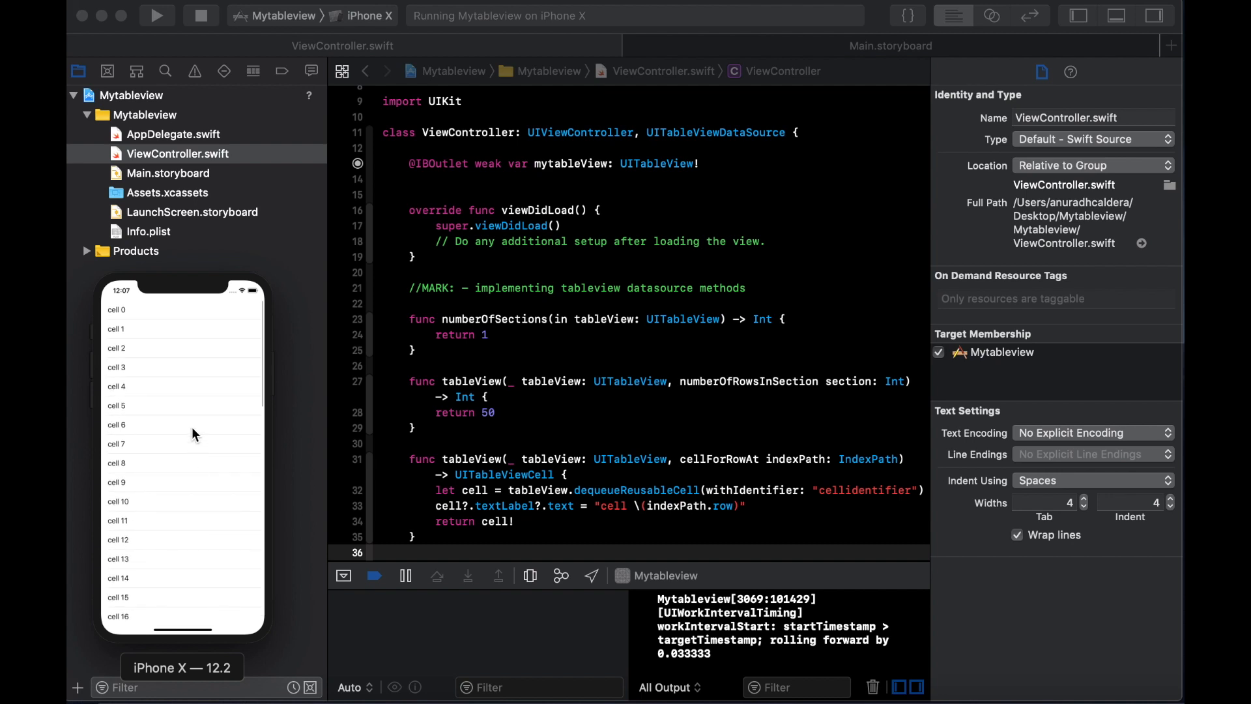
pyautogui.scroll(-3)
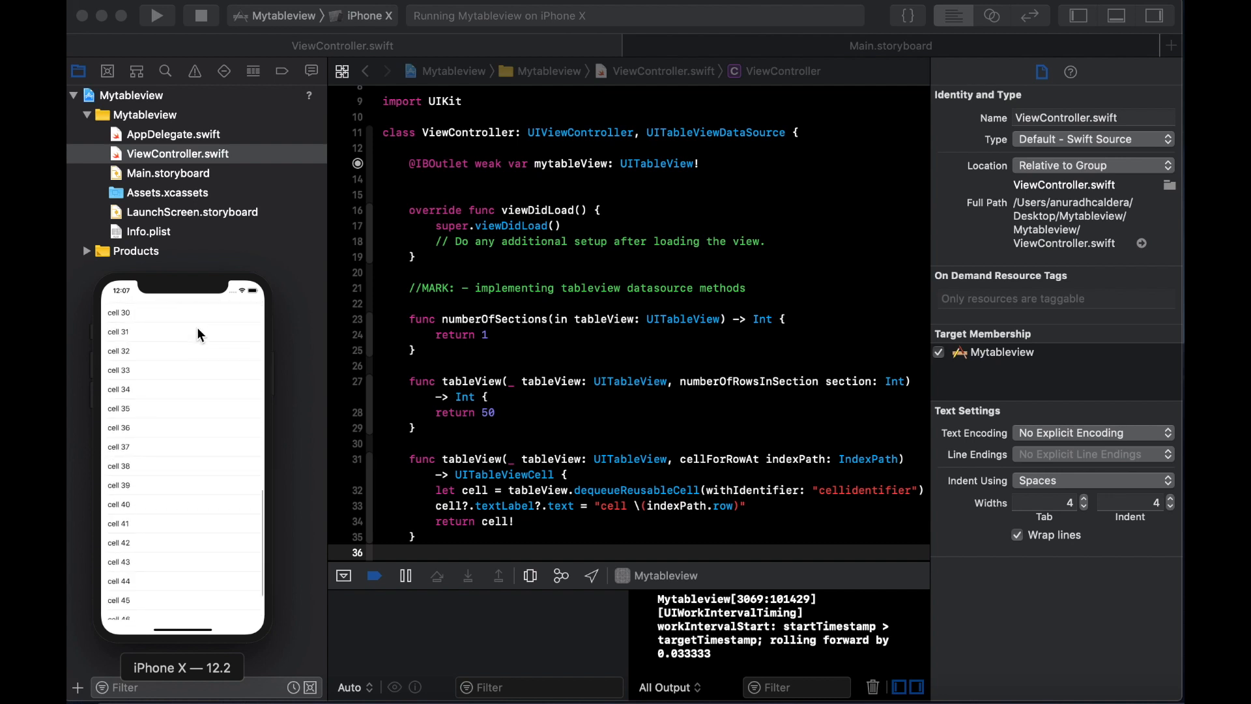
pyautogui.scroll(-3)
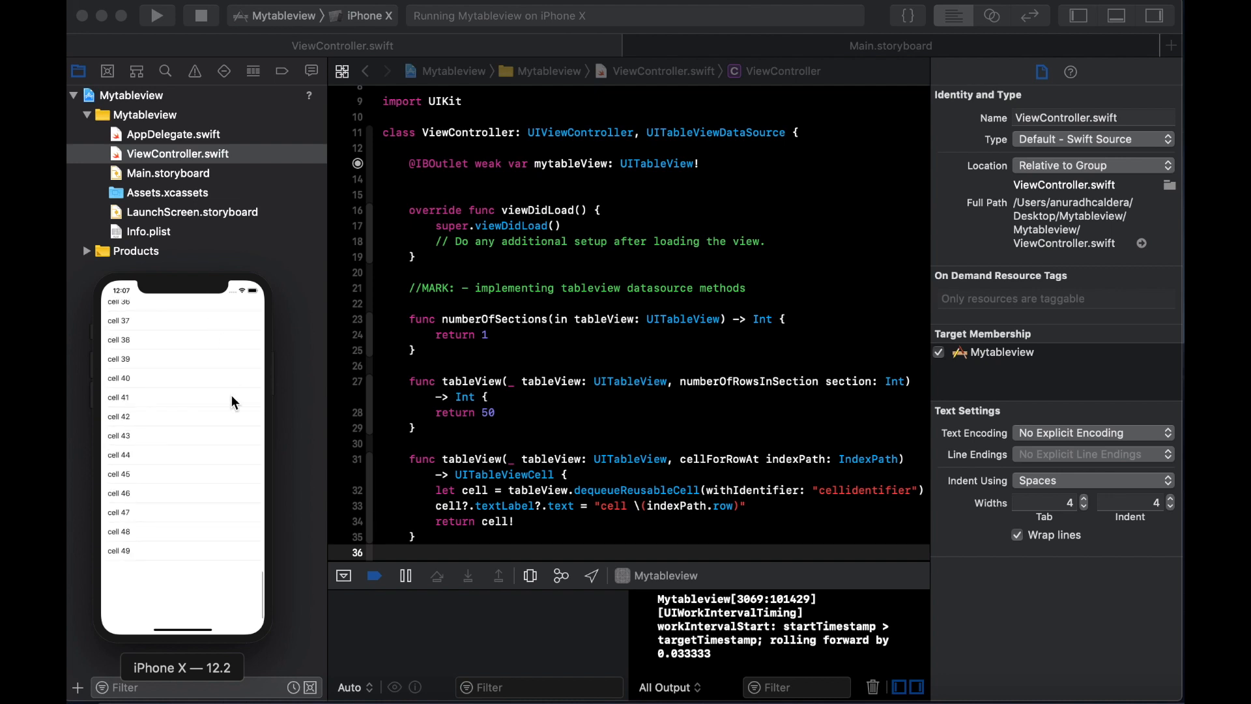